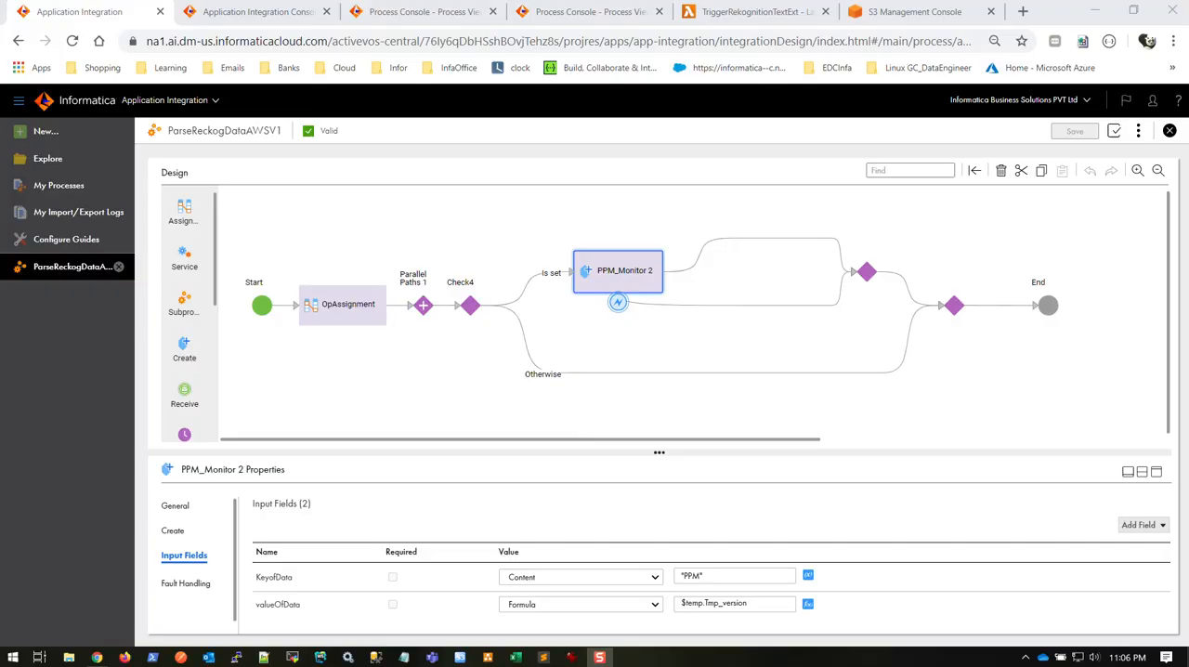
{"action": "mouse_move", "coordinate": [437, 136]}
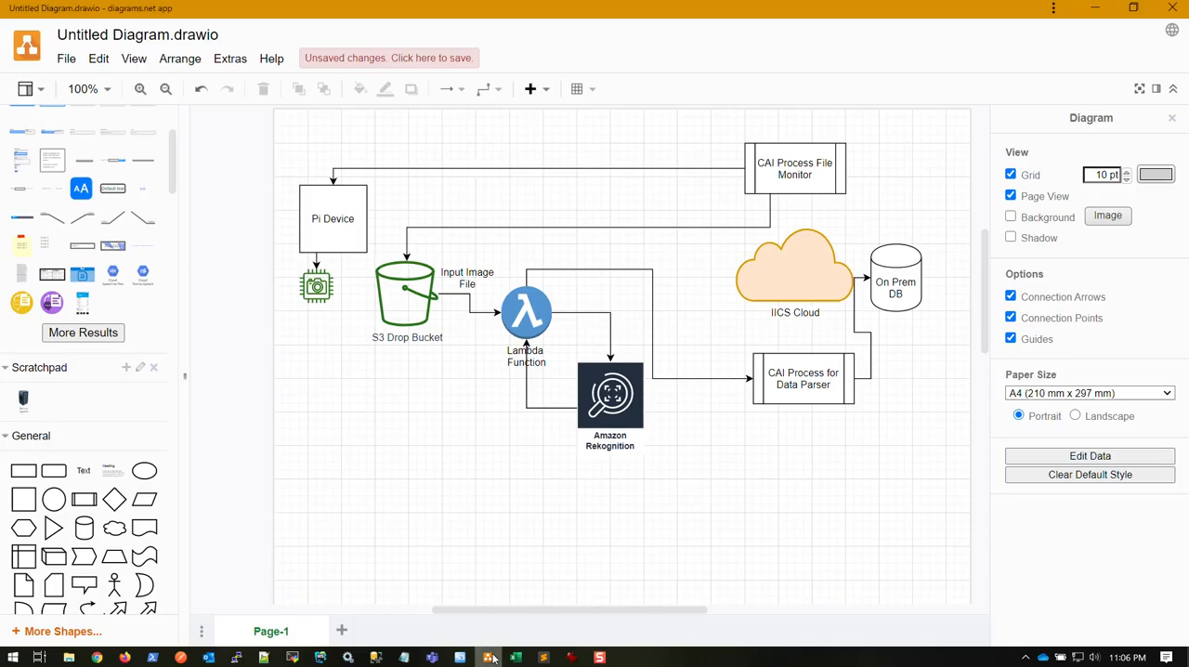
{"action": "mouse_move", "coordinate": [377, 470]}
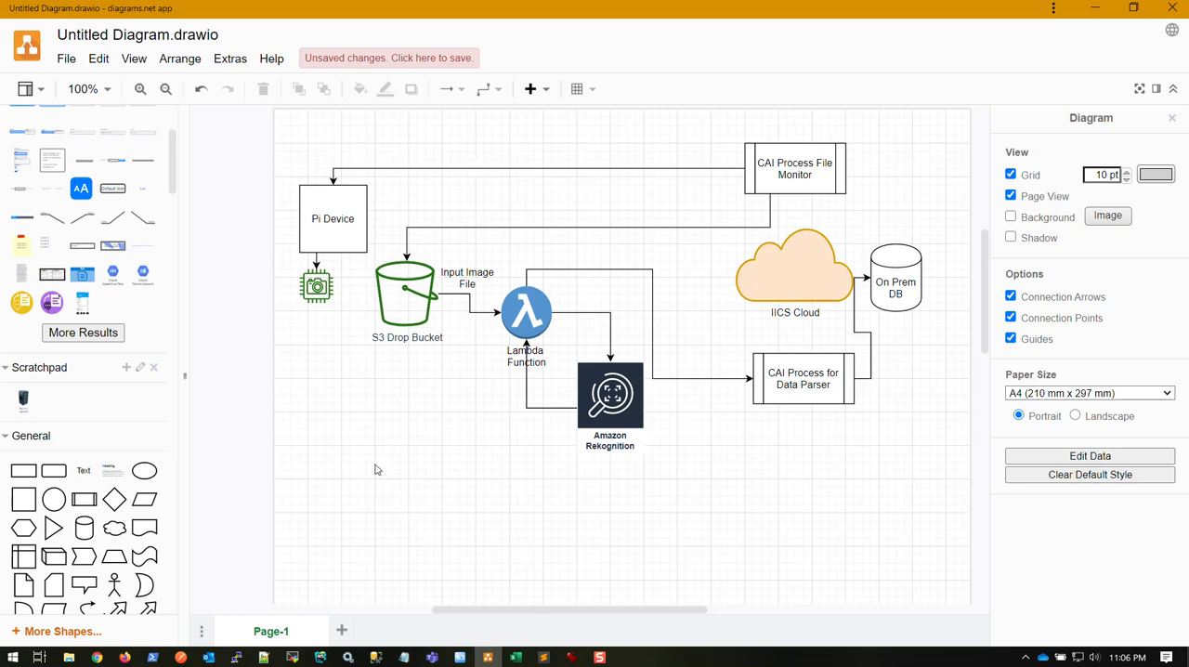
{"action": "mouse_move", "coordinate": [394, 399]}
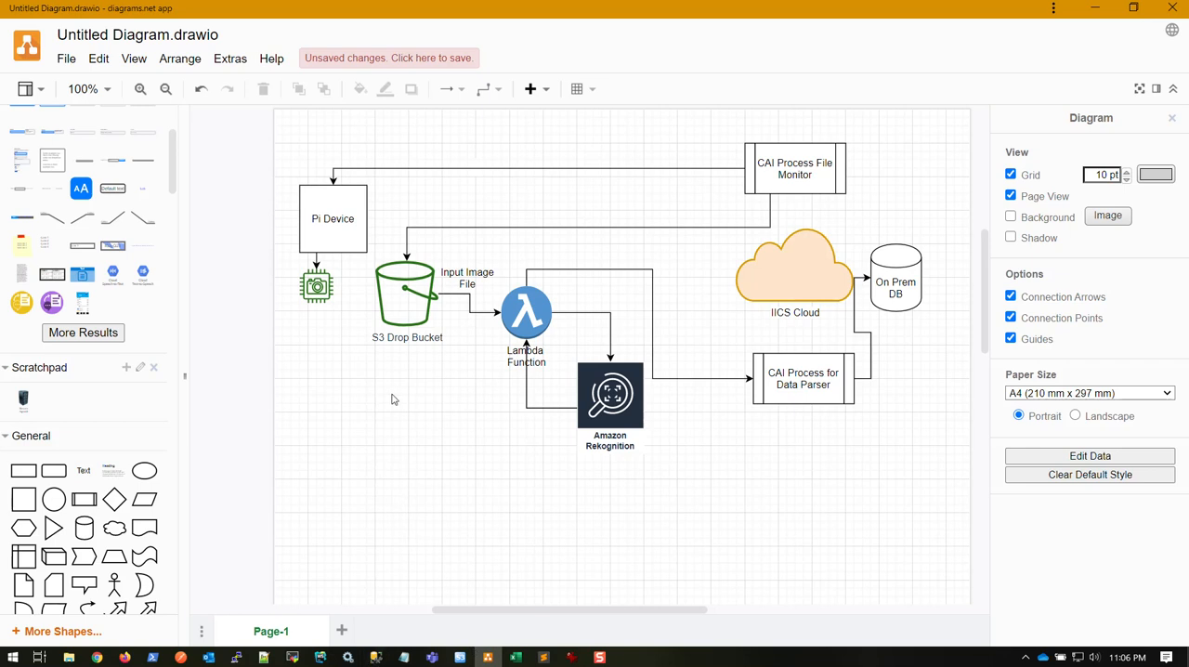
Bring up the draw.io diagram linking Pi camera, S3, Lambda, Rekognition, CAI and database.
{"action": "left_click", "coordinate": [332, 218]}
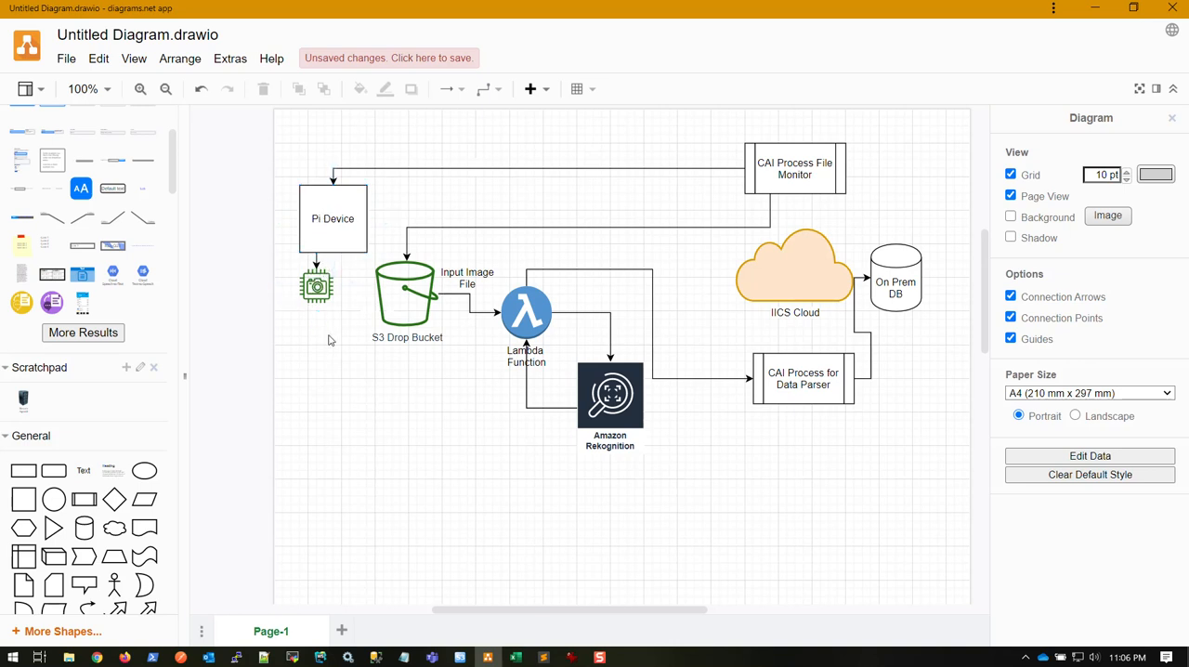
{"action": "mouse_move", "coordinate": [312, 389]}
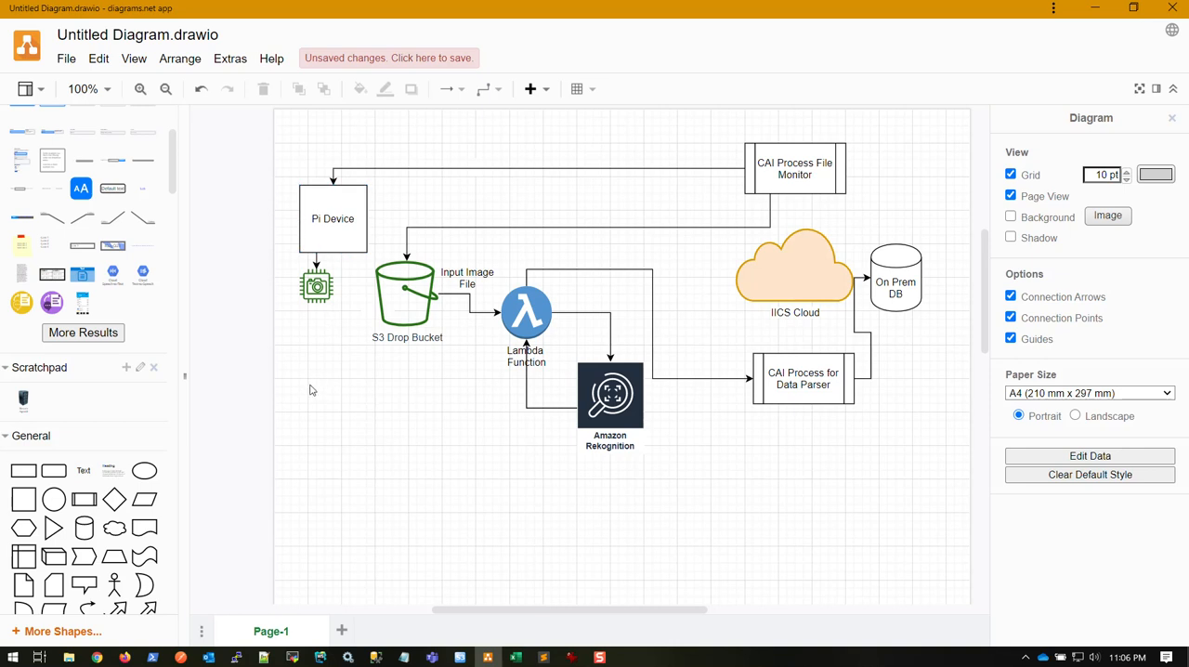
{"action": "mouse_move", "coordinate": [312, 374]}
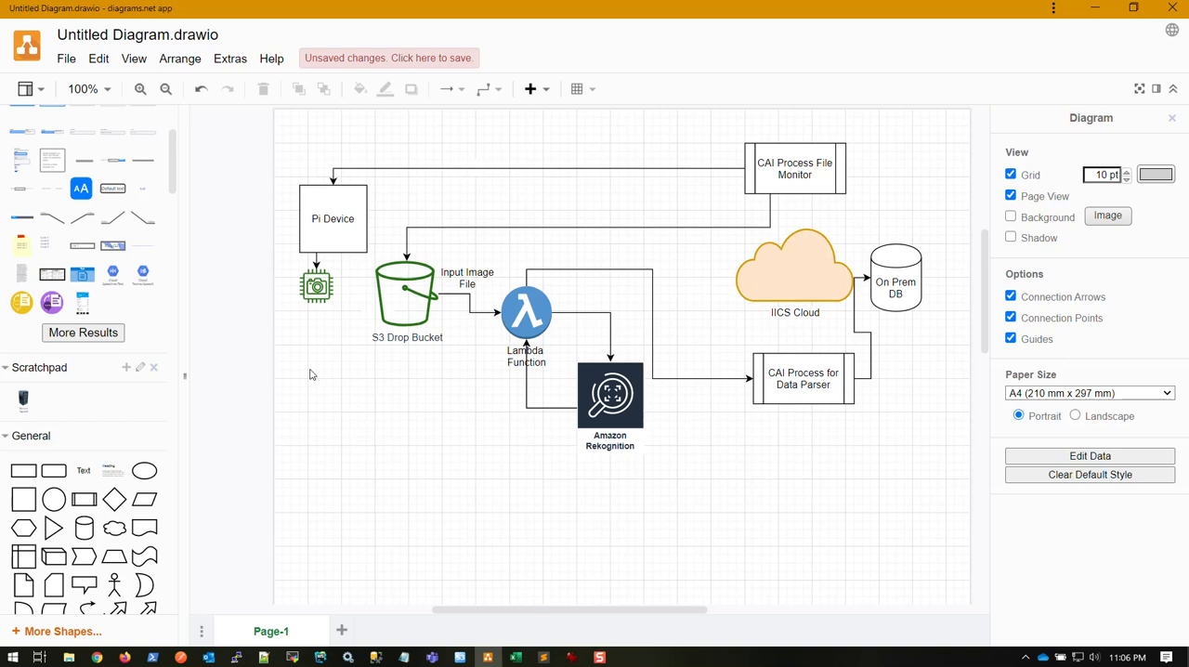
{"action": "mouse_move", "coordinate": [314, 363]}
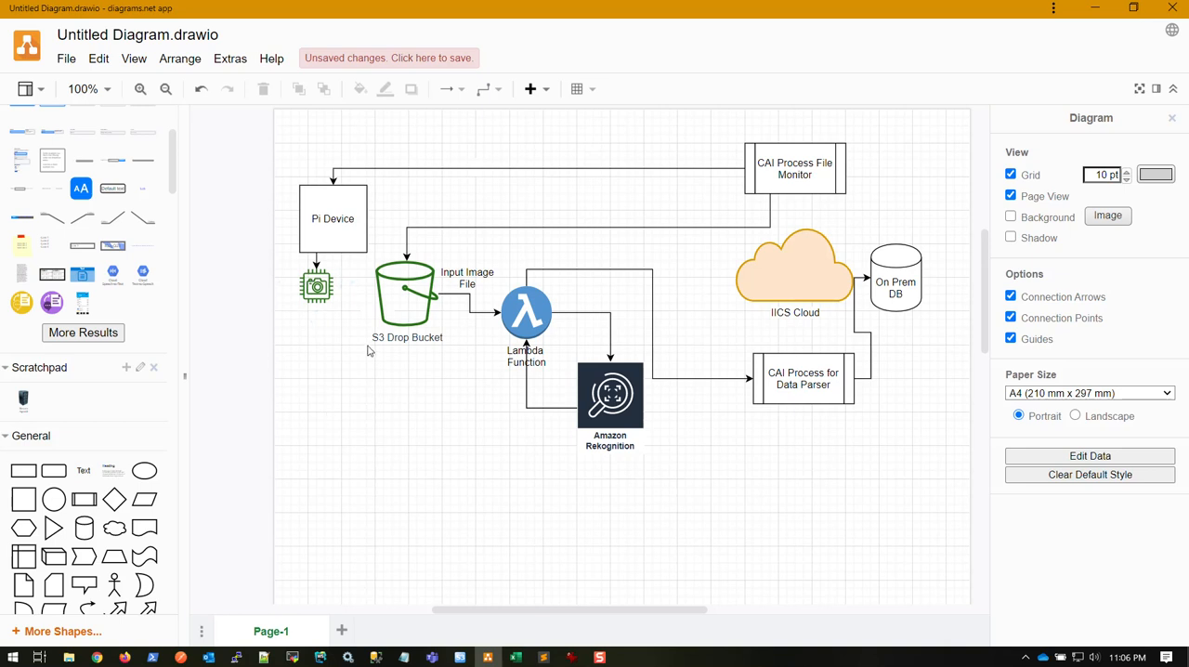
{"action": "mouse_move", "coordinate": [277, 315]}
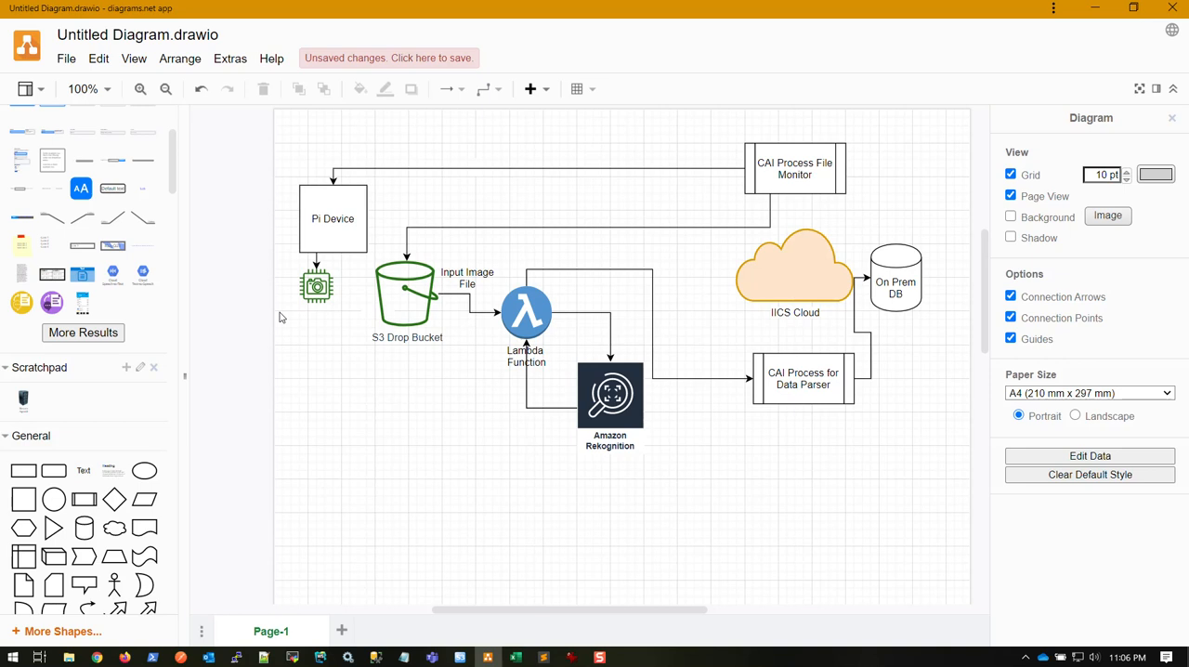
{"action": "mouse_move", "coordinate": [361, 375]}
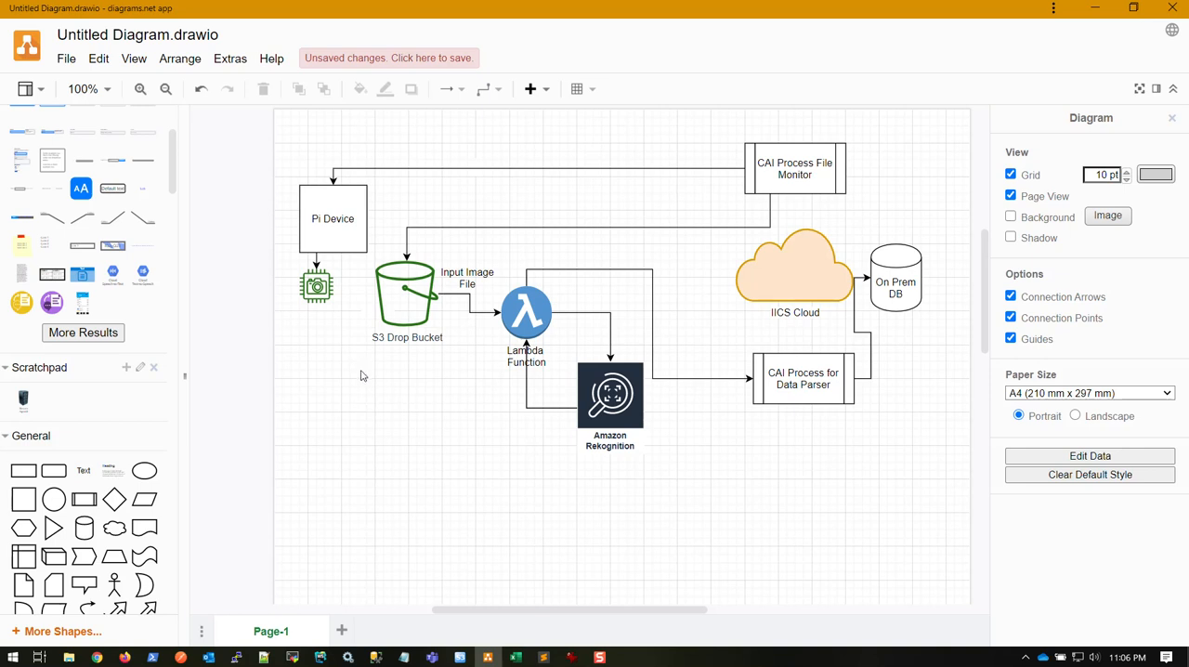
{"action": "mouse_move", "coordinate": [358, 403]}
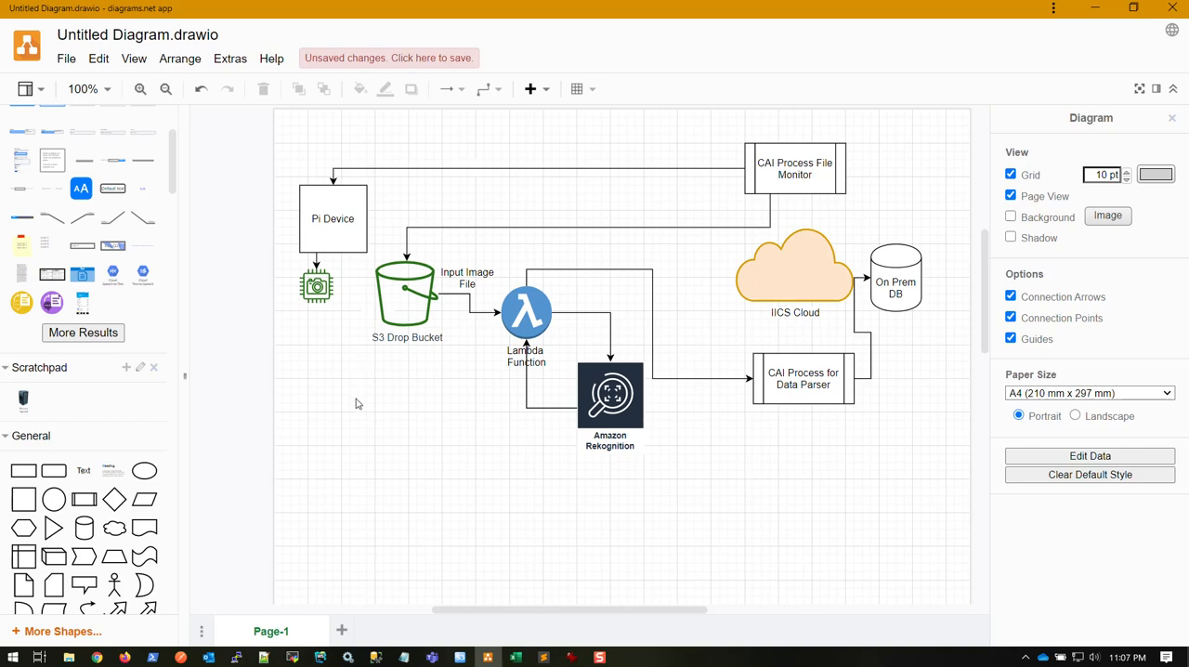
{"action": "left_click", "coordinate": [332, 218]}
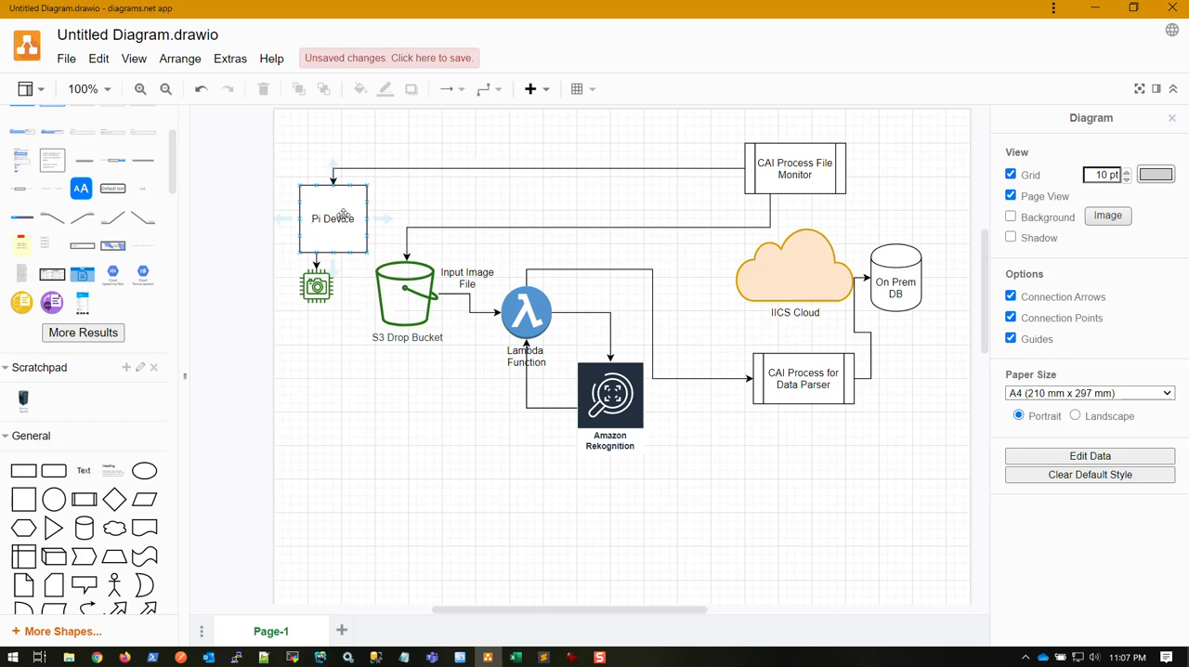
{"action": "left_click", "coordinate": [316, 285]}
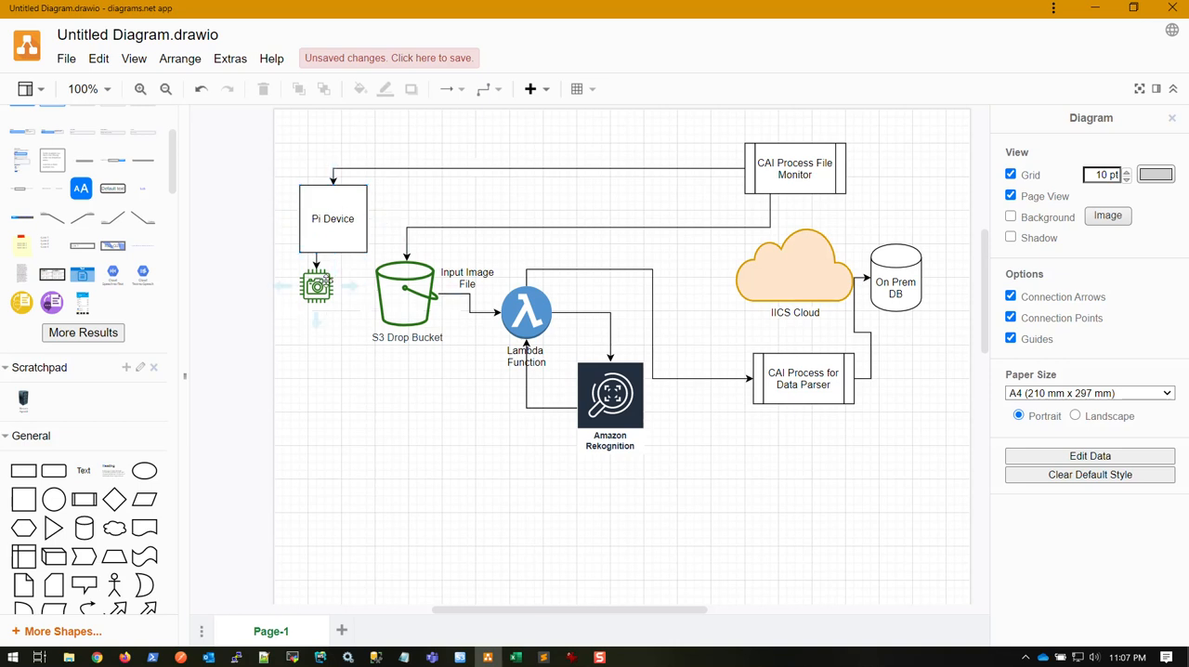
{"action": "left_click", "coordinate": [332, 218]}
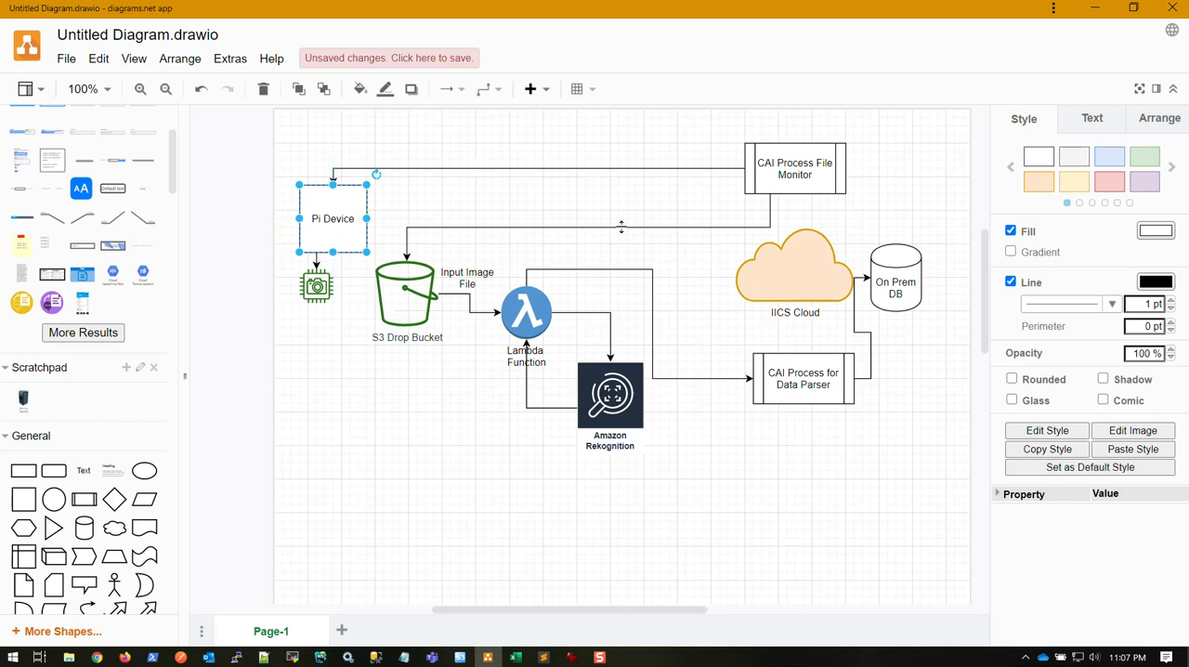
{"action": "left_click", "coordinate": [608, 205]}
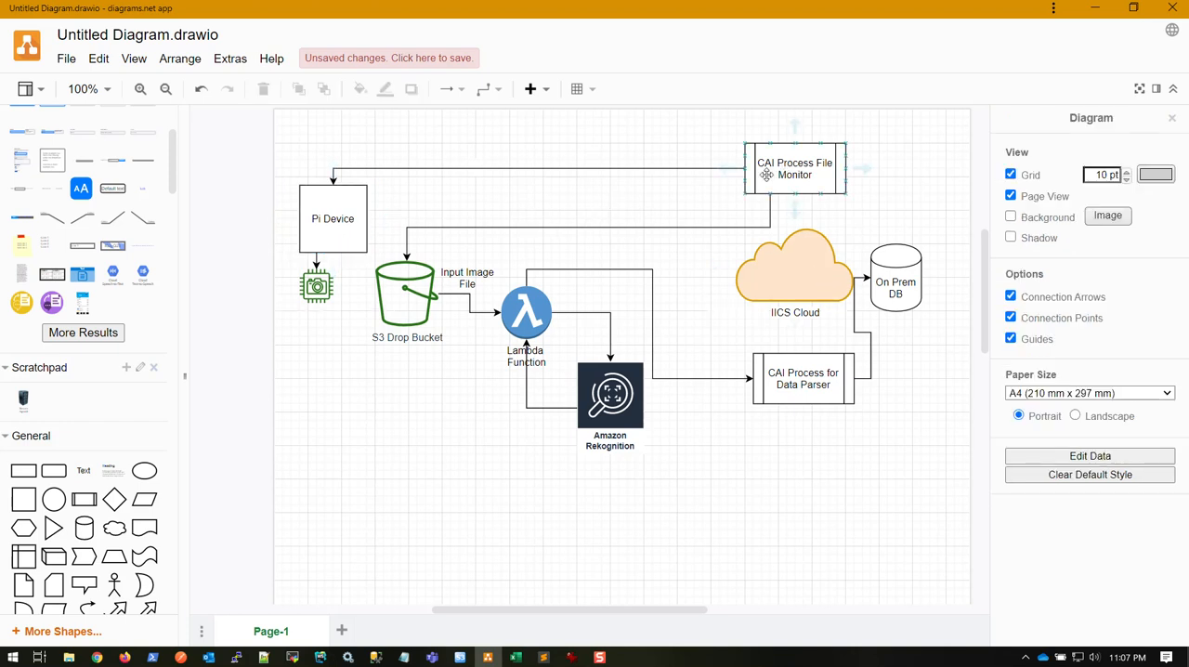
{"action": "left_click", "coordinate": [823, 153]}
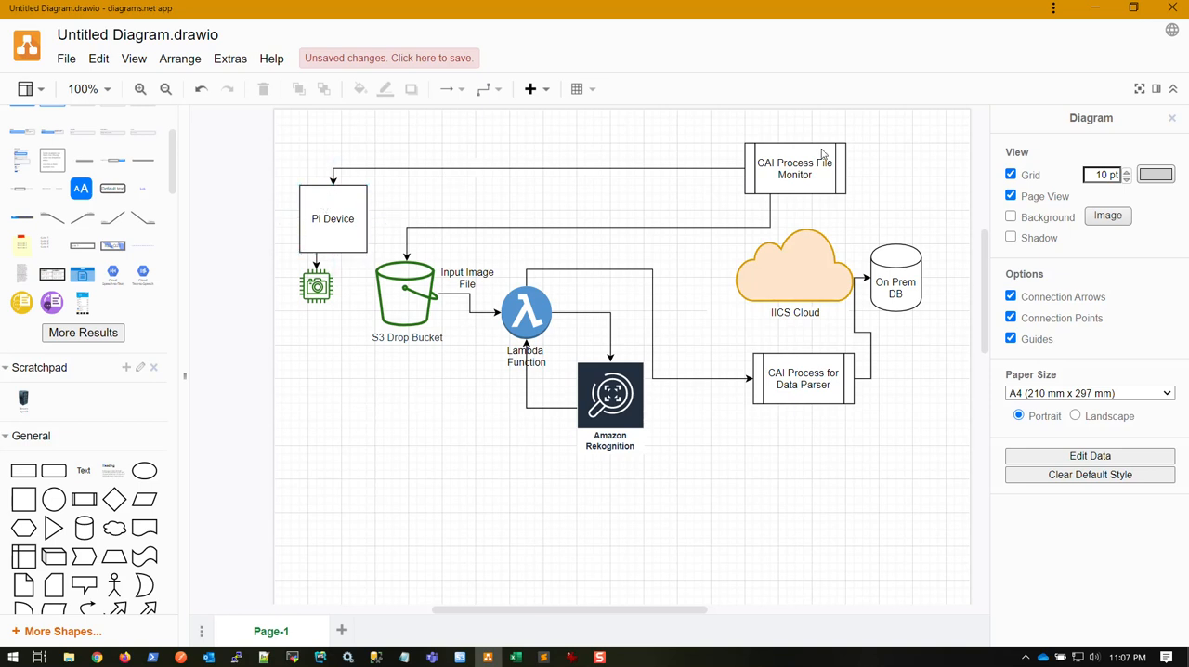
{"action": "mouse_move", "coordinate": [793, 269]}
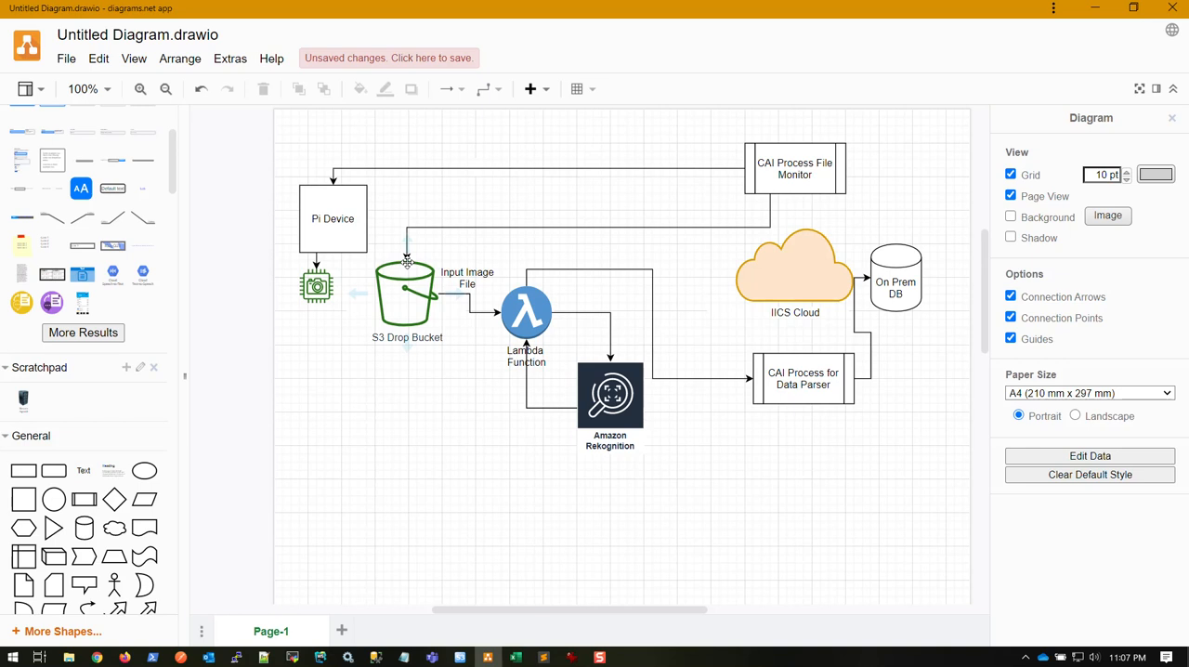
{"action": "mouse_move", "coordinate": [407, 292]}
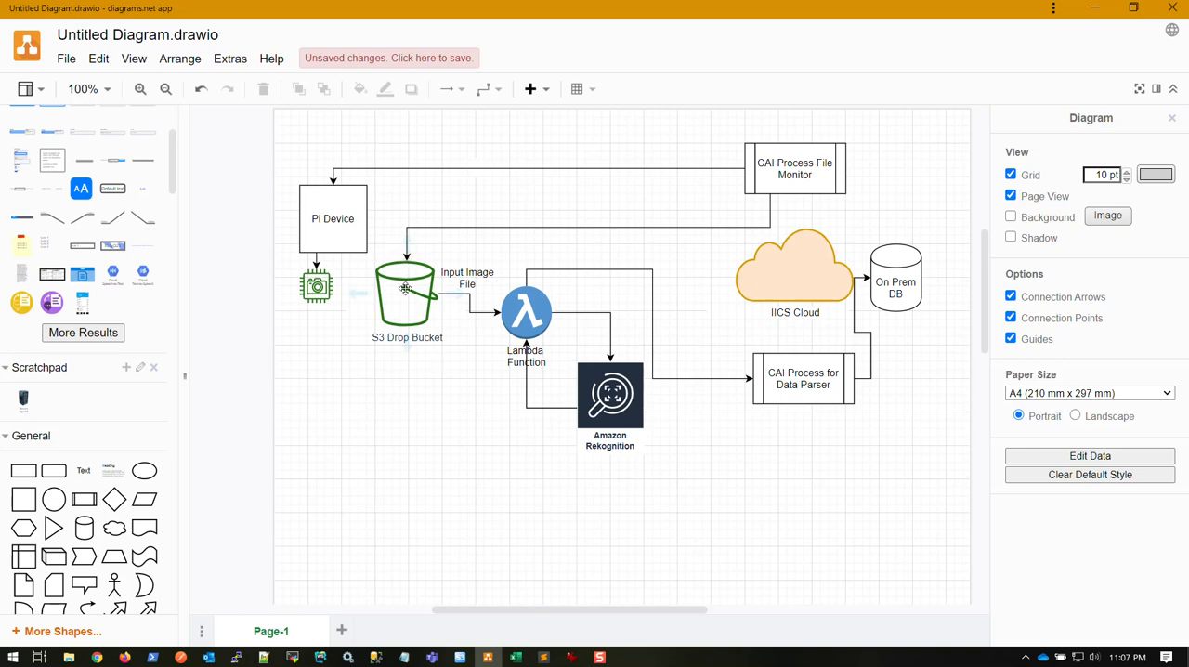
{"action": "left_click", "coordinate": [406, 293]}
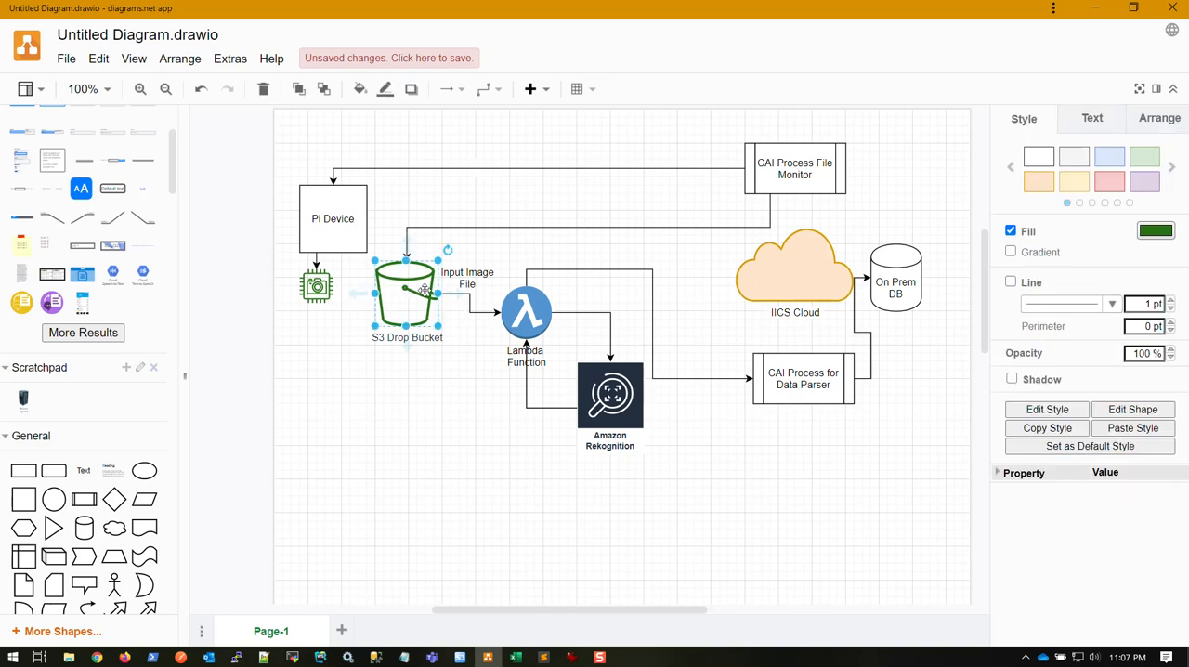
{"action": "left_click", "coordinate": [523, 312]}
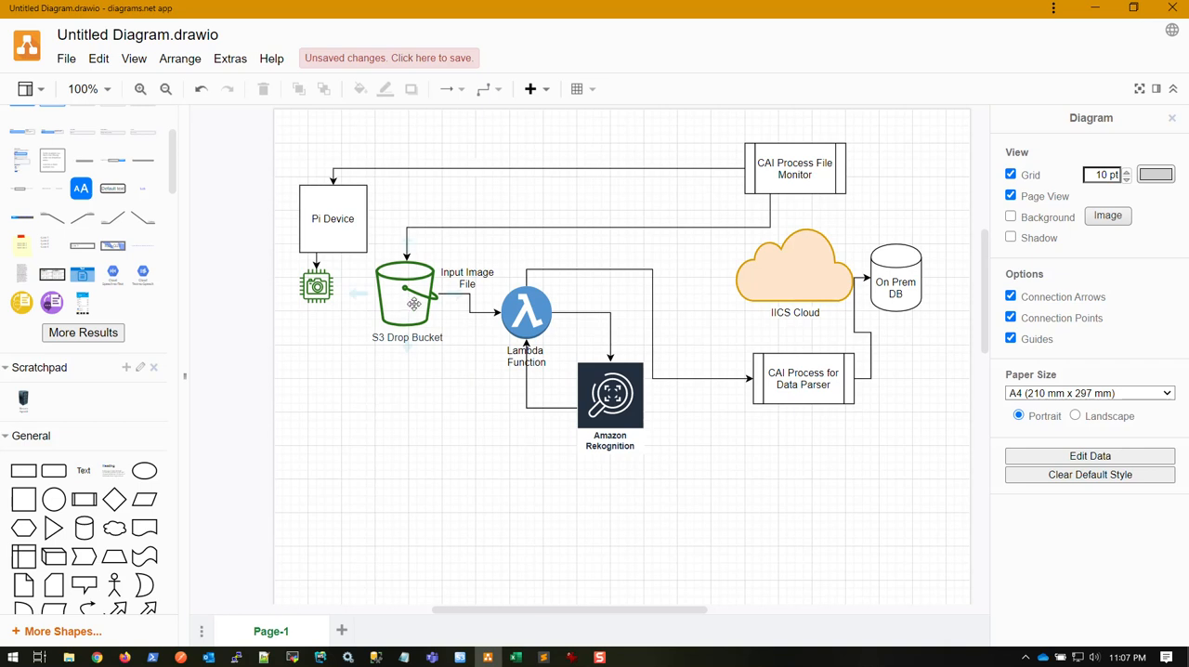
{"action": "left_click", "coordinate": [466, 277]}
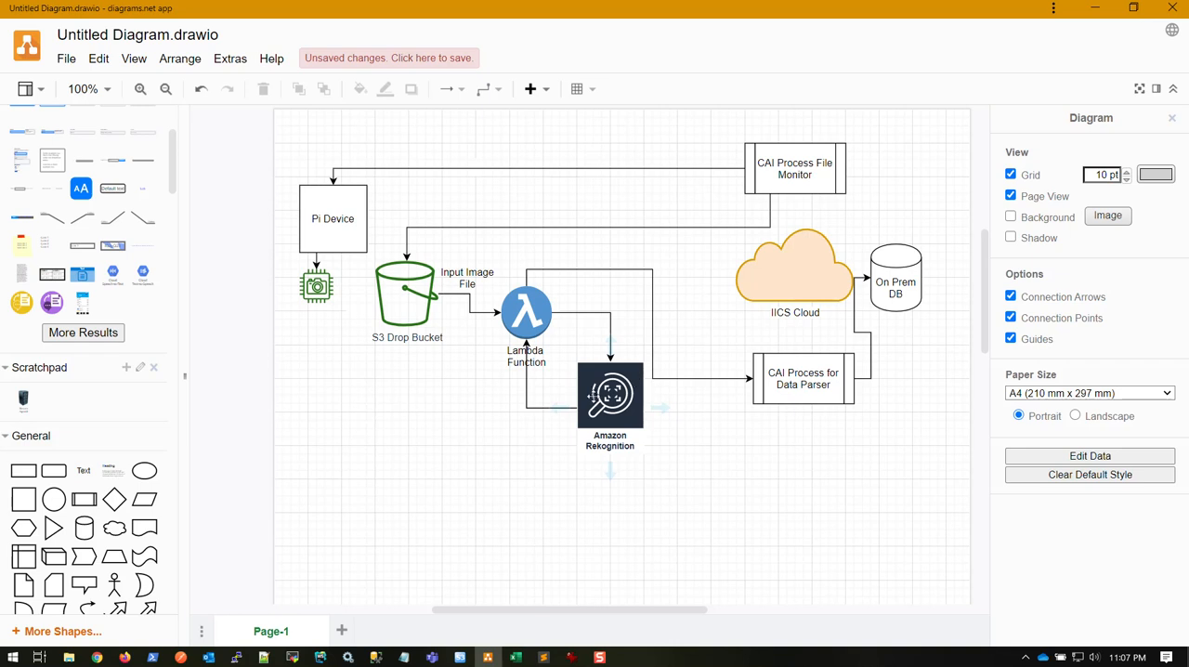
{"action": "mouse_move", "coordinate": [591, 365]}
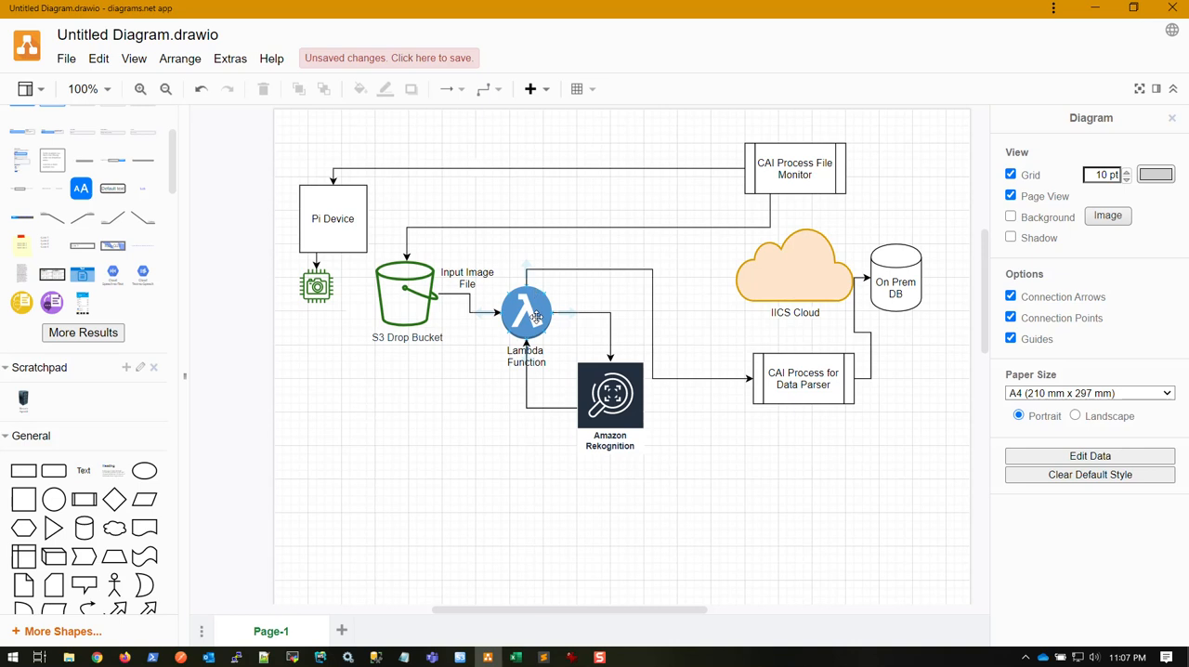
{"action": "mouse_move", "coordinate": [706, 373]}
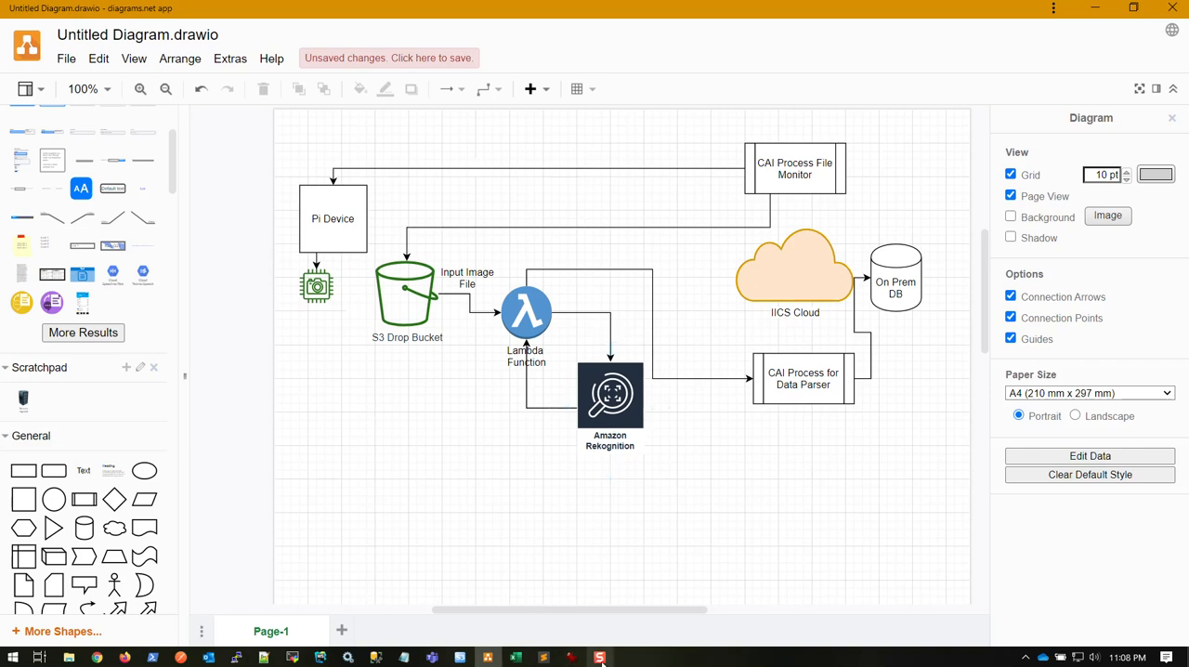
{"action": "left_click", "coordinate": [597, 653]}
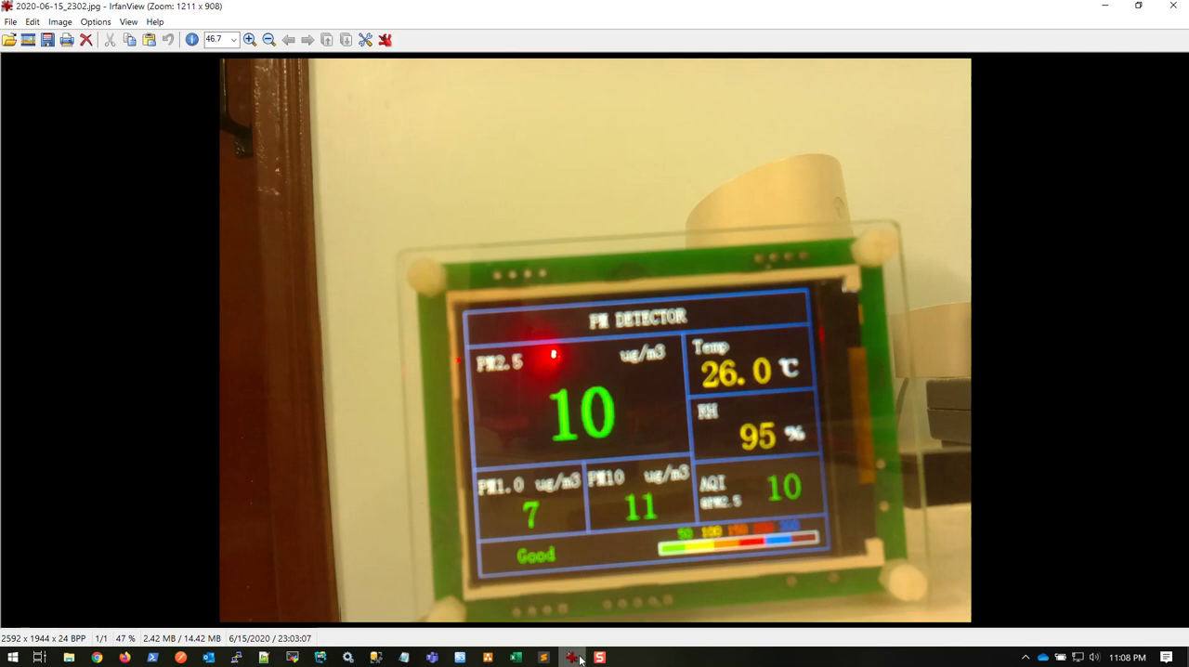
{"action": "left_click", "coordinate": [574, 656]}
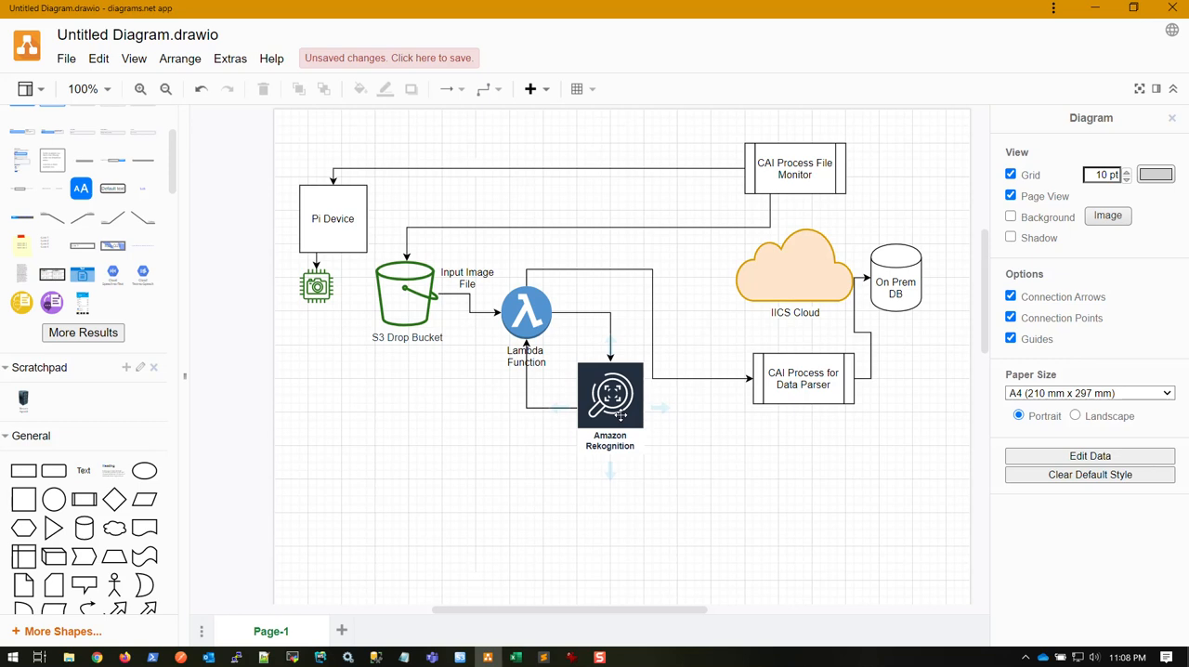
Single out the On Prem DB and IICS Cloud shapes in the pipeline diagram.
{"action": "left_click", "coordinate": [725, 281]}
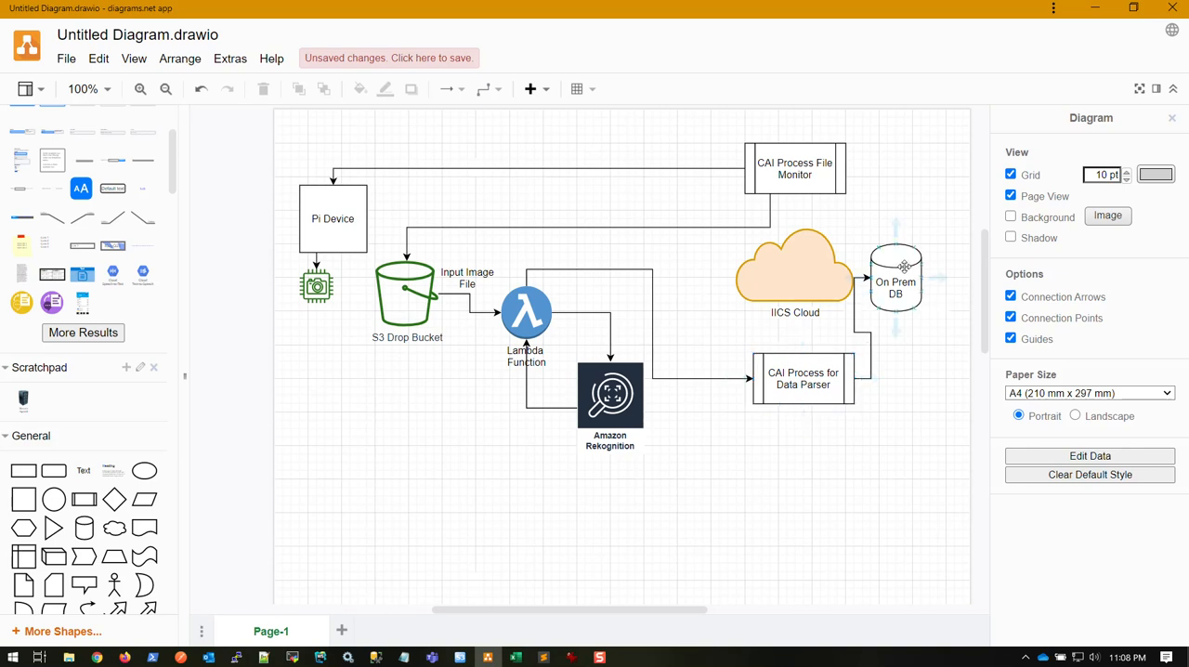
{"action": "left_click", "coordinate": [897, 278]}
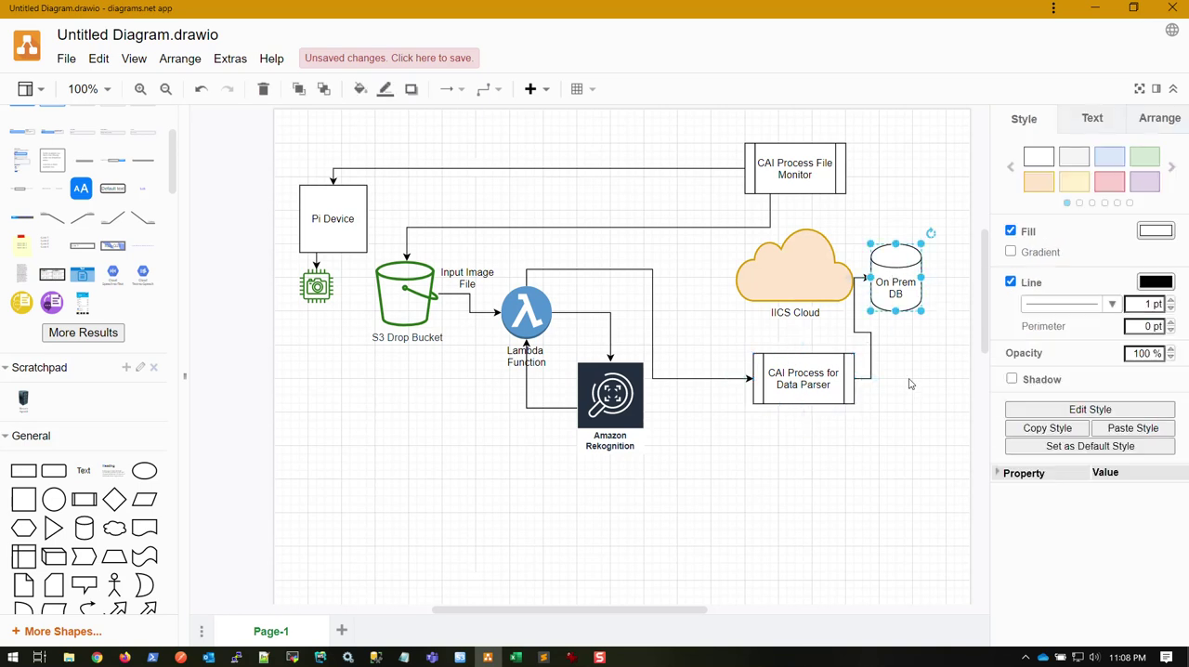
{"action": "left_click", "coordinate": [794, 269]}
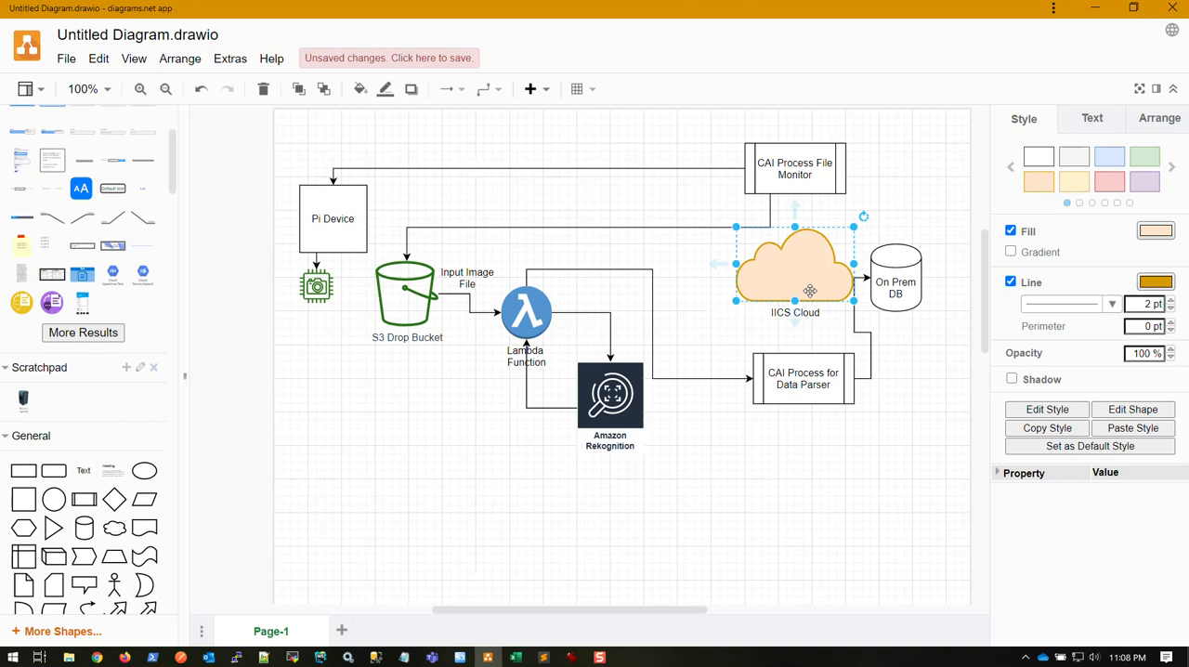
{"action": "mouse_move", "coordinate": [811, 285]}
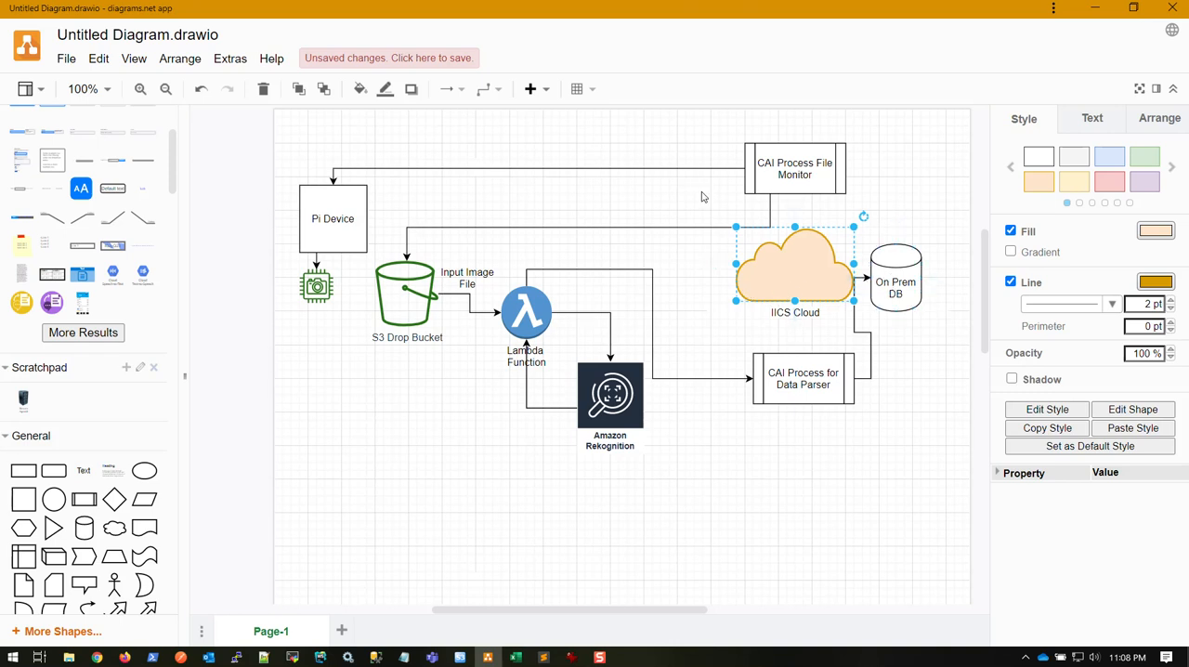
{"action": "mouse_move", "coordinate": [737, 505]}
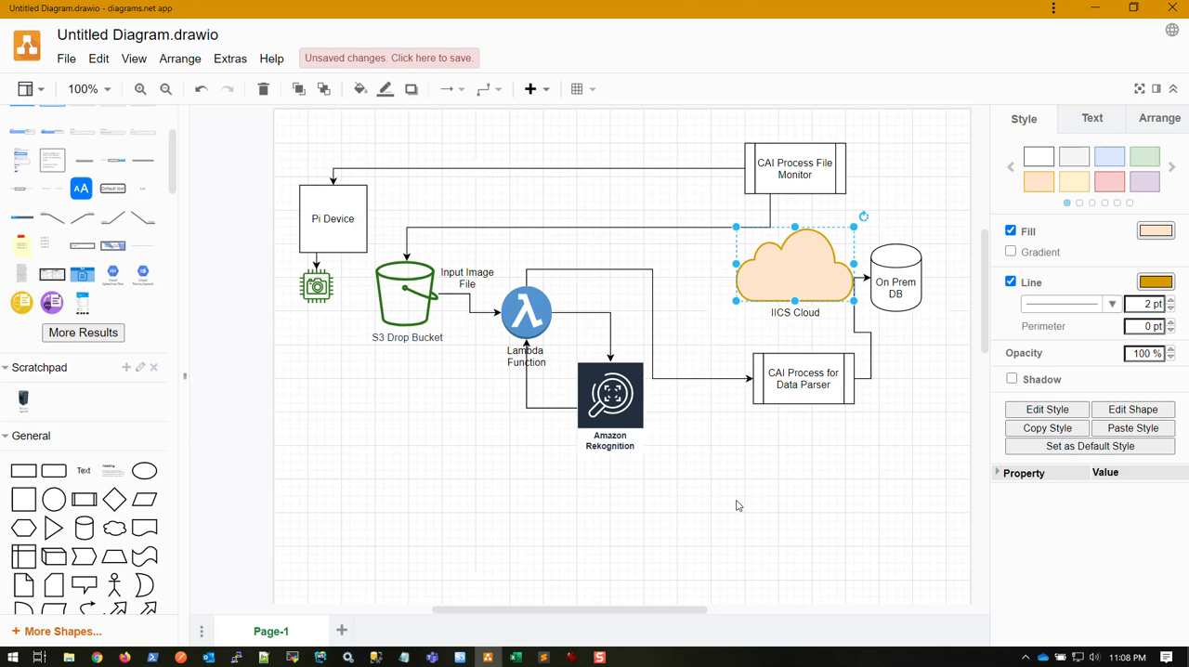
{"action": "mouse_move", "coordinate": [371, 634]}
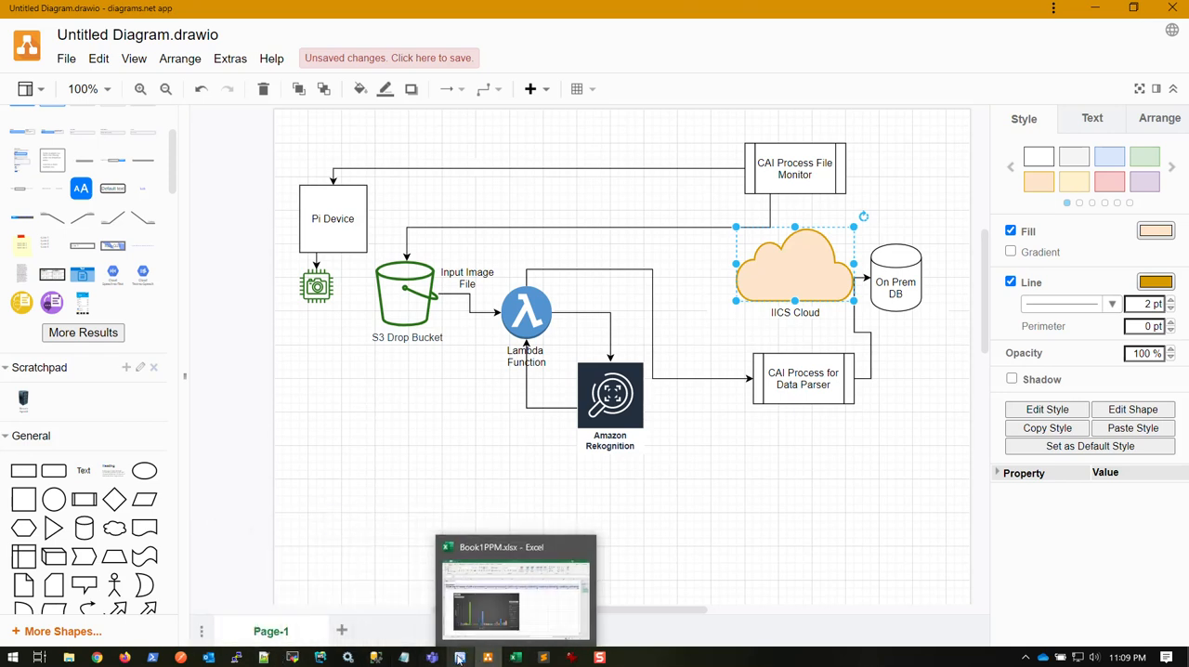
{"action": "mouse_move", "coordinate": [482, 656]}
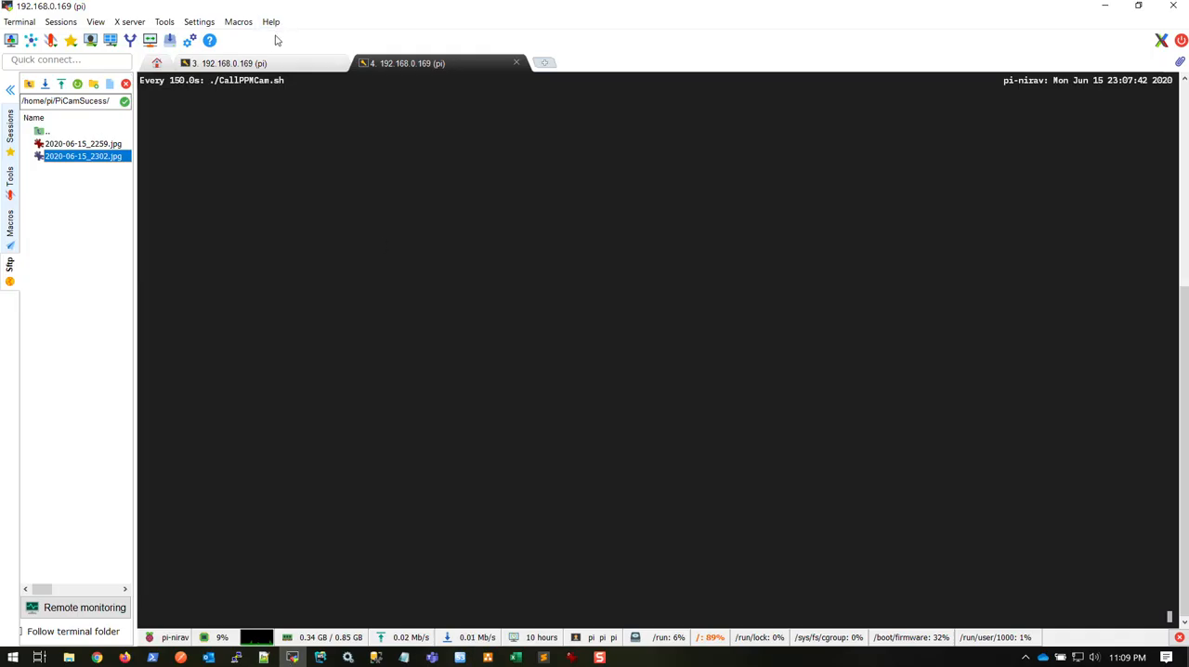
Show the Pi's raspistill capture script, then the S3 bucket's uploaded JPG listing.
{"action": "left_click", "coordinate": [229, 62]}
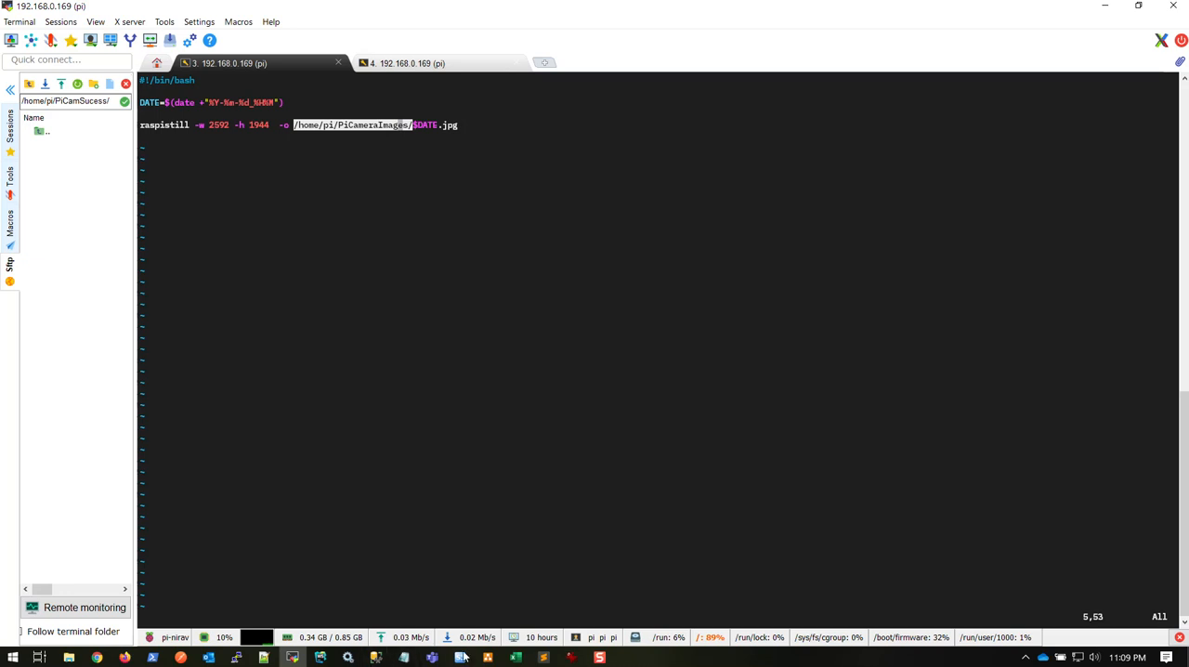
{"action": "left_click", "coordinate": [463, 658]}
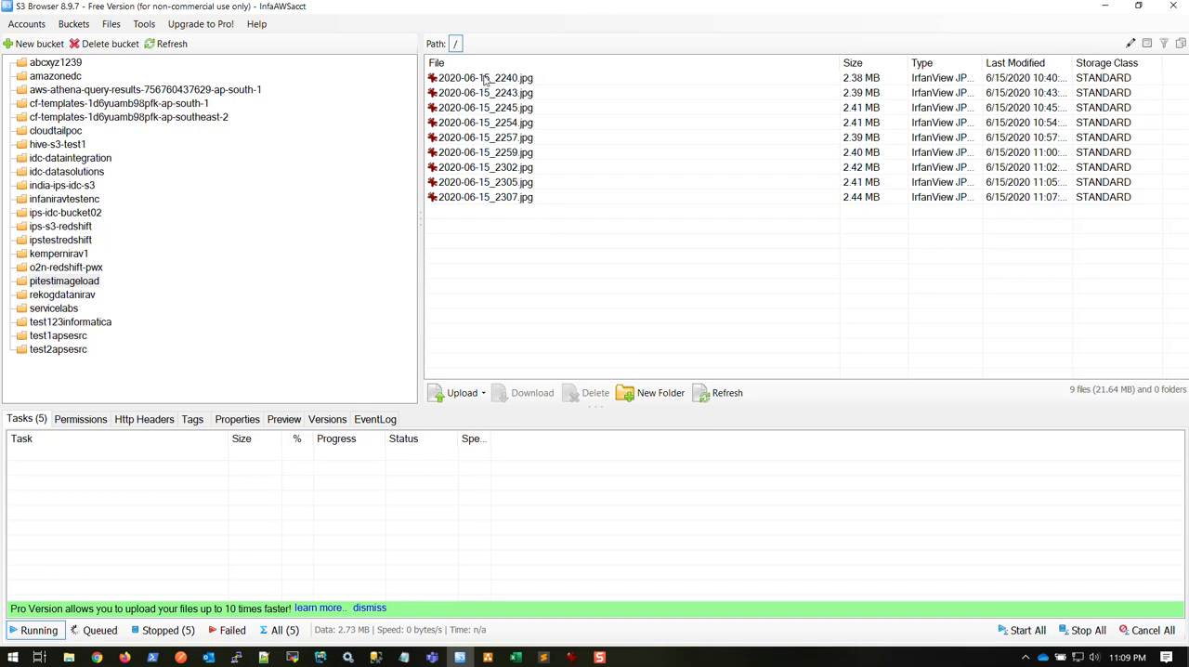
{"action": "mouse_move", "coordinate": [501, 257]}
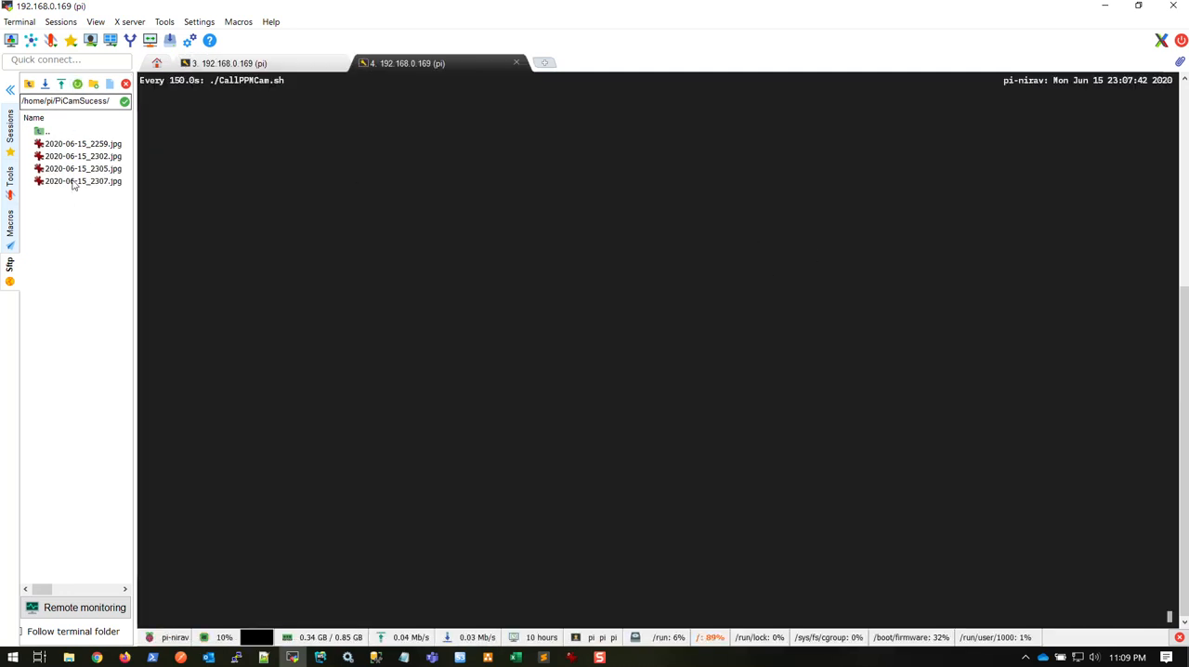
{"action": "mouse_move", "coordinate": [82, 179]}
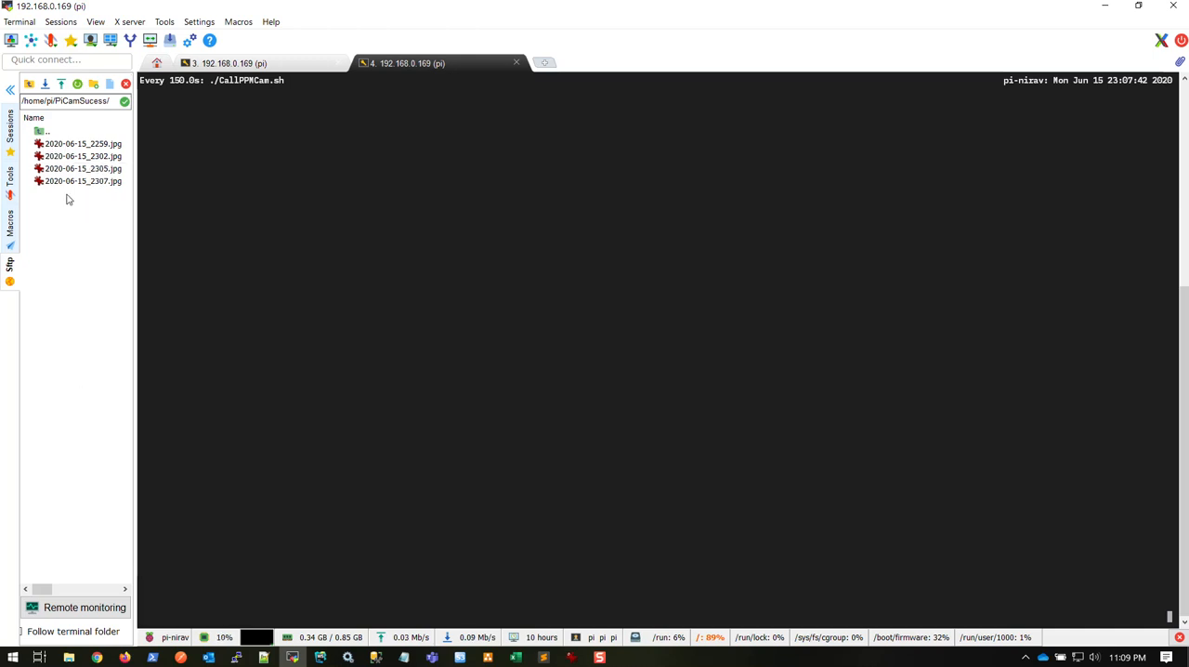
{"action": "mouse_move", "coordinate": [82, 168]}
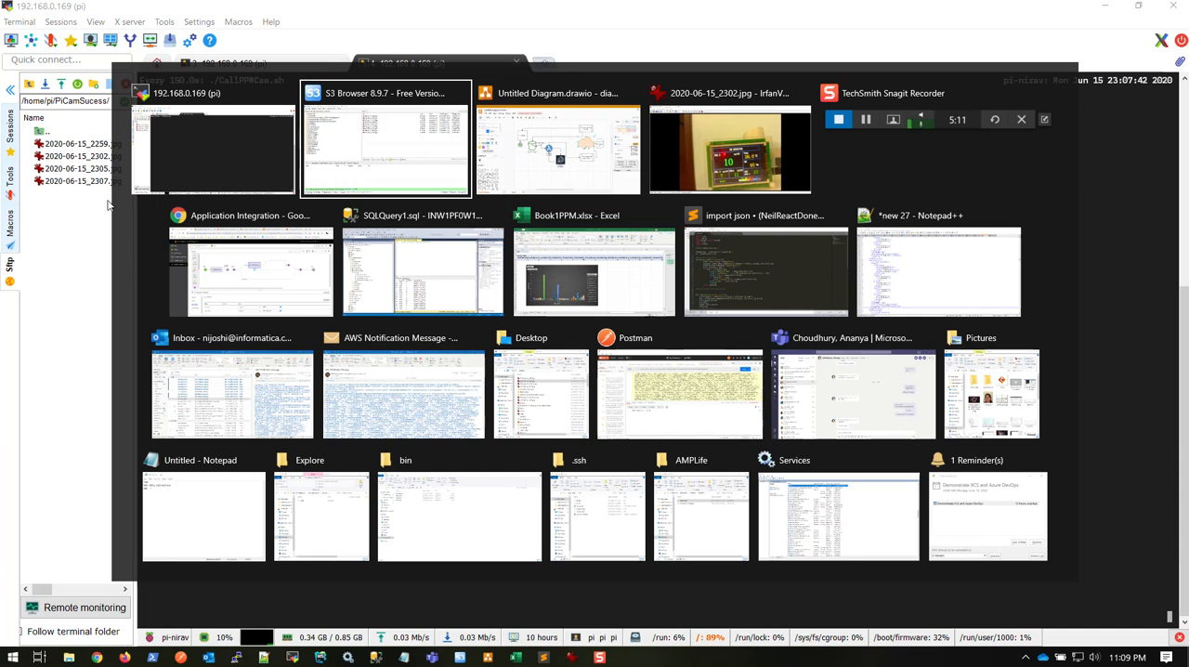
Check the PiCamSucess folder's four images in MobaXterm, then reach the MoveFileFromPitoS3 process.
{"action": "left_click", "coordinate": [386, 140]}
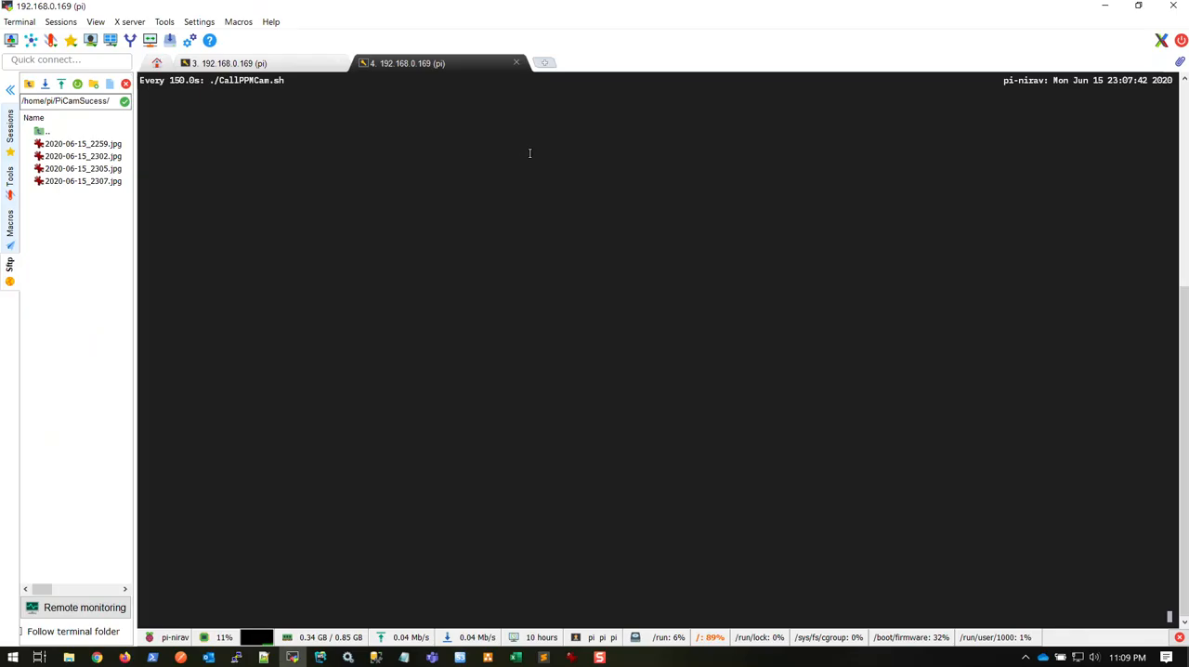
{"action": "left_click", "coordinate": [227, 63]}
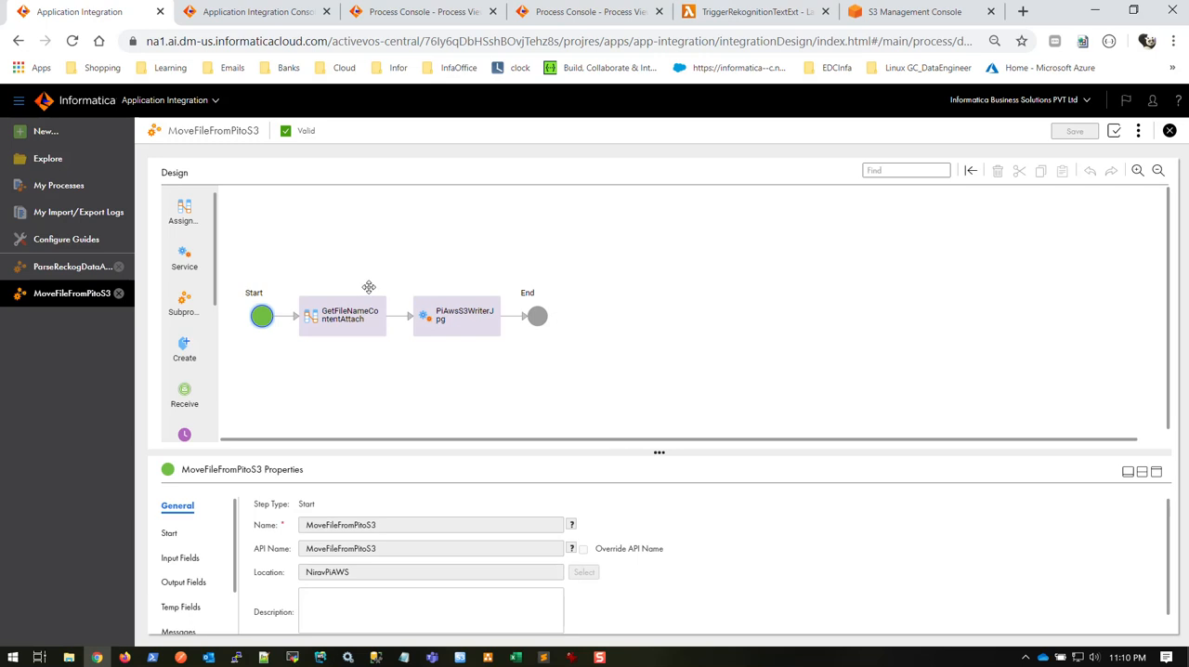
Inspect GetFileNameContentAttach's Tmp_FileName and Tmp_S3ObjReq assignments, then PiAwsS3WriterJpg's properties.
{"action": "left_click", "coordinate": [346, 316]}
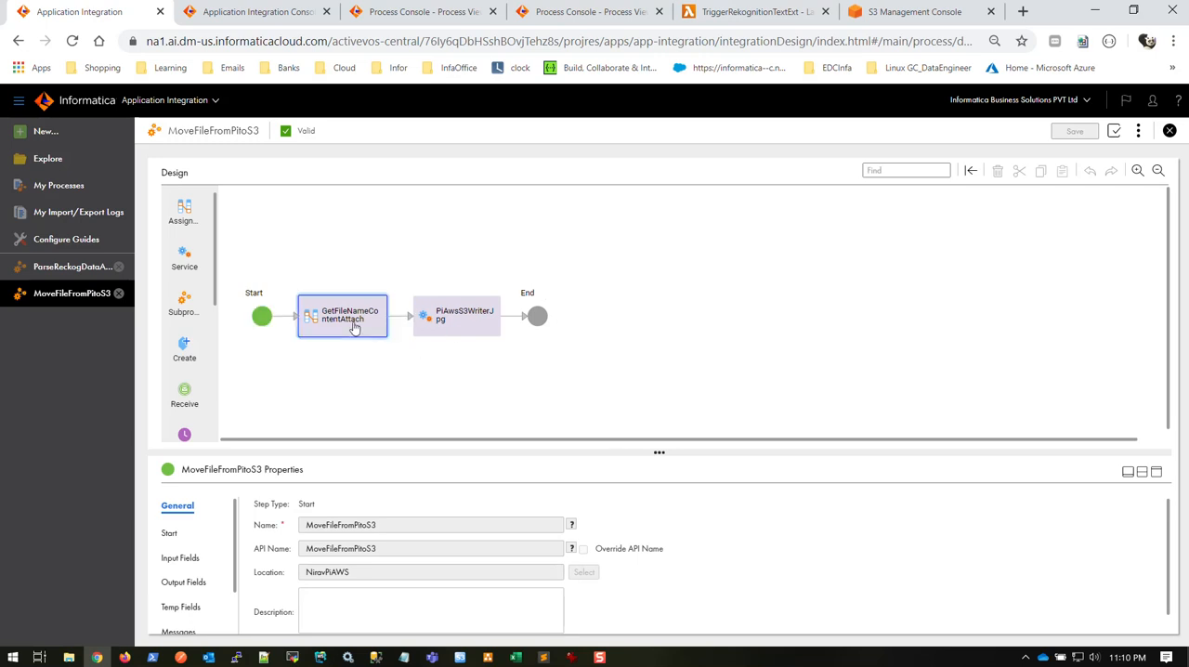
{"action": "left_click", "coordinate": [343, 314]}
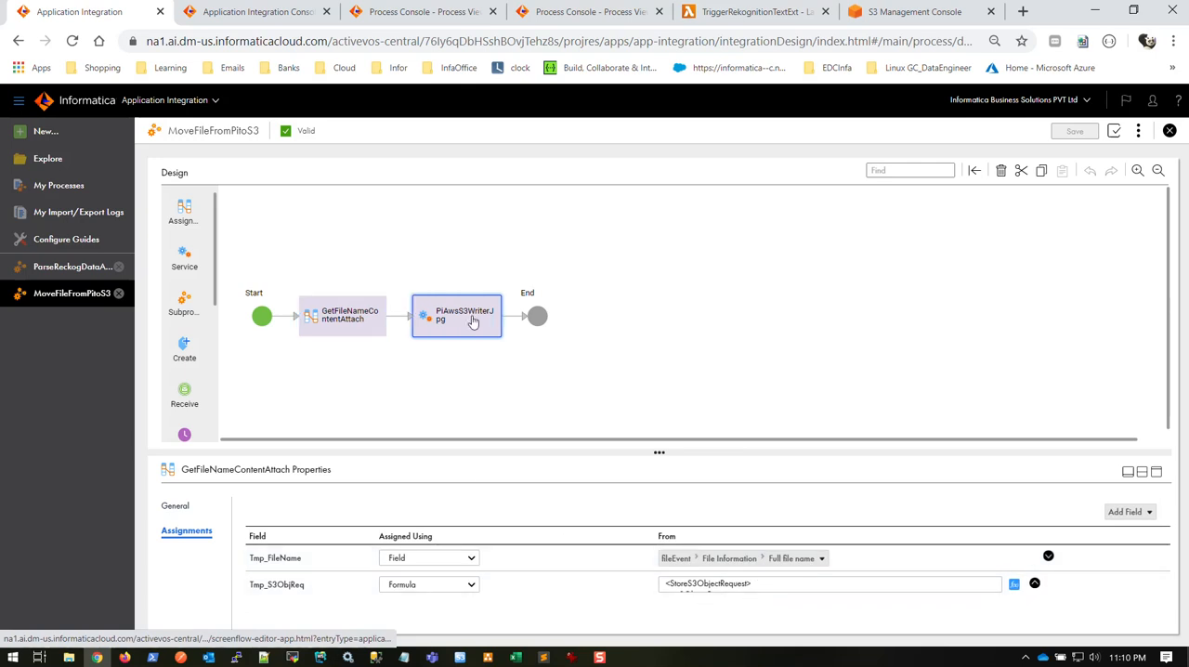
{"action": "left_click", "coordinate": [457, 316]}
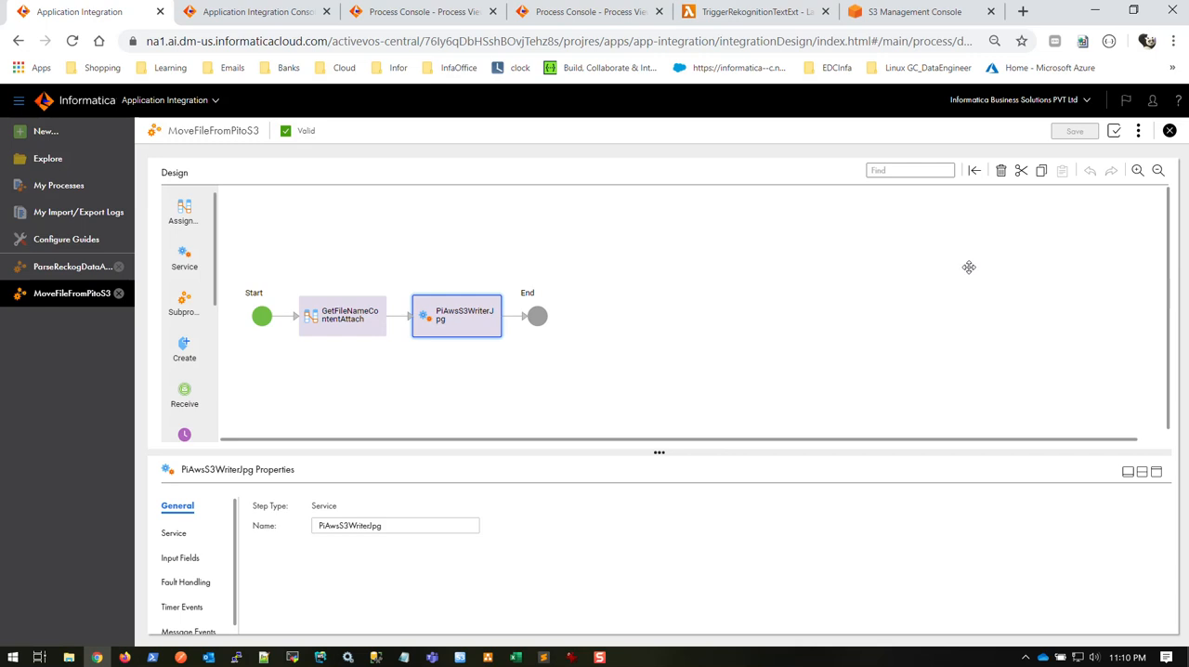
{"action": "mouse_move", "coordinate": [51, 276]}
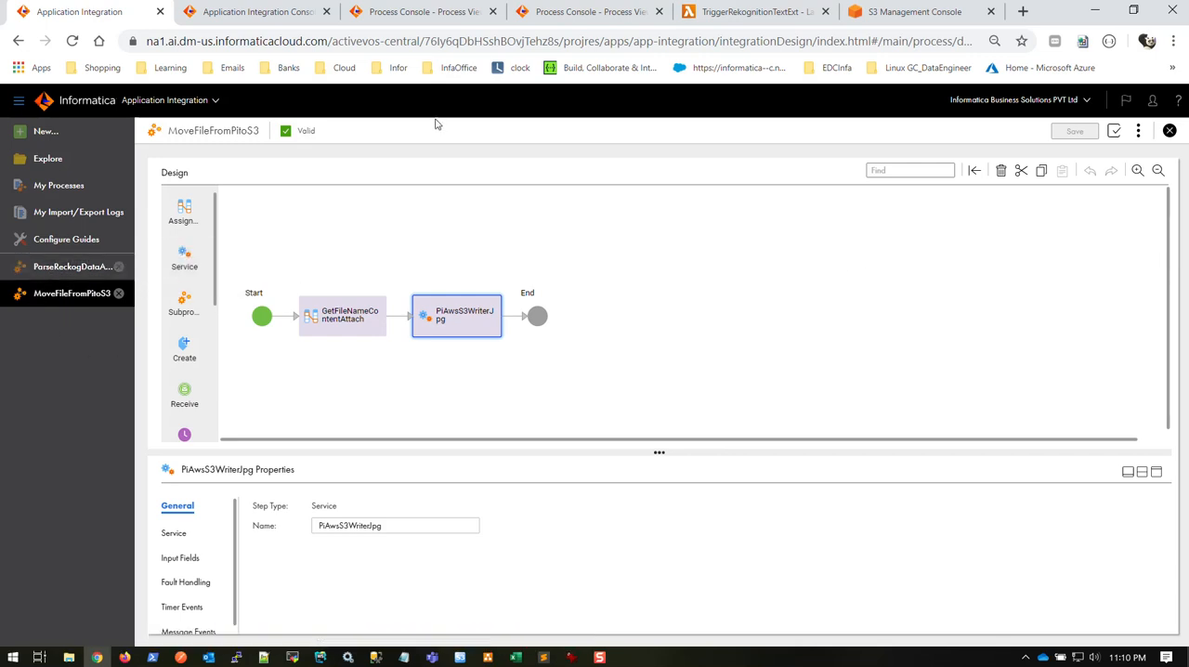
{"action": "mouse_move", "coordinate": [725, 10]}
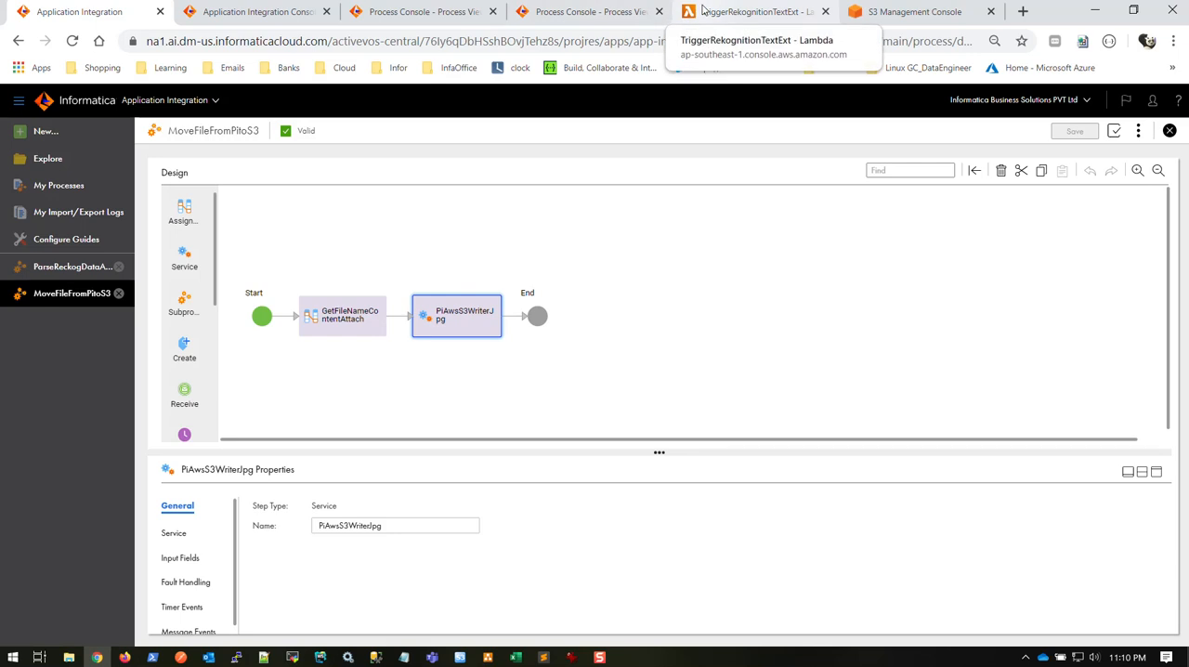
Review TriggerRekognitionTextExt's Rekognition Python code, S3 trigger and SNS destination.
{"action": "left_click", "coordinate": [753, 11]}
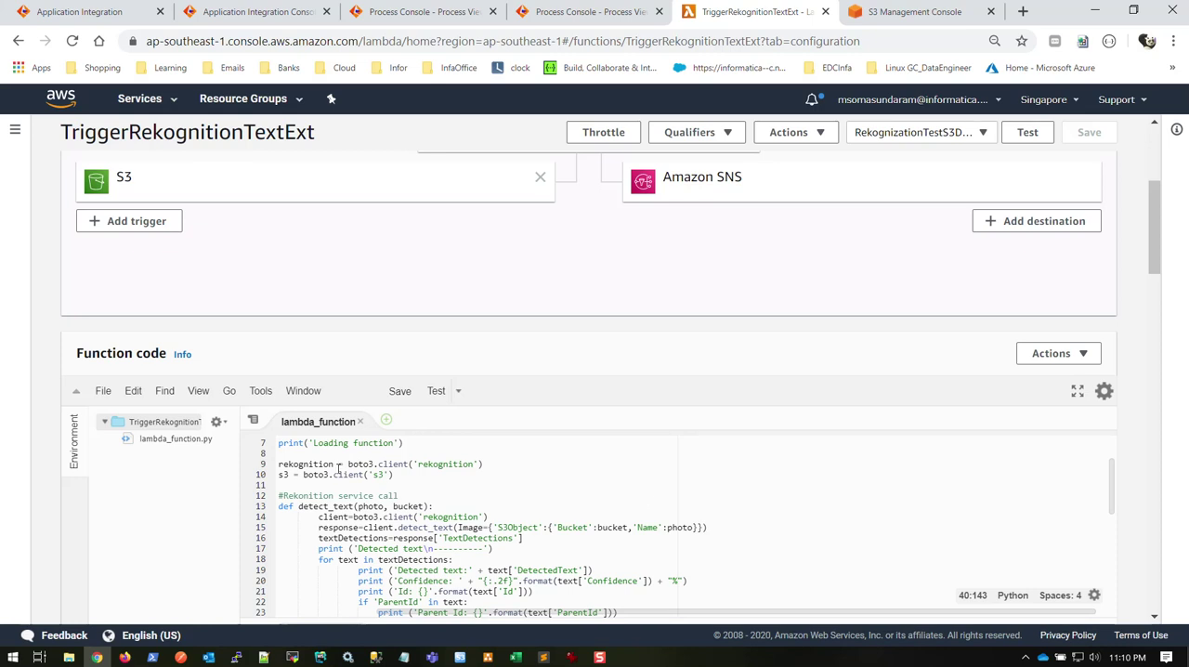
{"action": "scroll", "scroll_direction": "down", "scroll_amount": 3}
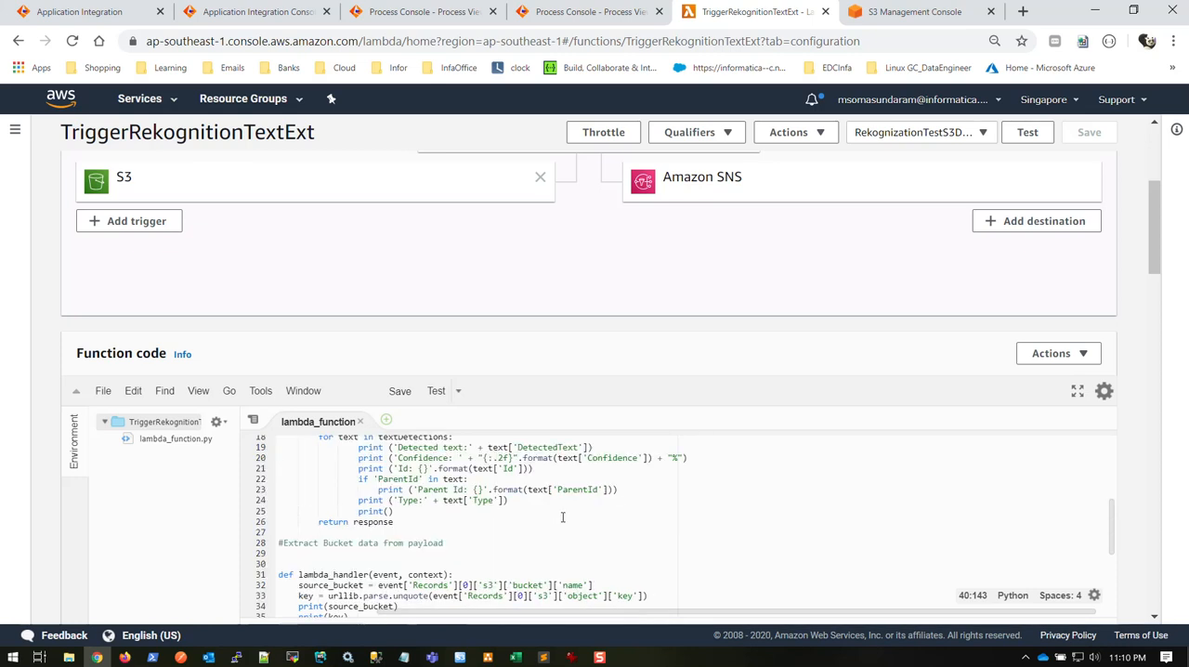
{"action": "mouse_move", "coordinate": [560, 509]}
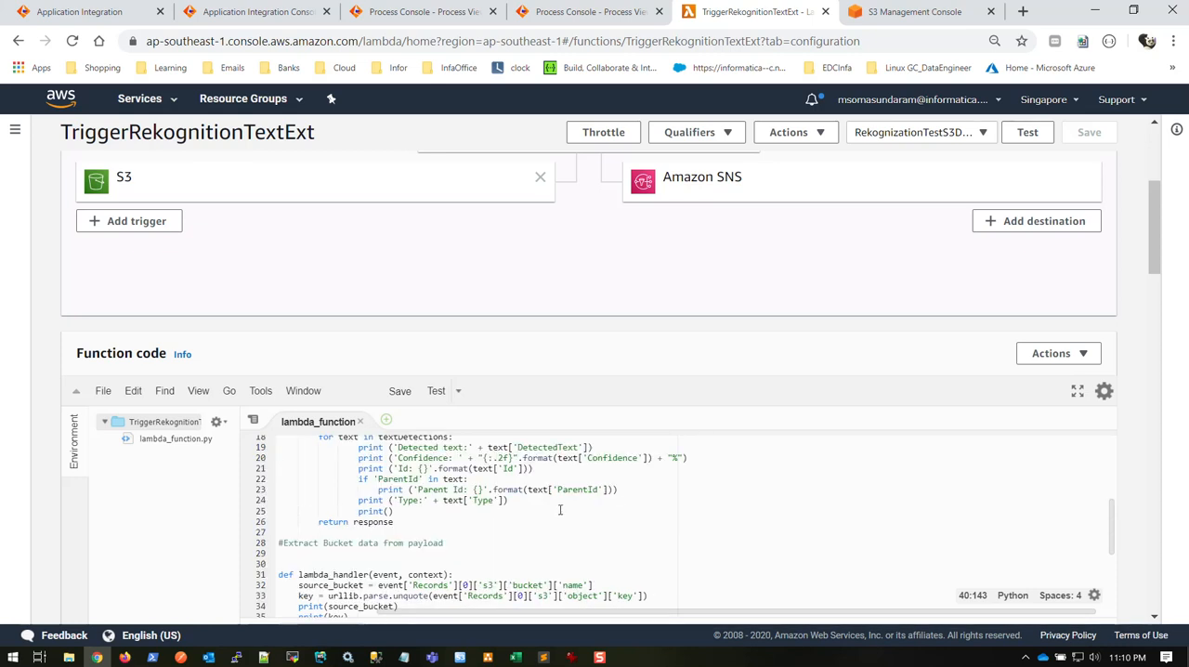
{"action": "scroll", "scroll_direction": "down", "scroll_amount": 3}
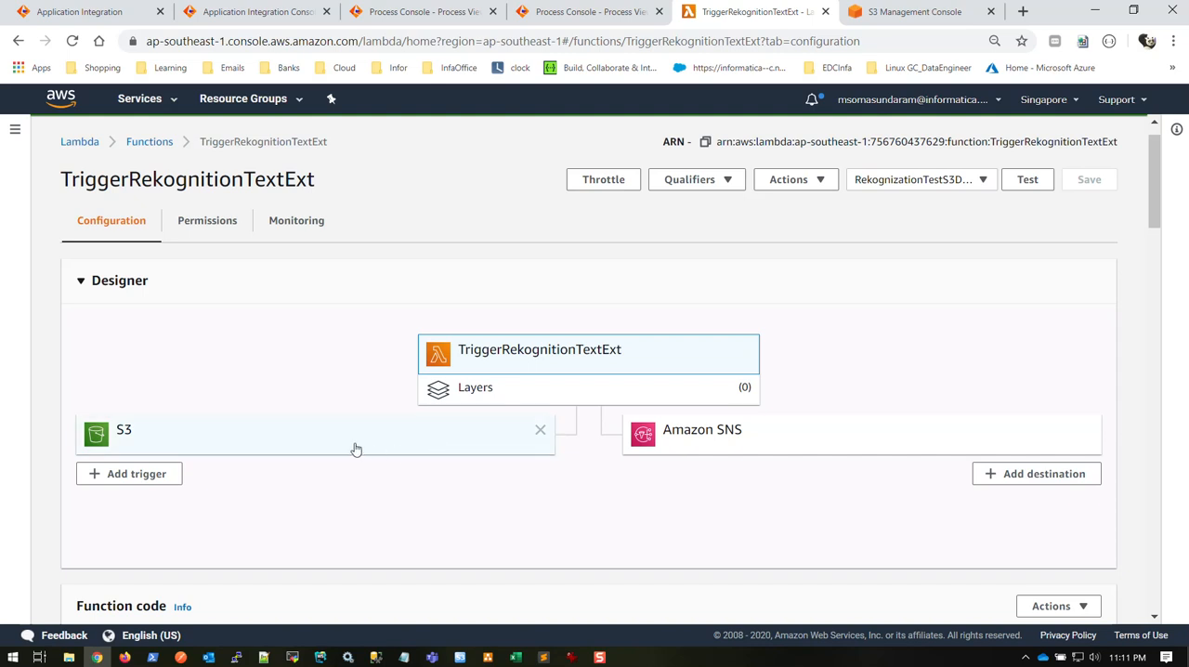
{"action": "mouse_move", "coordinate": [353, 433]}
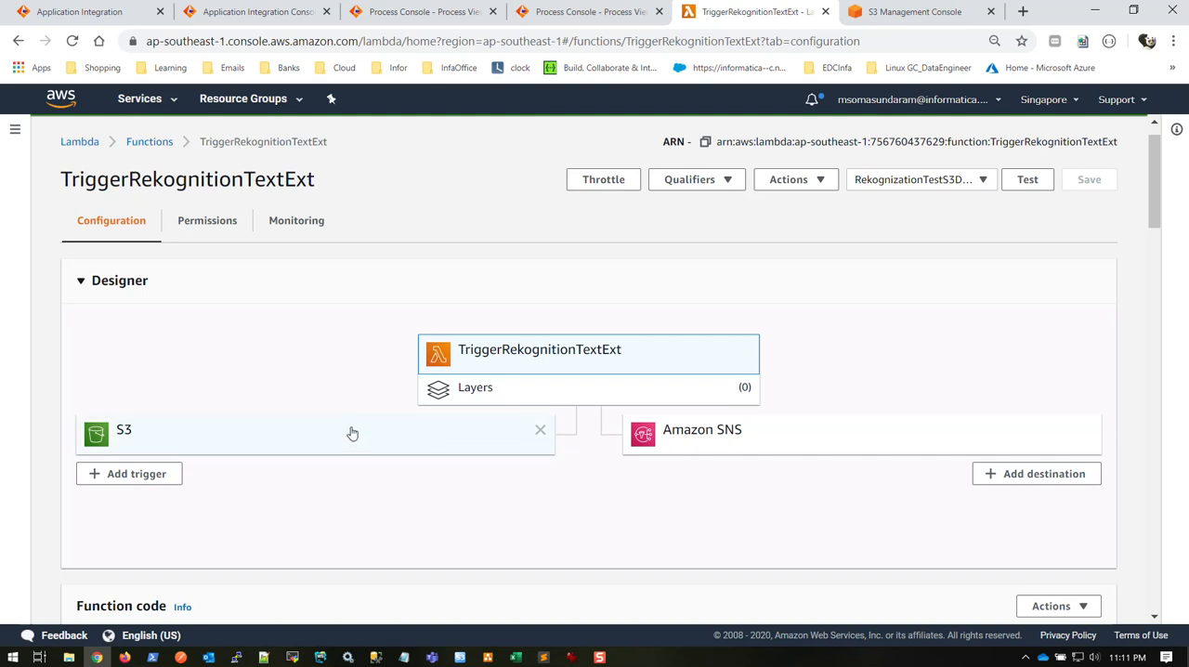
{"action": "mouse_move", "coordinate": [834, 434]}
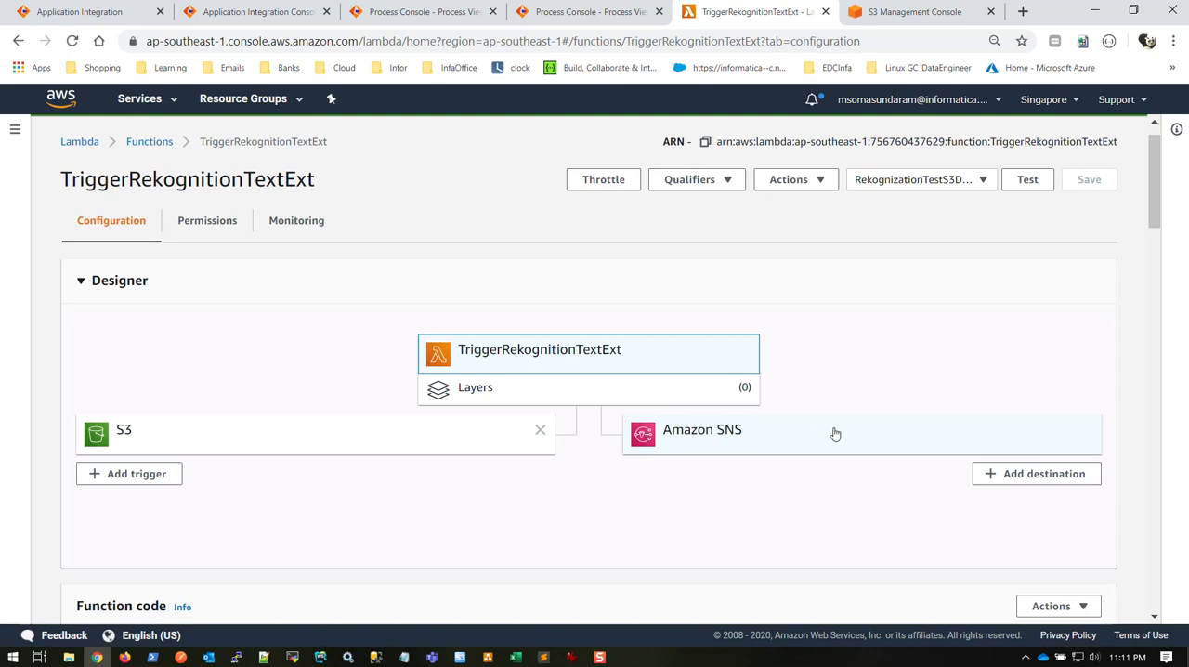
{"action": "mouse_move", "coordinate": [671, 446]}
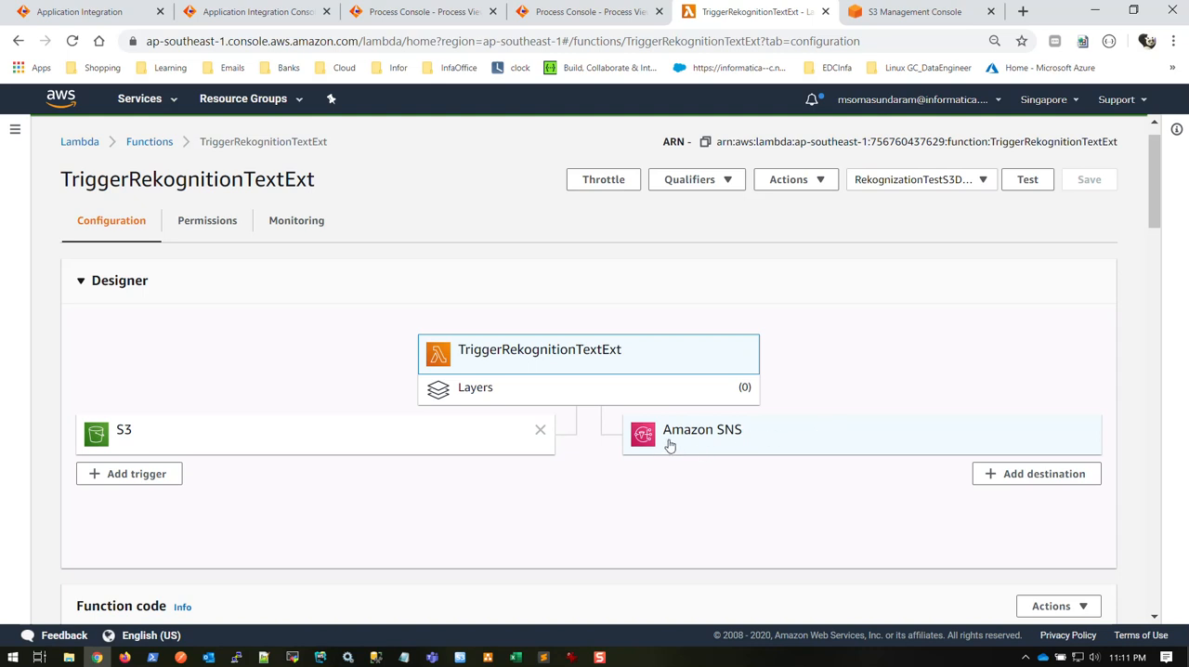
{"action": "mouse_move", "coordinate": [659, 440]}
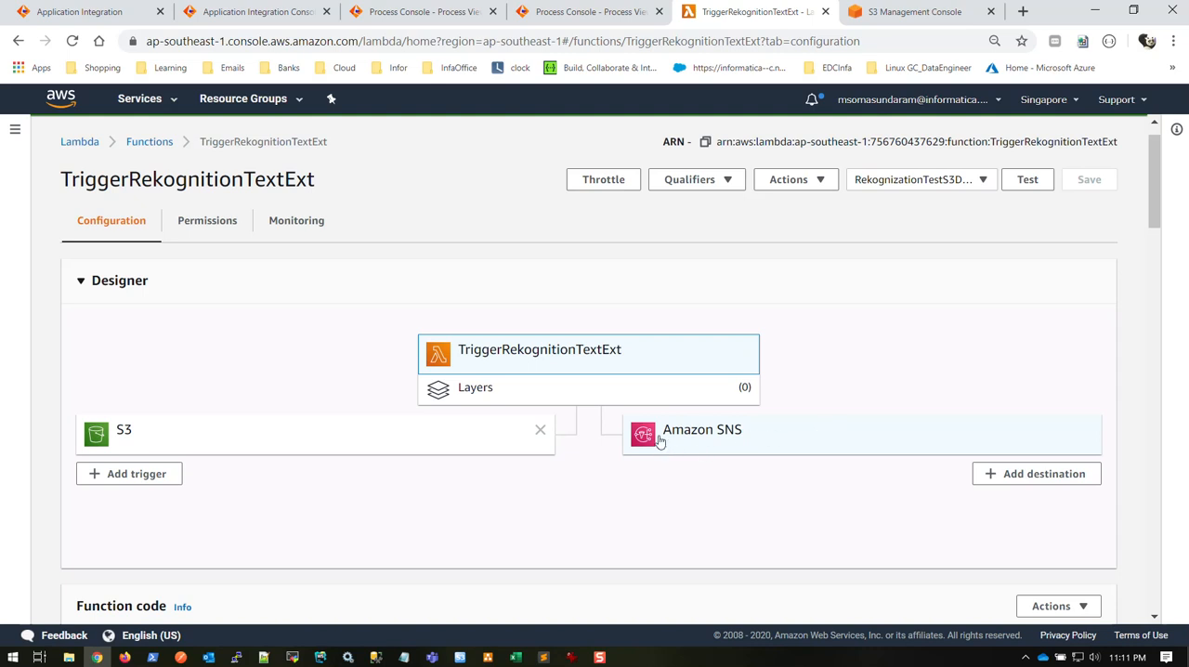
{"action": "mouse_move", "coordinate": [694, 435]}
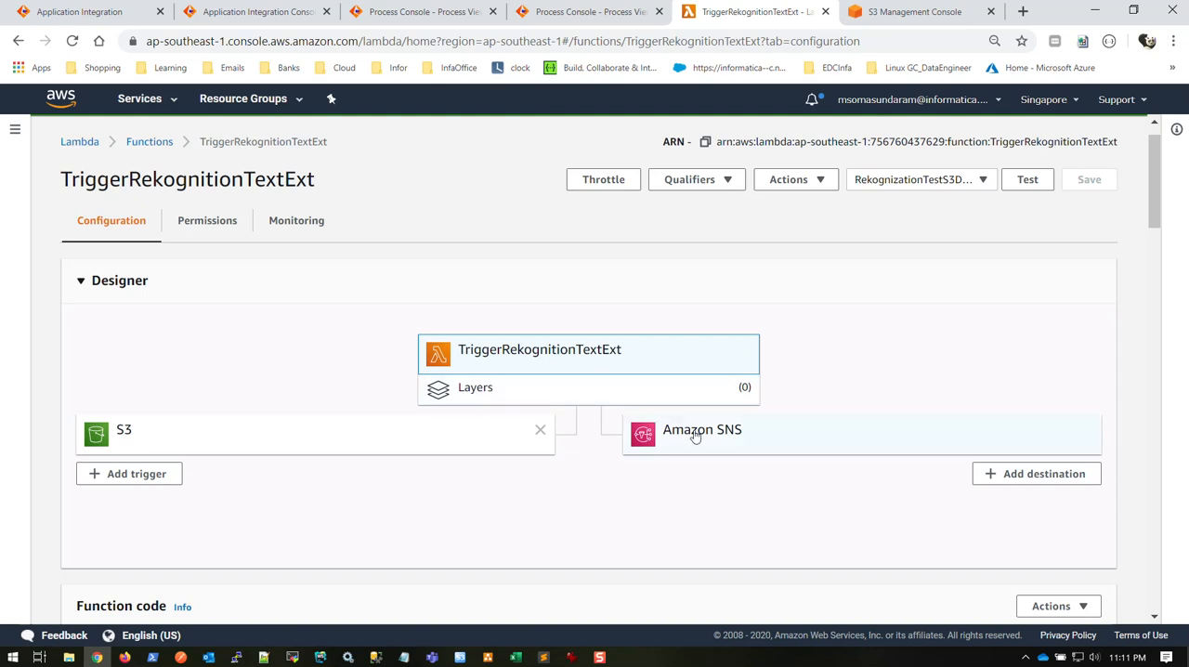
{"action": "mouse_move", "coordinate": [704, 430]}
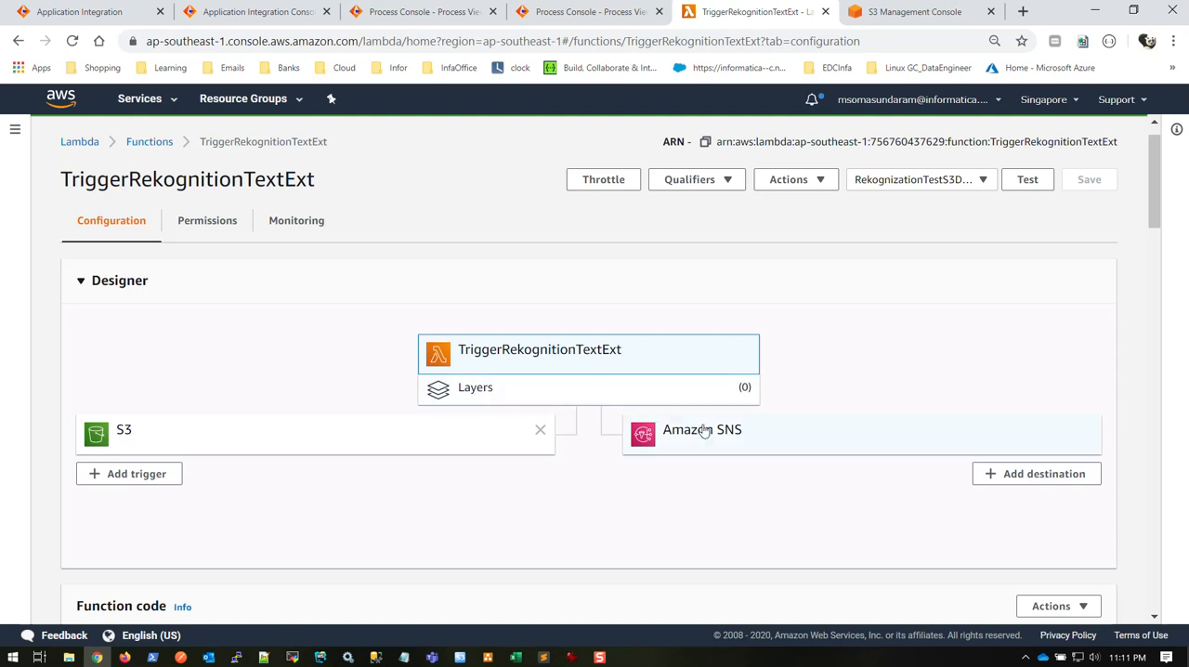
{"action": "mouse_move", "coordinate": [638, 557]}
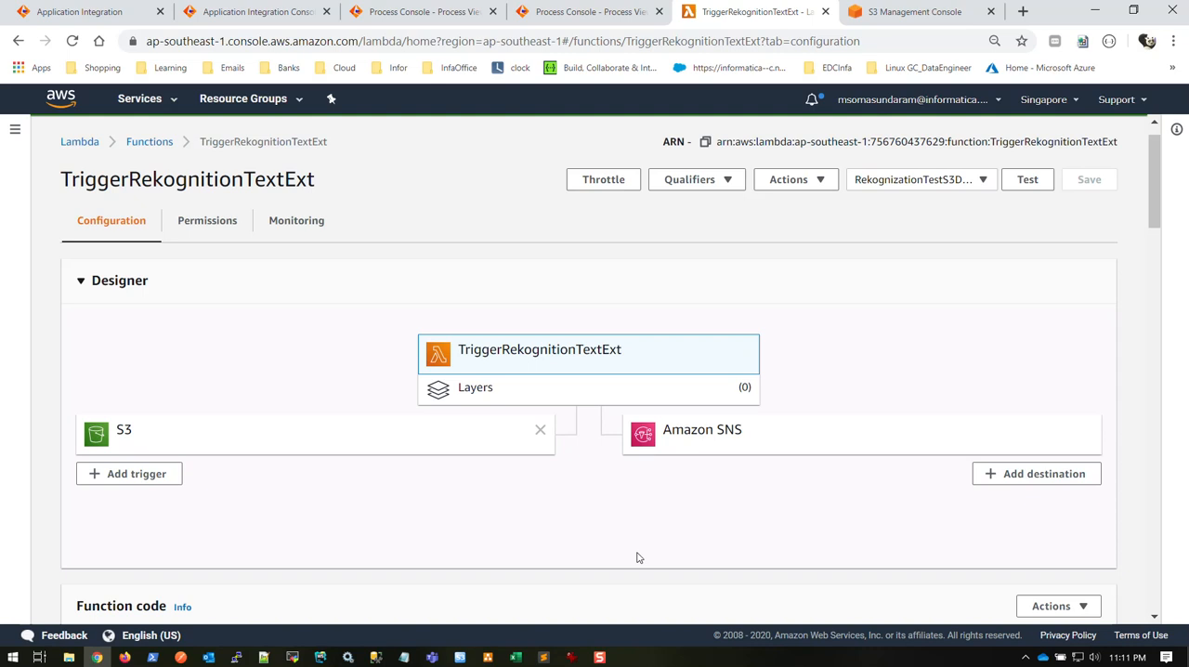
{"action": "mouse_move", "coordinate": [254, 545]}
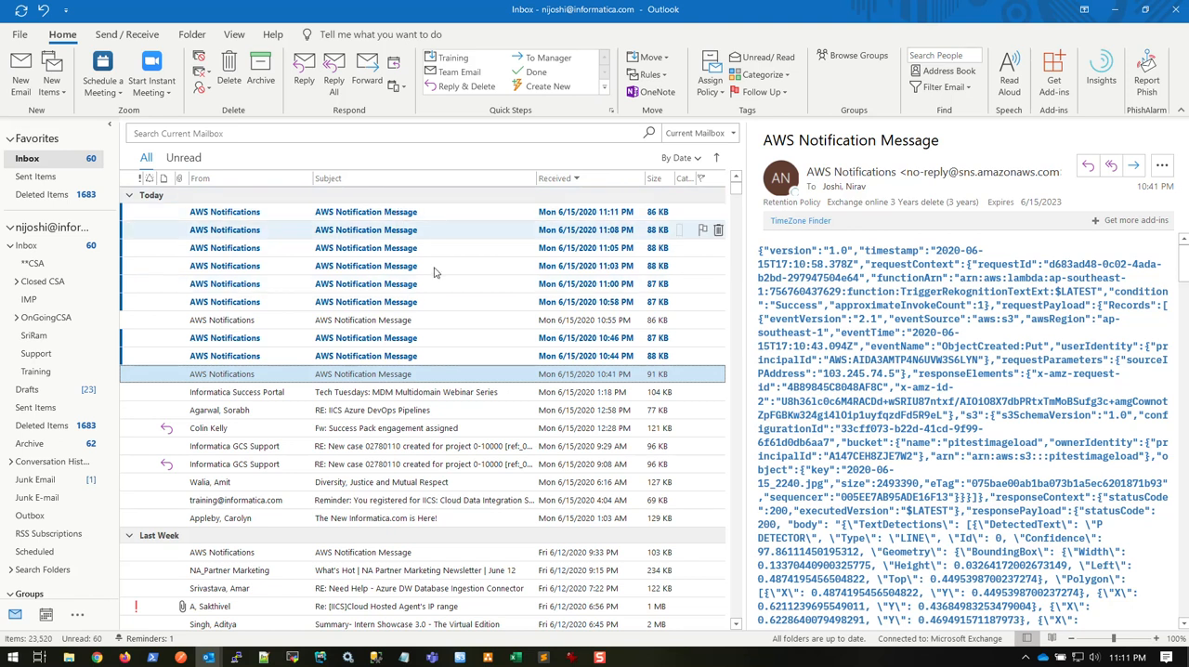
{"action": "mouse_move", "coordinate": [426, 227]}
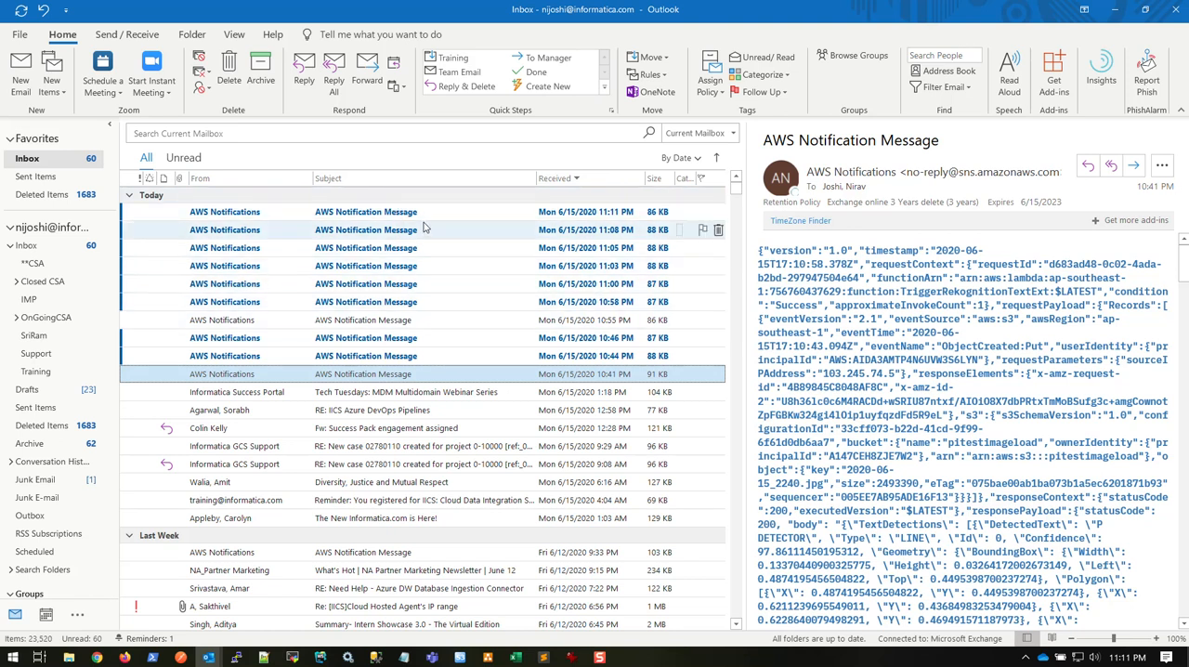
Read the 11:11 PM AWS Notification email's Rekognition detected-text JSON.
{"action": "double_click", "coordinate": [365, 212]}
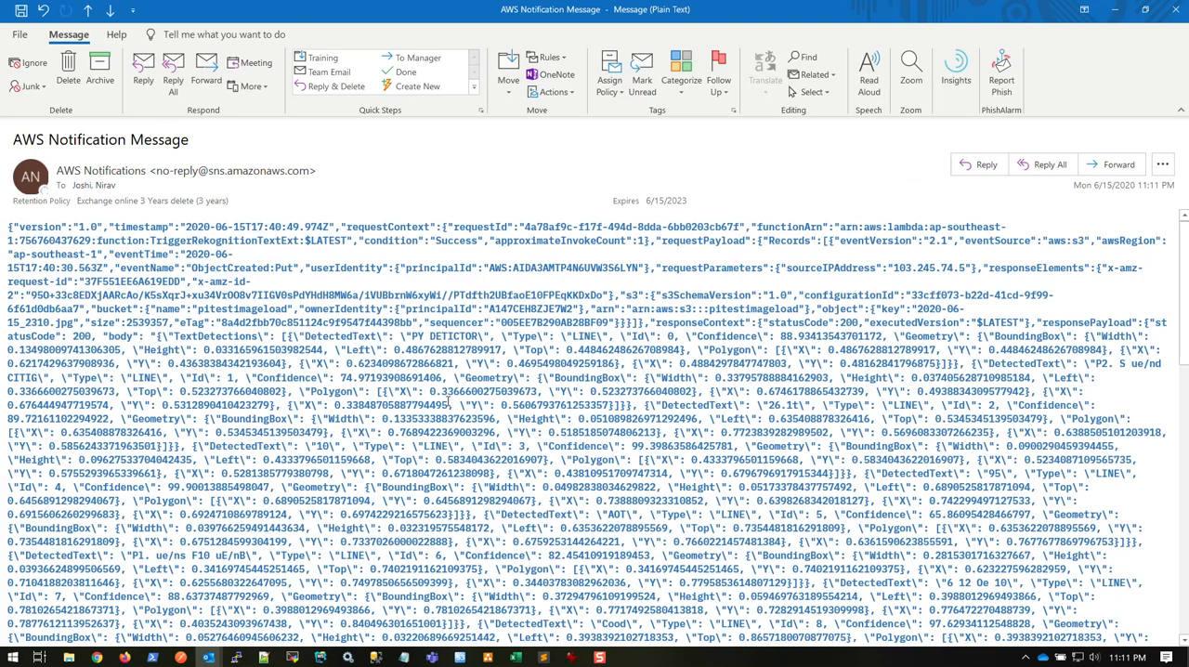
{"action": "scroll", "scroll_direction": "down", "scroll_amount": 3}
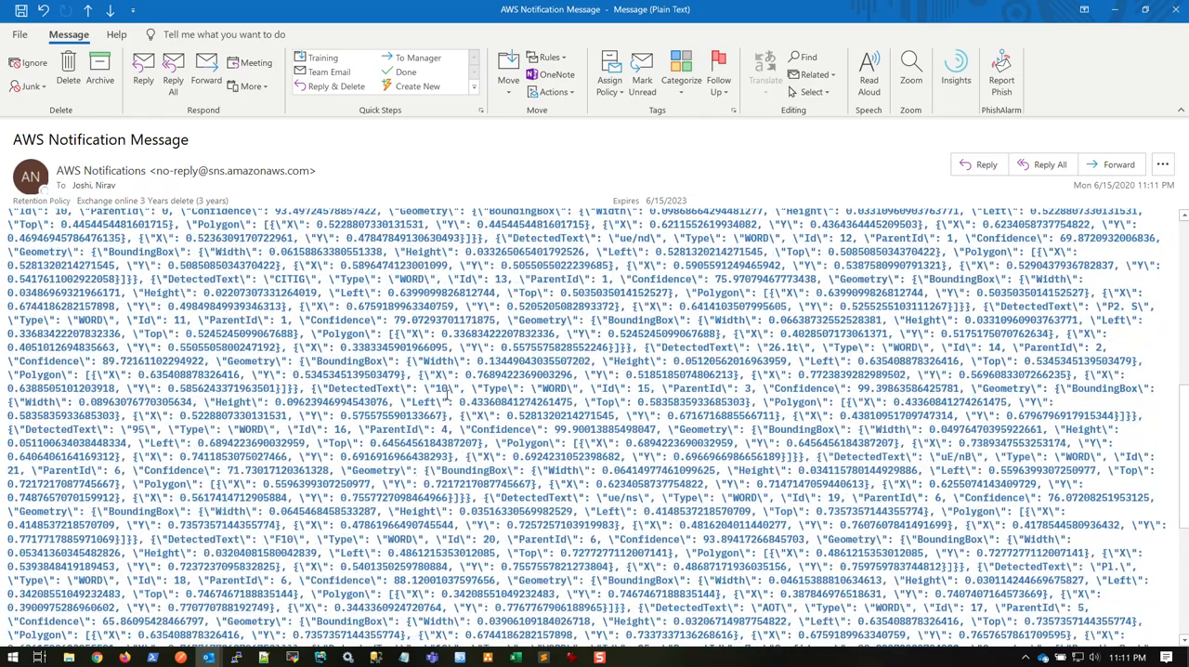
{"action": "scroll", "scroll_direction": "down", "scroll_amount": 3}
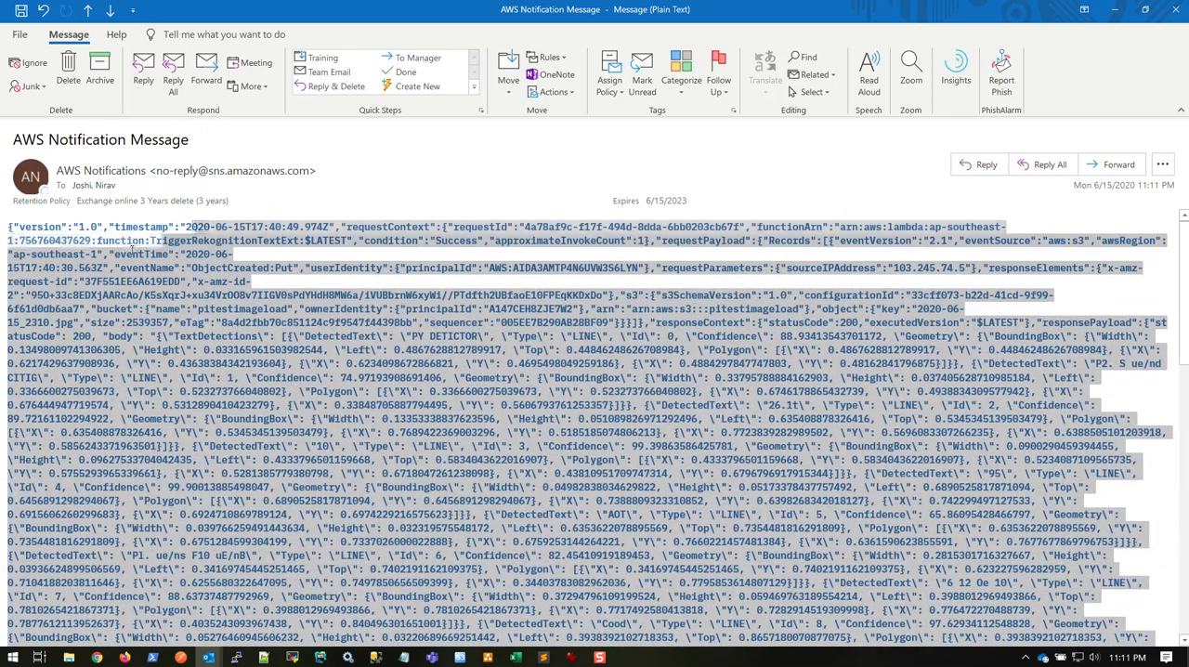
{"action": "scroll", "scroll_direction": "down", "scroll_amount": 3}
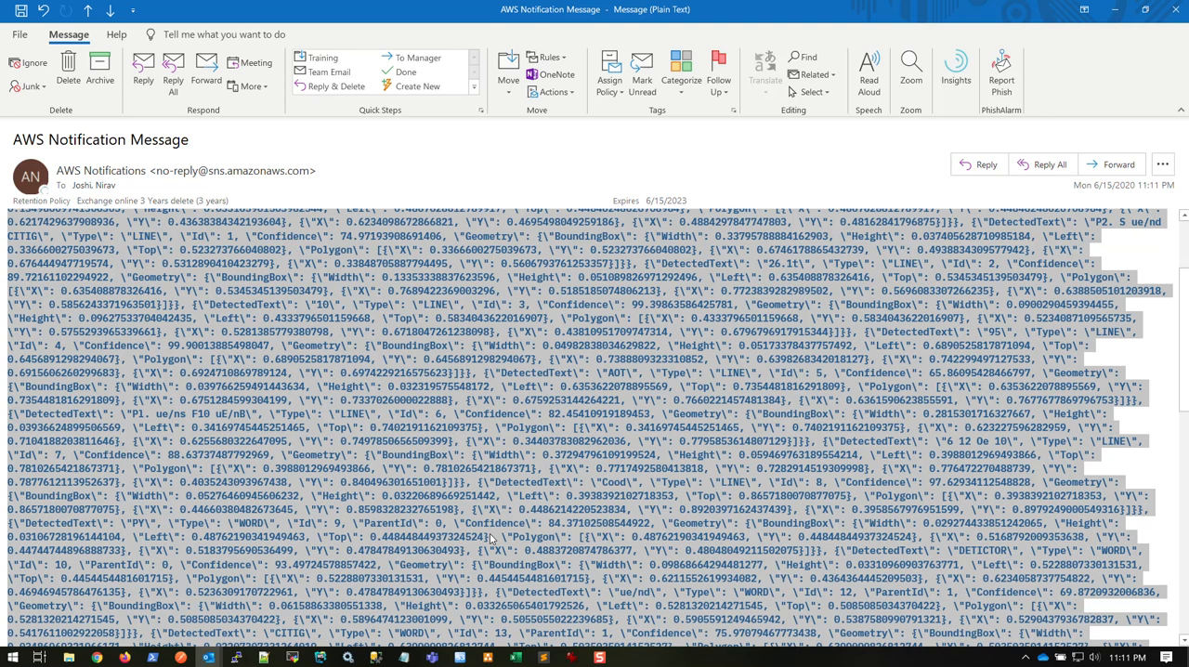
{"action": "mouse_move", "coordinate": [486, 564]}
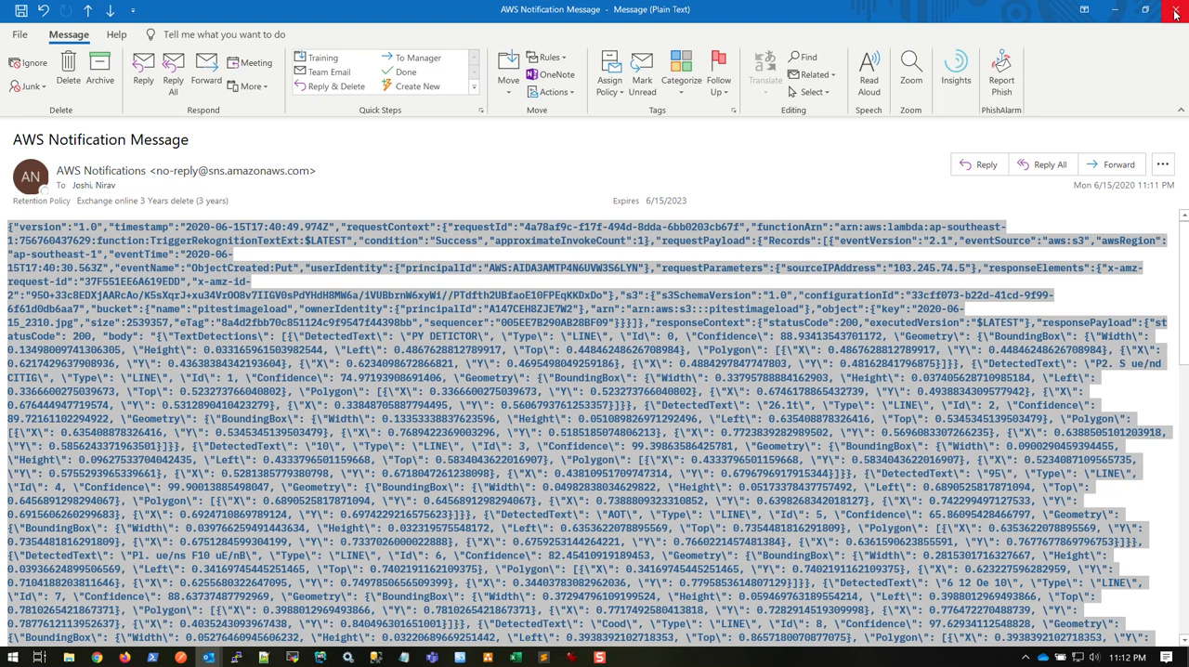
{"action": "mouse_move", "coordinate": [1178, 10]}
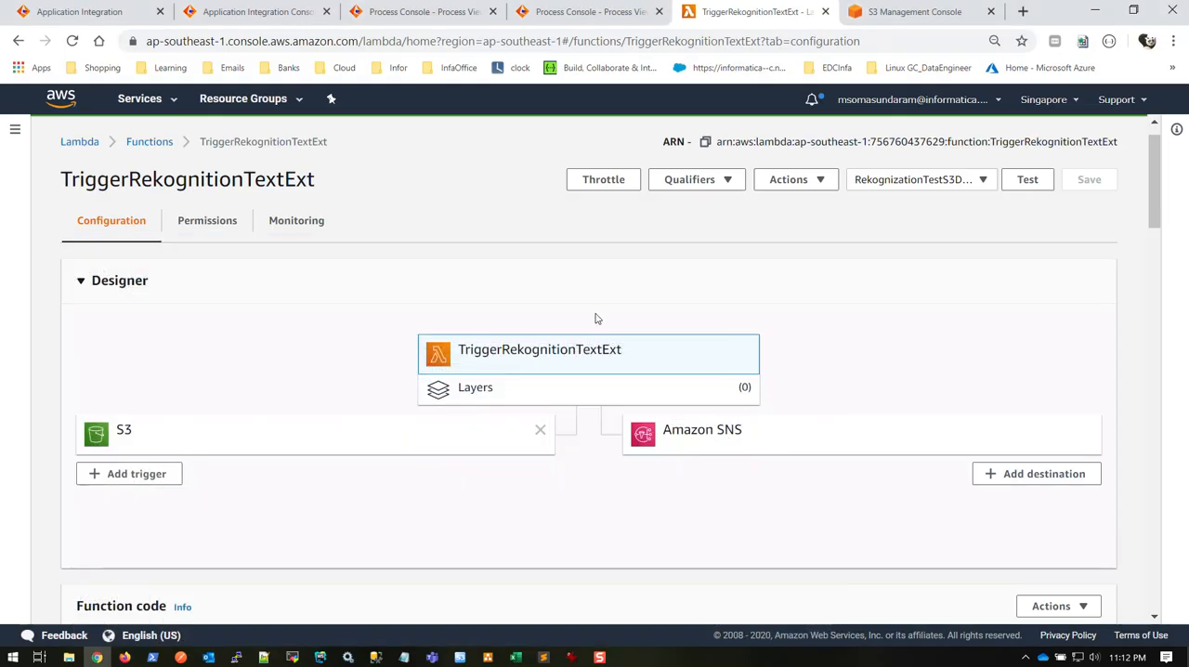
Review ParseReckogDataAWSV1's PPM_Monitor 2 step Input Fields and General details.
{"action": "left_click", "coordinate": [260, 11]}
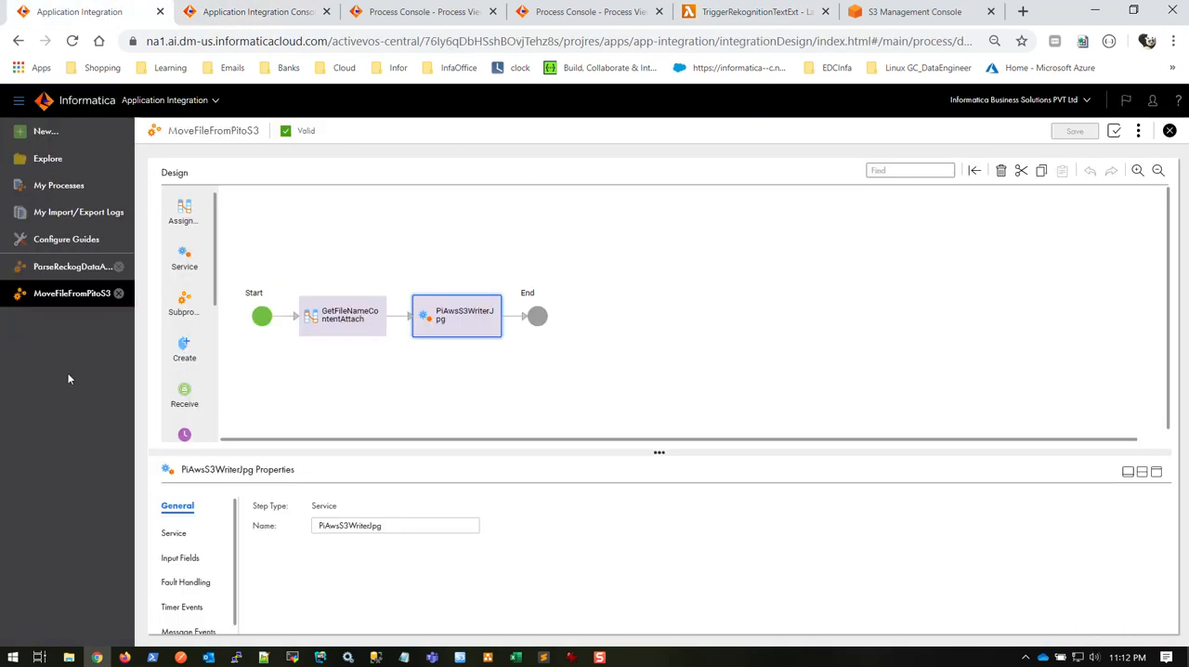
{"action": "left_click", "coordinate": [65, 267]}
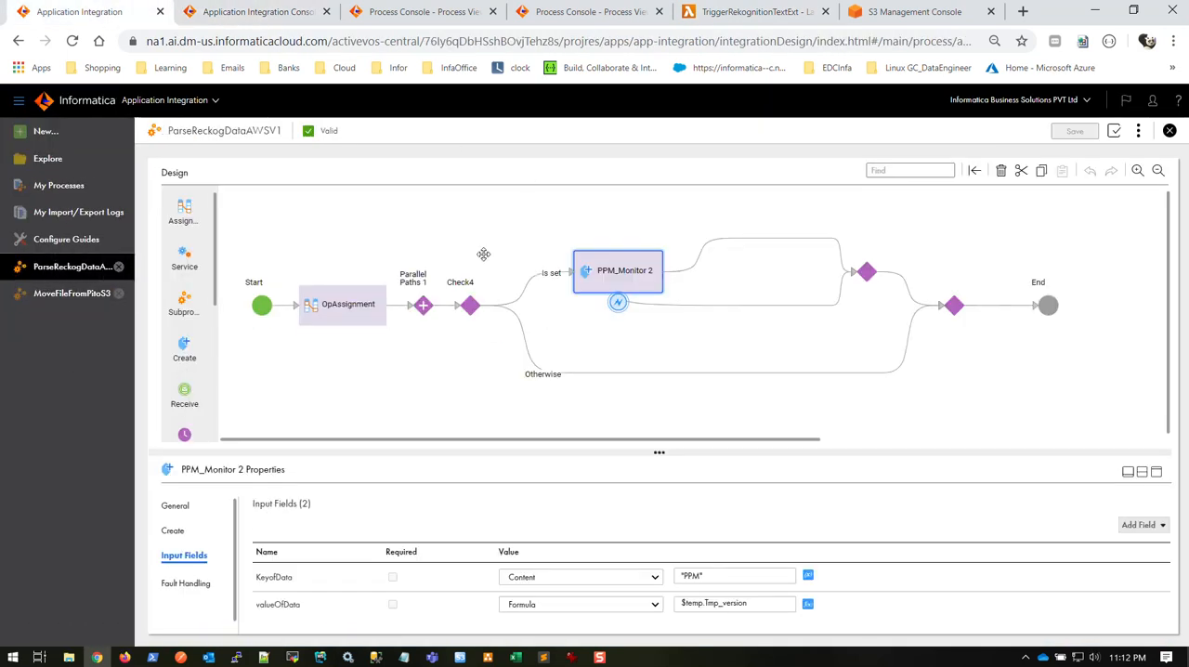
{"action": "mouse_move", "coordinate": [645, 235]}
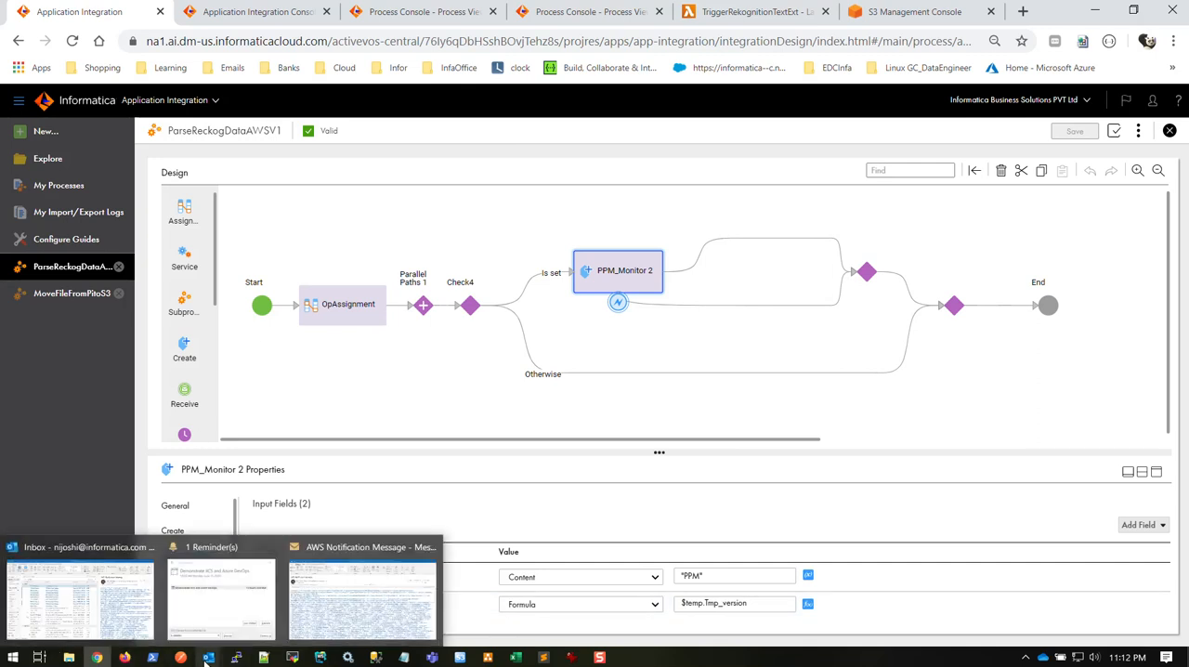
{"action": "left_click", "coordinate": [362, 594]}
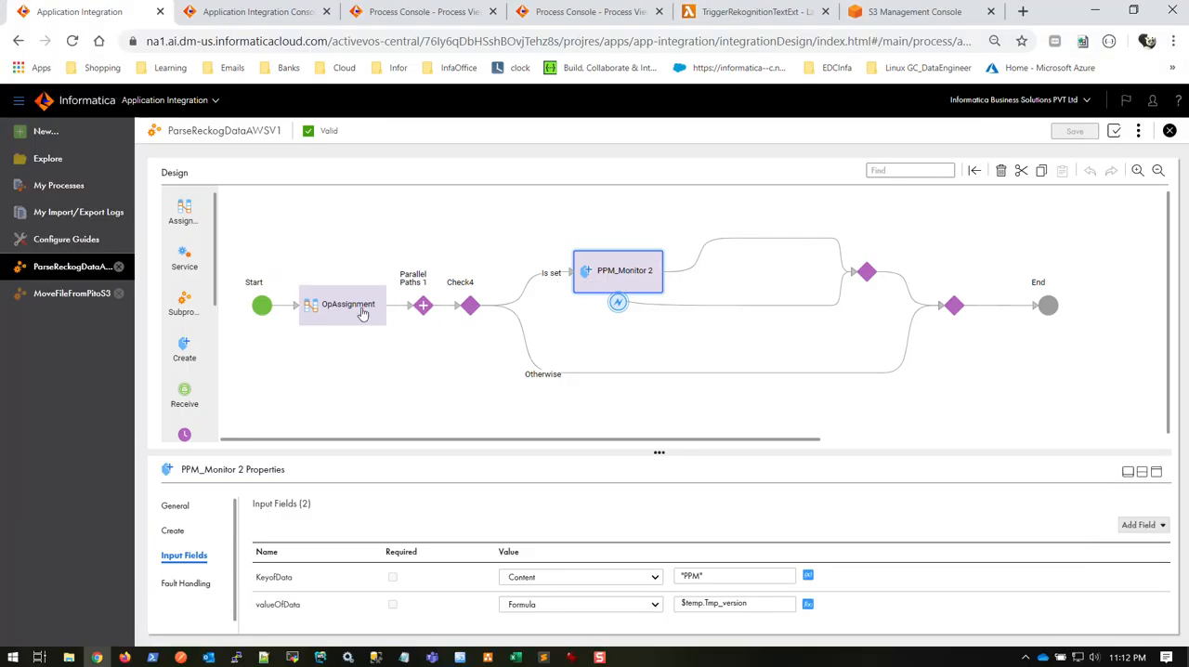
{"action": "mouse_move", "coordinate": [347, 312]}
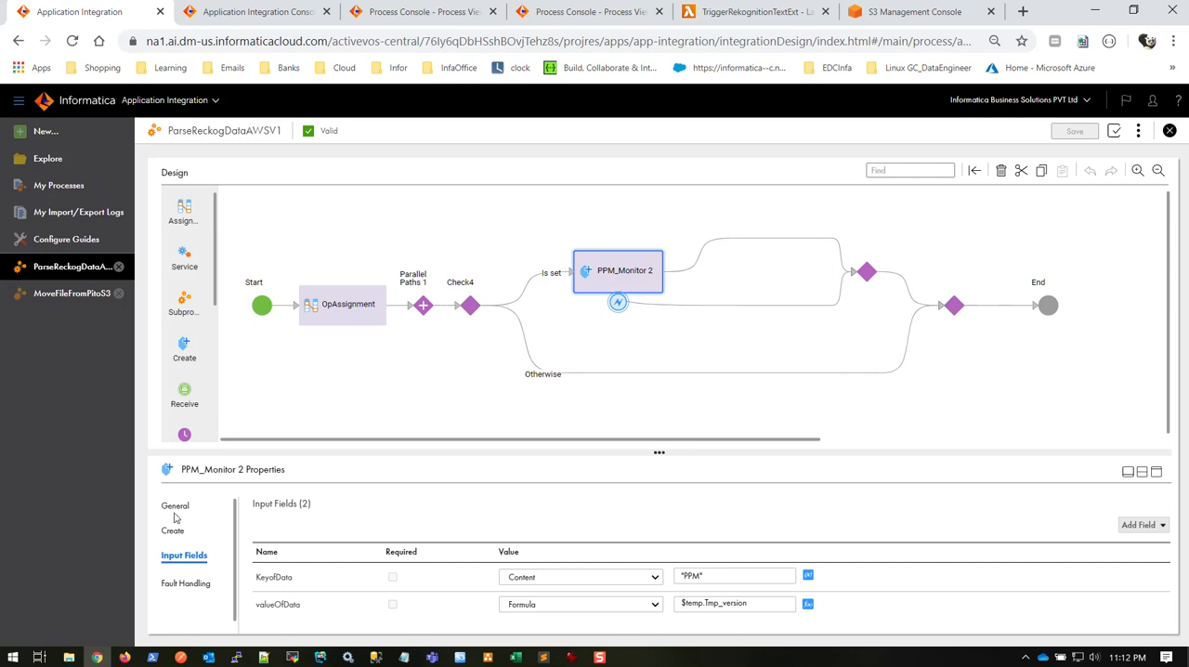
{"action": "left_click", "coordinate": [175, 505]}
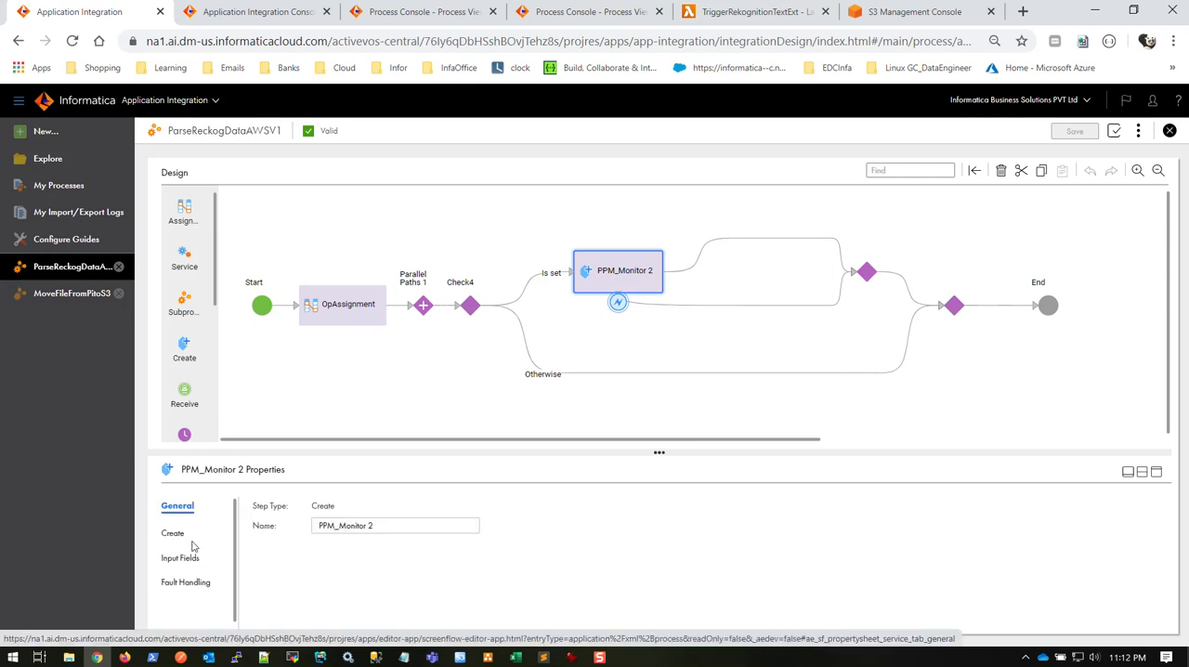
{"action": "left_click", "coordinate": [172, 532]}
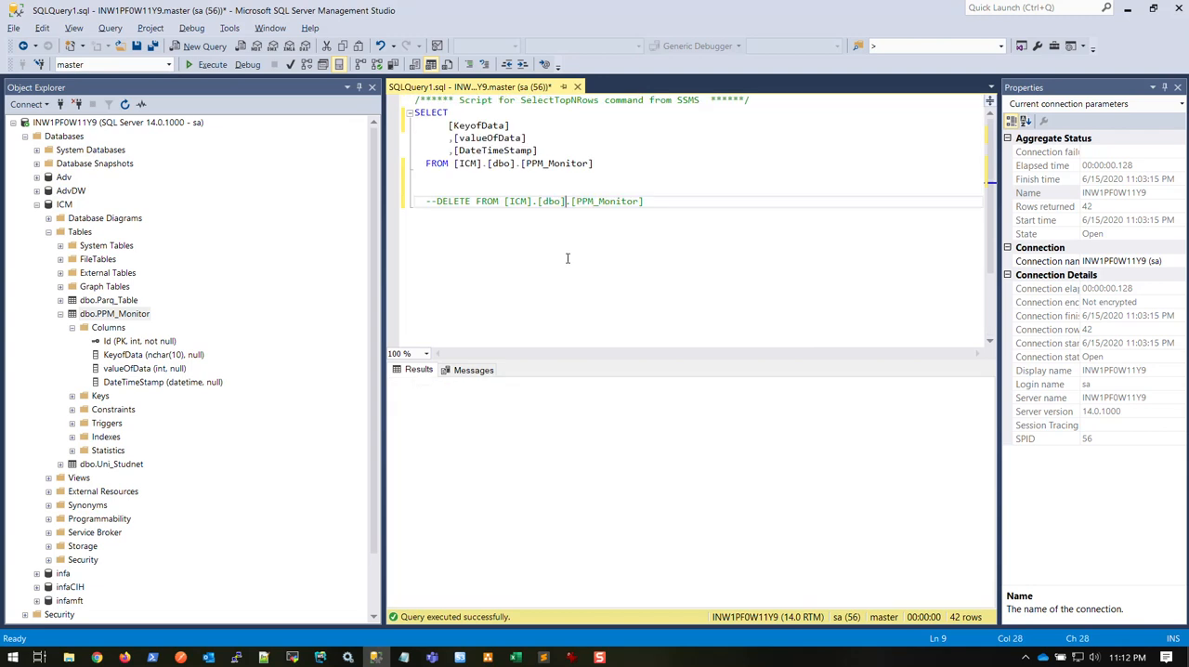
Rerun the SELECT on ICM.dbo.PPM_Monitor and scroll through the 44 result rows.
{"action": "left_click", "coordinate": [195, 67]}
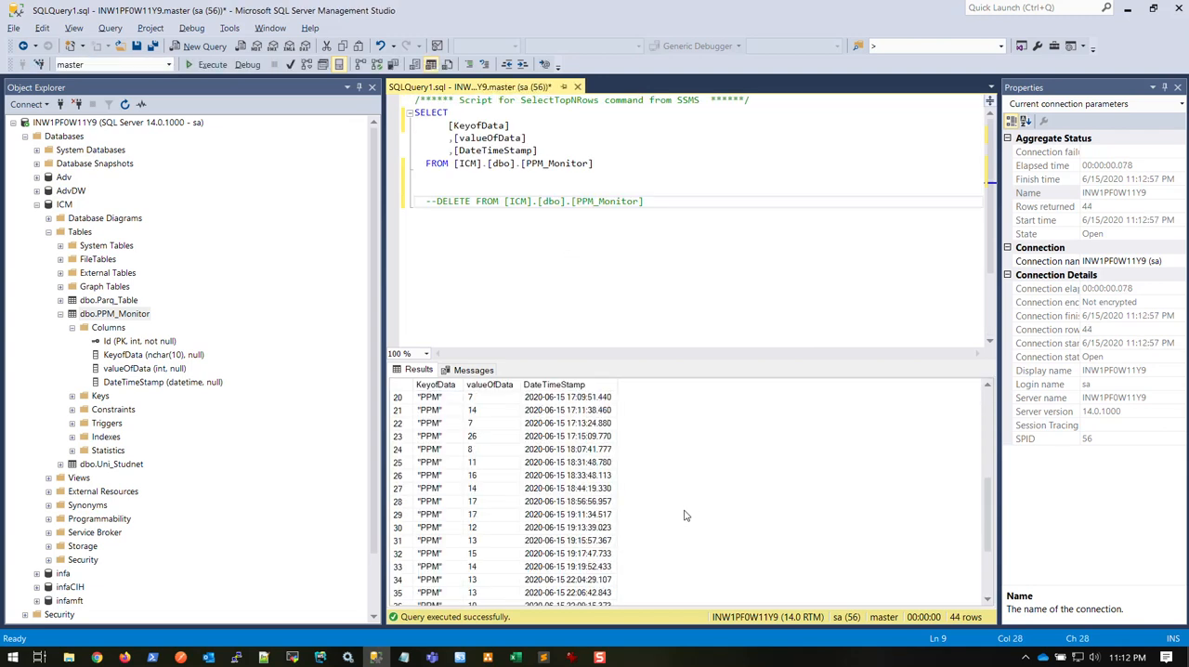
{"action": "scroll", "scroll_direction": "down", "scroll_amount": 3}
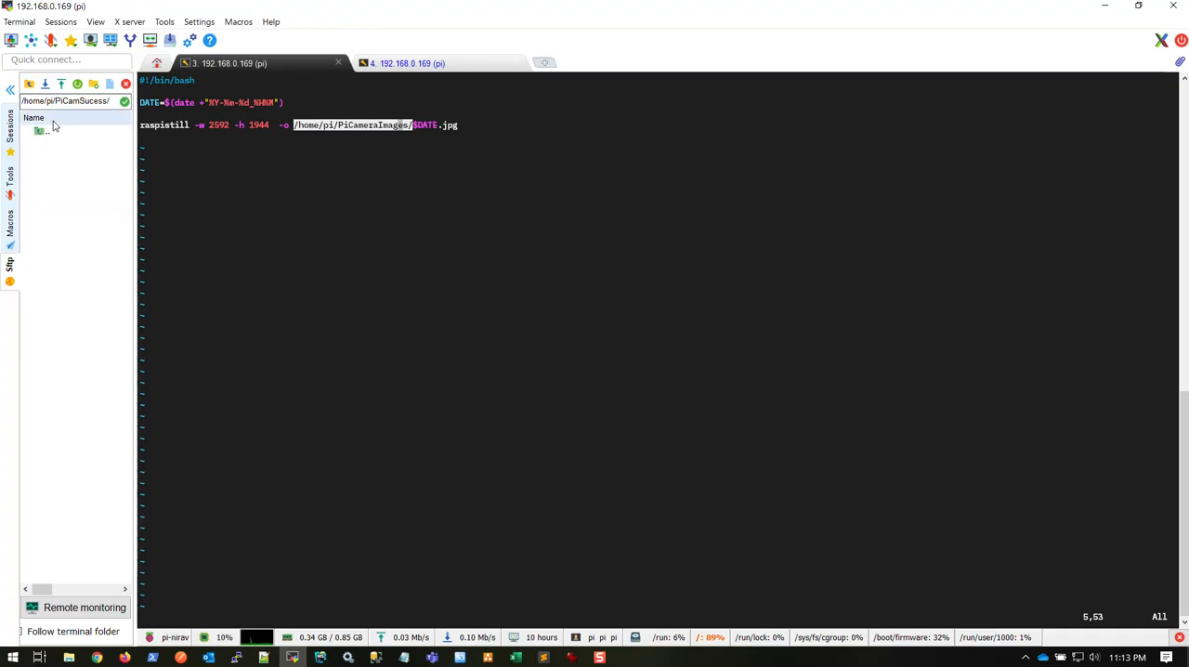
View 2020-06-15_2307.jpg in IrfanView, showing the PM detector reading PM2.5 of 8.
{"action": "left_click", "coordinate": [415, 64]}
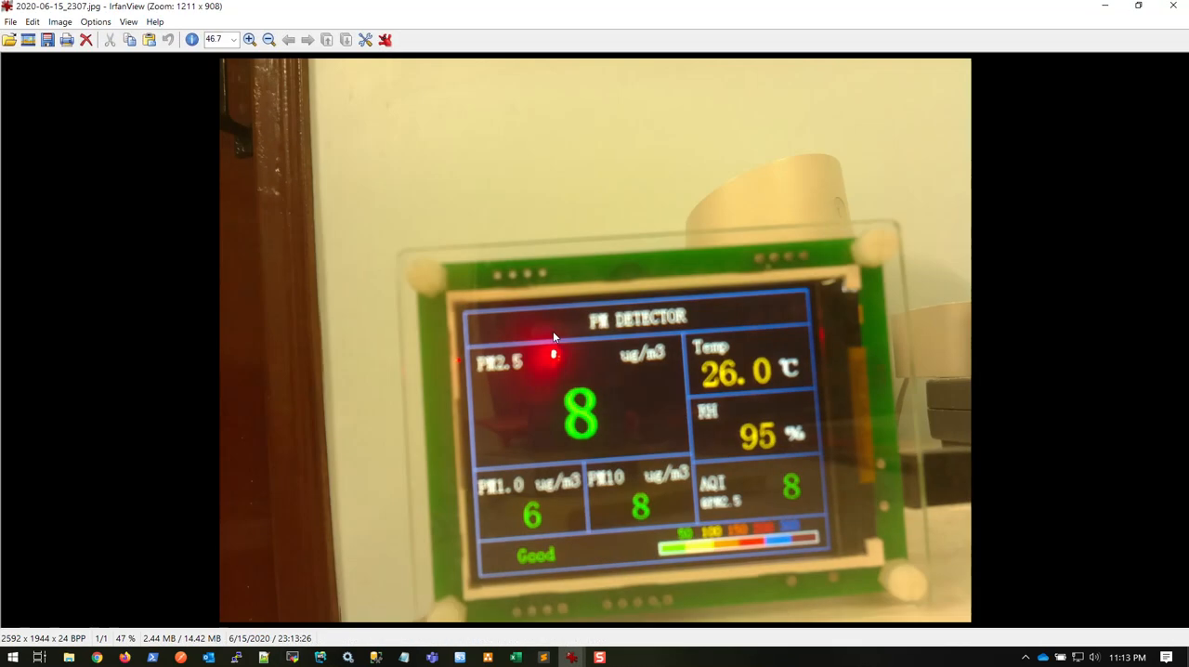
{"action": "mouse_move", "coordinate": [530, 380]}
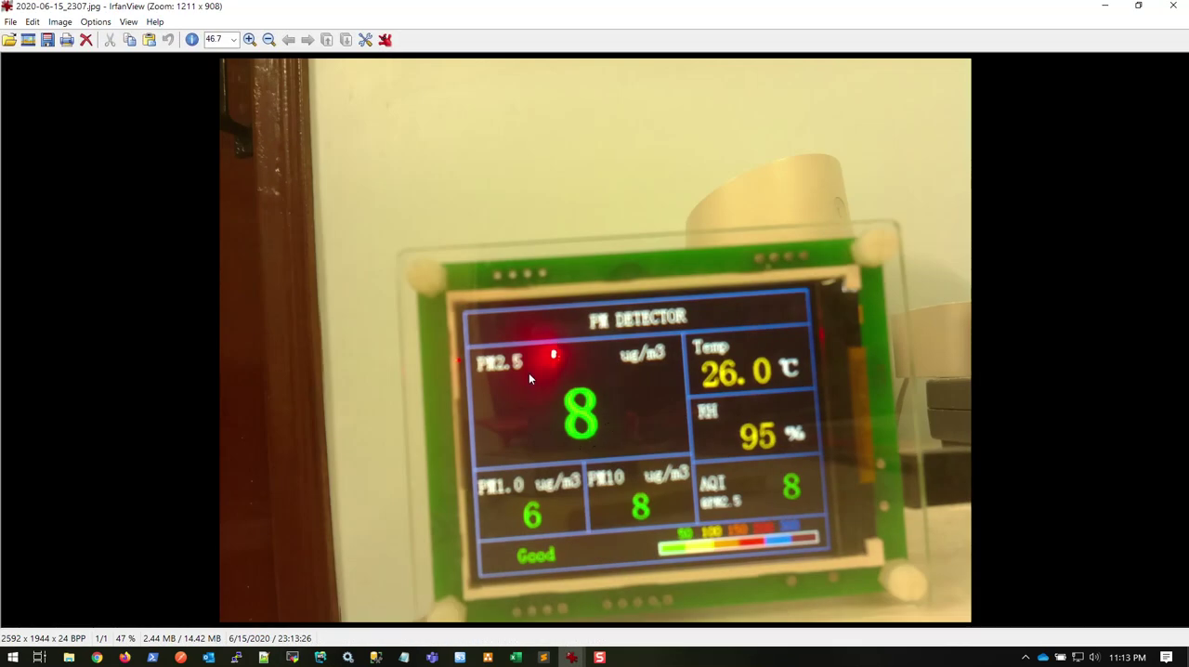
{"action": "left_click_drag", "start_coordinate": [540, 379], "coordinate": [635, 448]}
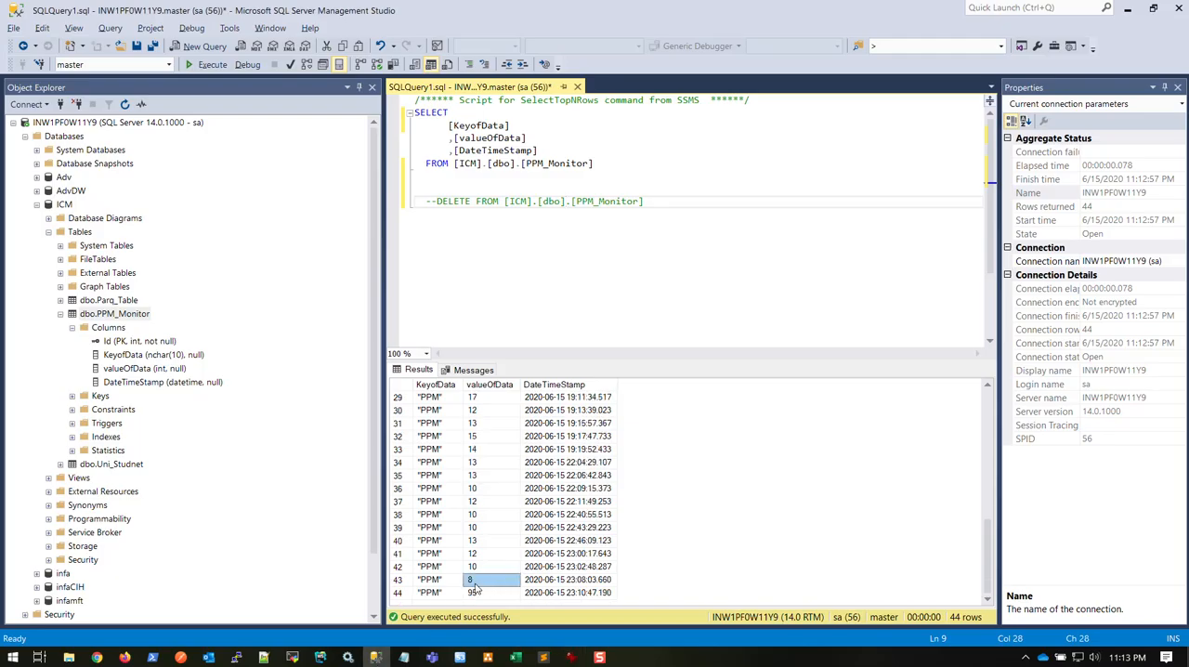
Select results row 43, whose valueOfData is 8, in the PPM_Monitor grid.
{"action": "left_click", "coordinate": [569, 578]}
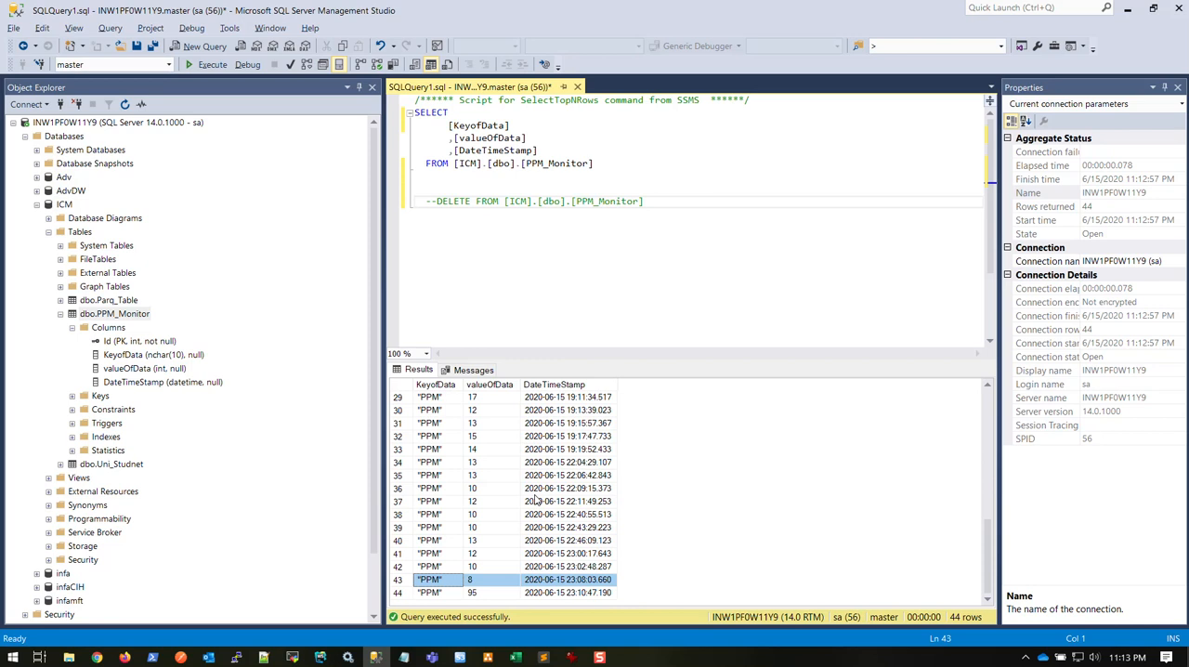
{"action": "left_click", "coordinate": [484, 593]}
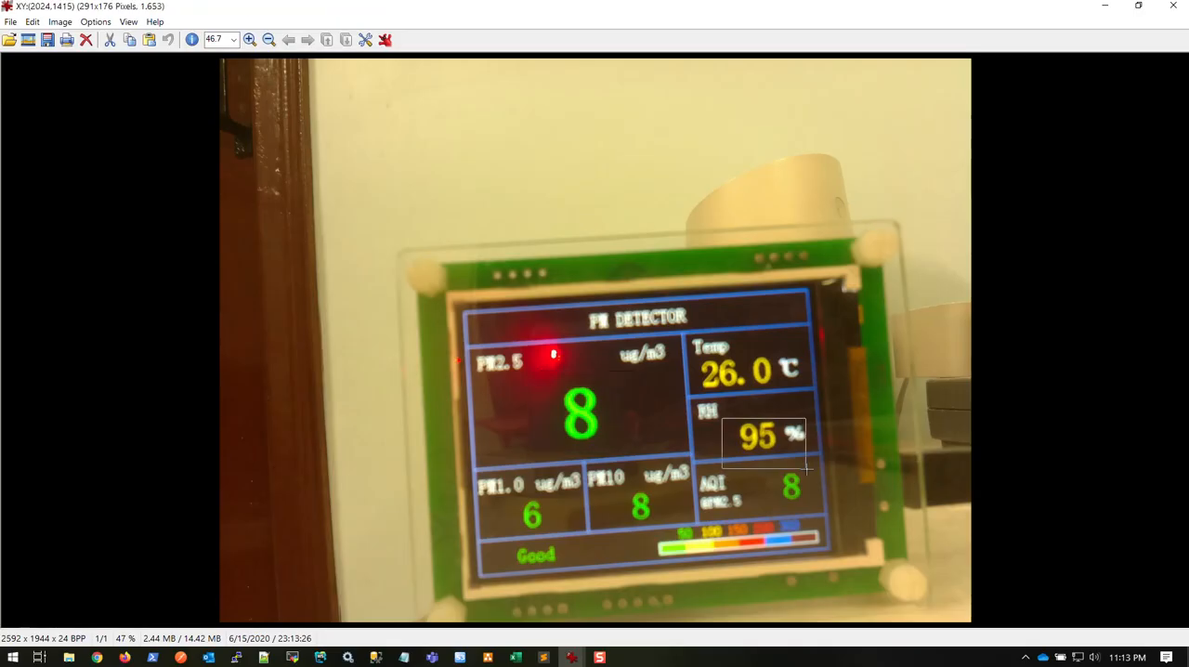
Outline the PM2.5 reading of 8 on image 2020-06-15_2307.jpg.
{"action": "left_click_drag", "start_coordinate": [562, 377], "coordinate": [664, 450]}
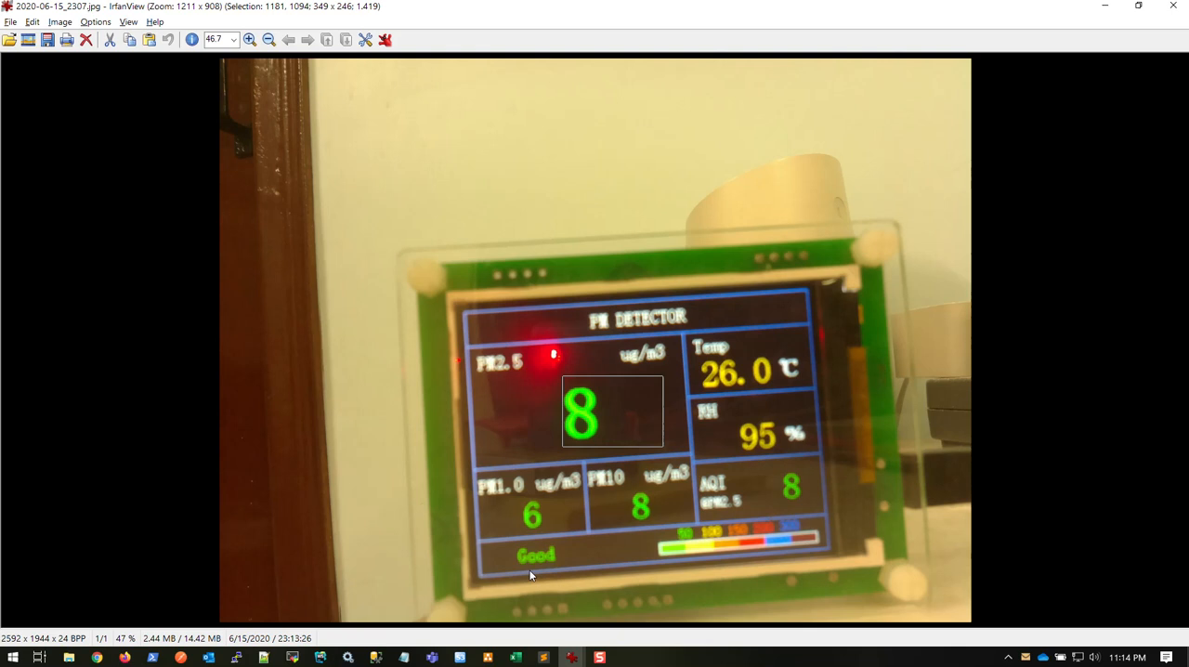
{"action": "mouse_move", "coordinate": [505, 643]}
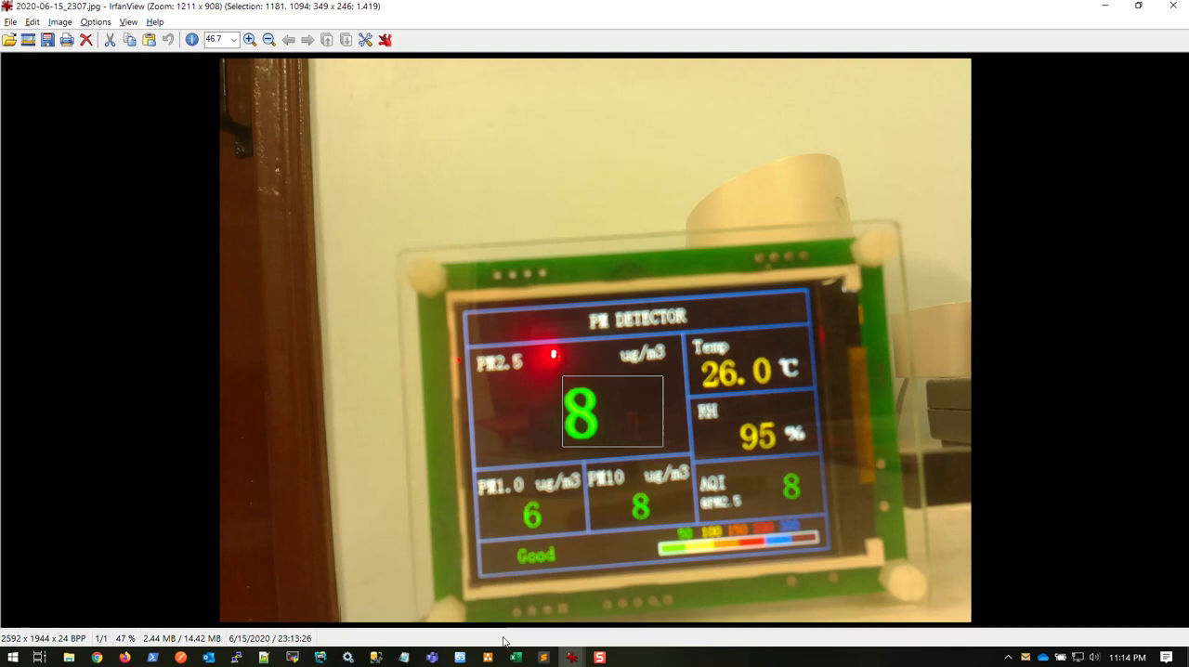
{"action": "mouse_move", "coordinate": [282, 634]}
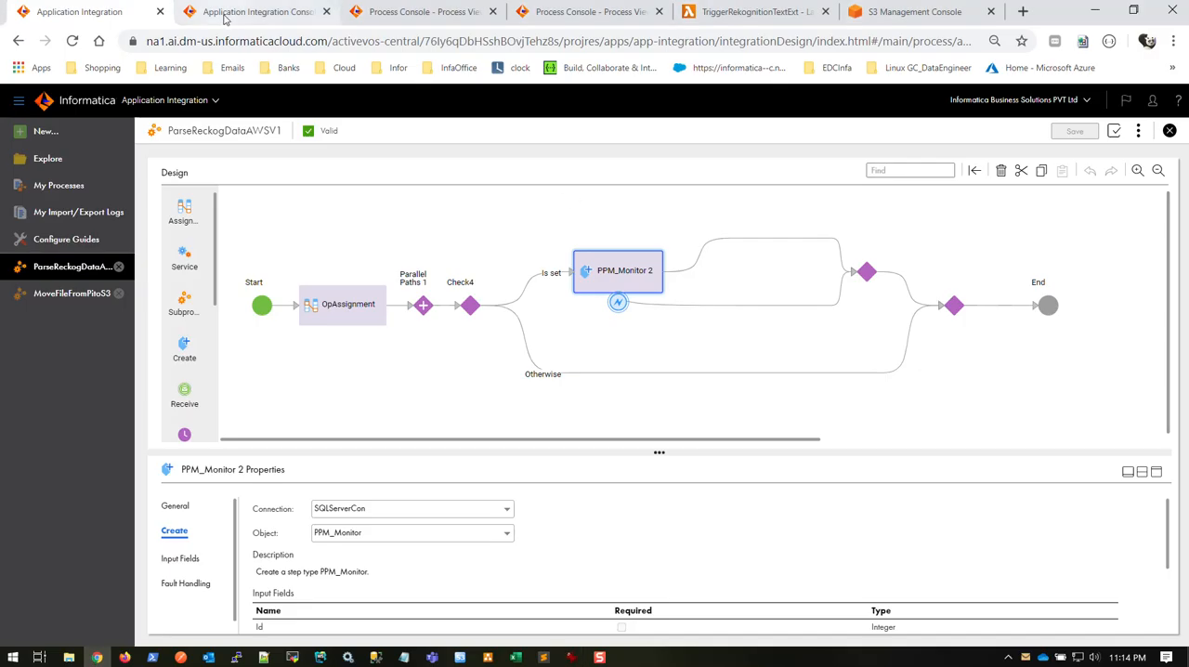
Bring up the ParseReckogDataAWSV1 process tab to review its PPM_Monitor 2 step.
{"action": "left_click", "coordinate": [766, 11]}
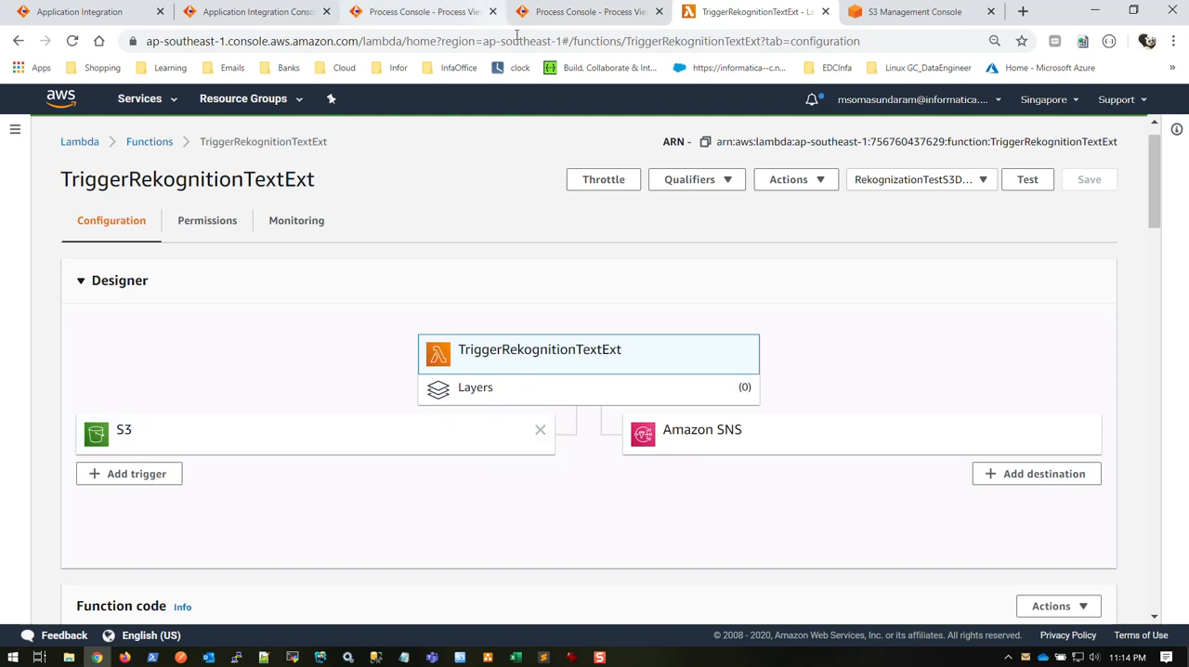
{"action": "mouse_move", "coordinate": [782, 462]}
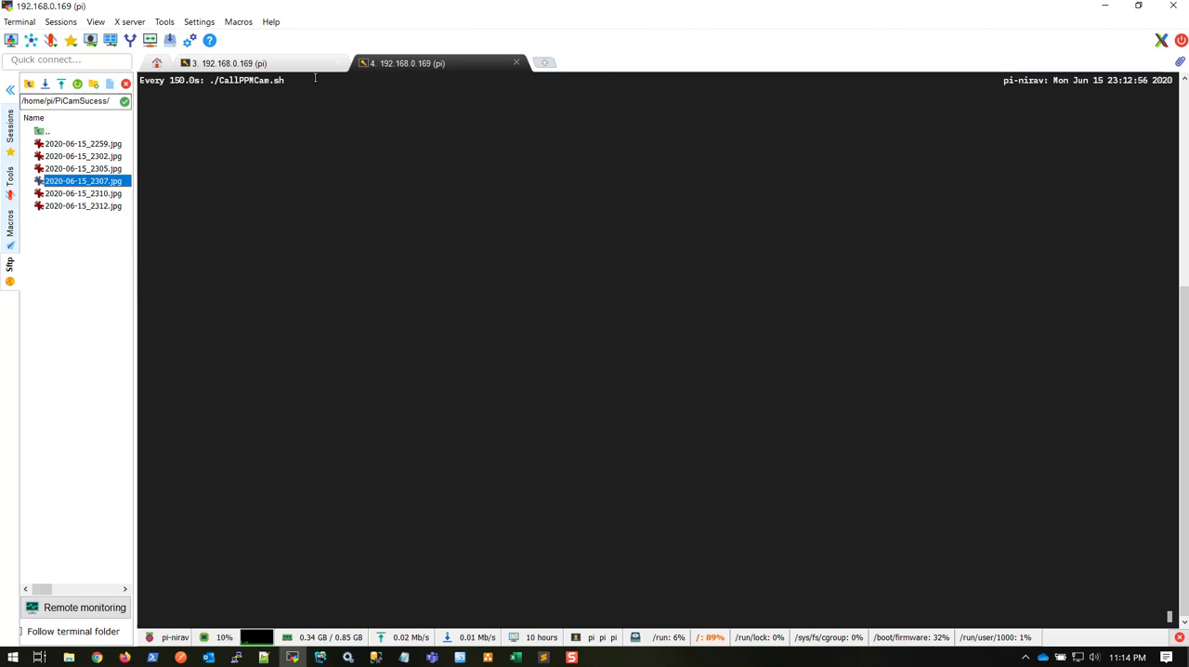
{"action": "mouse_move", "coordinate": [67, 211]}
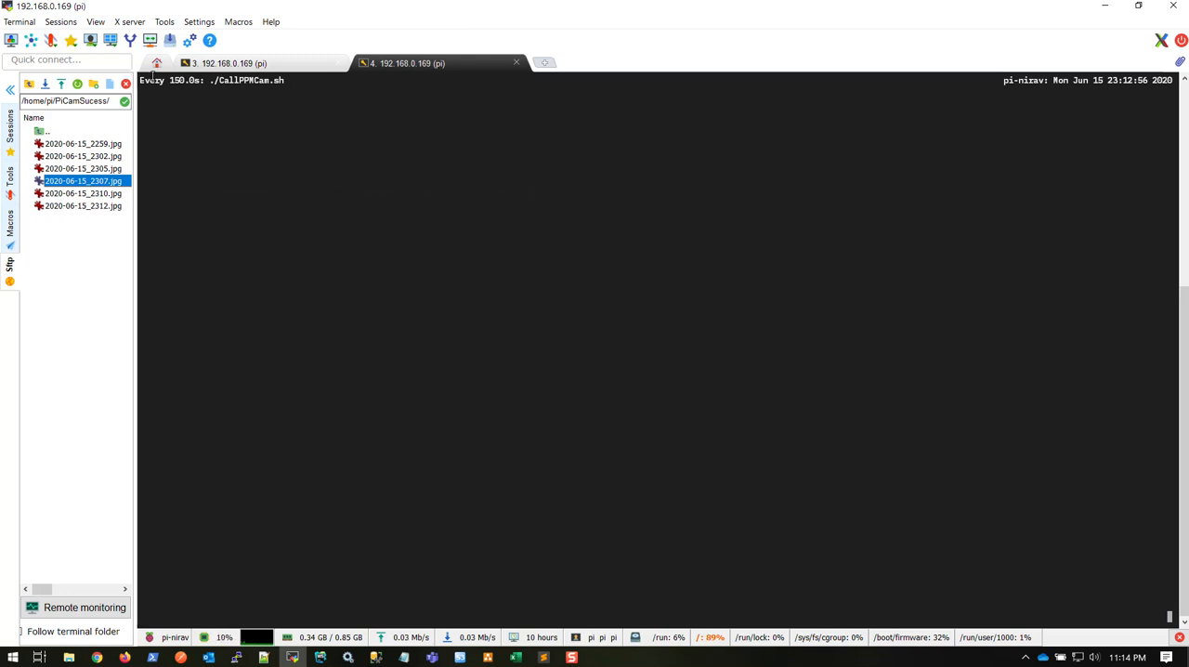
{"action": "mouse_move", "coordinate": [80, 205]}
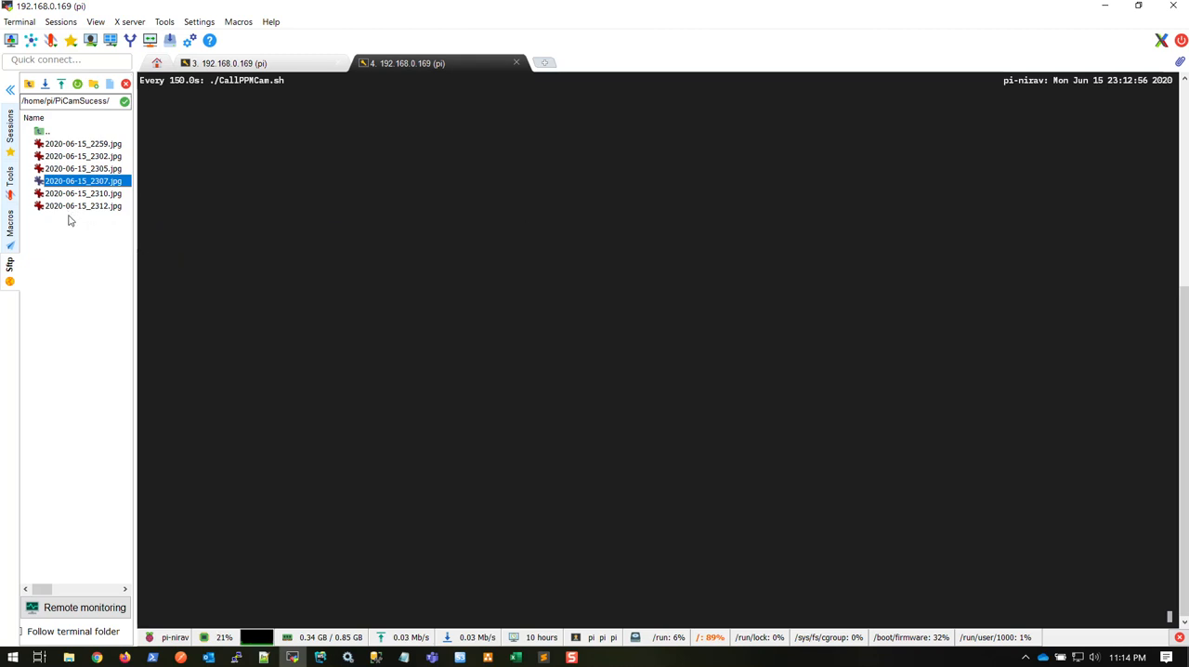
{"action": "mouse_move", "coordinate": [83, 205]}
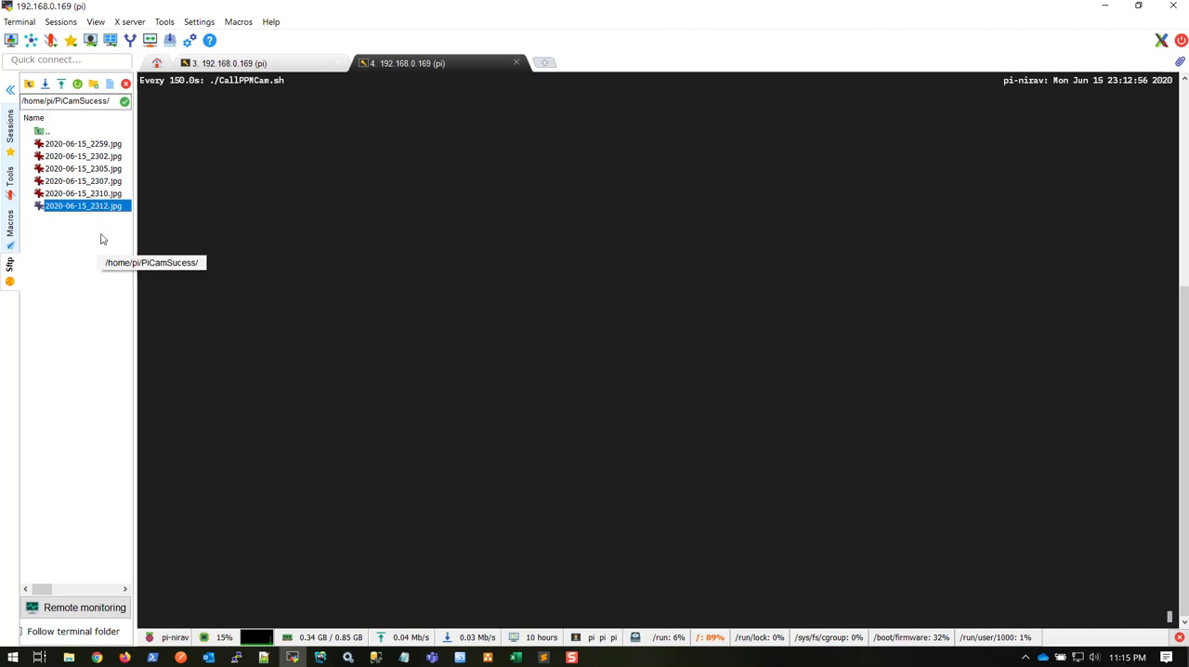
{"action": "mouse_move", "coordinate": [255, 394]}
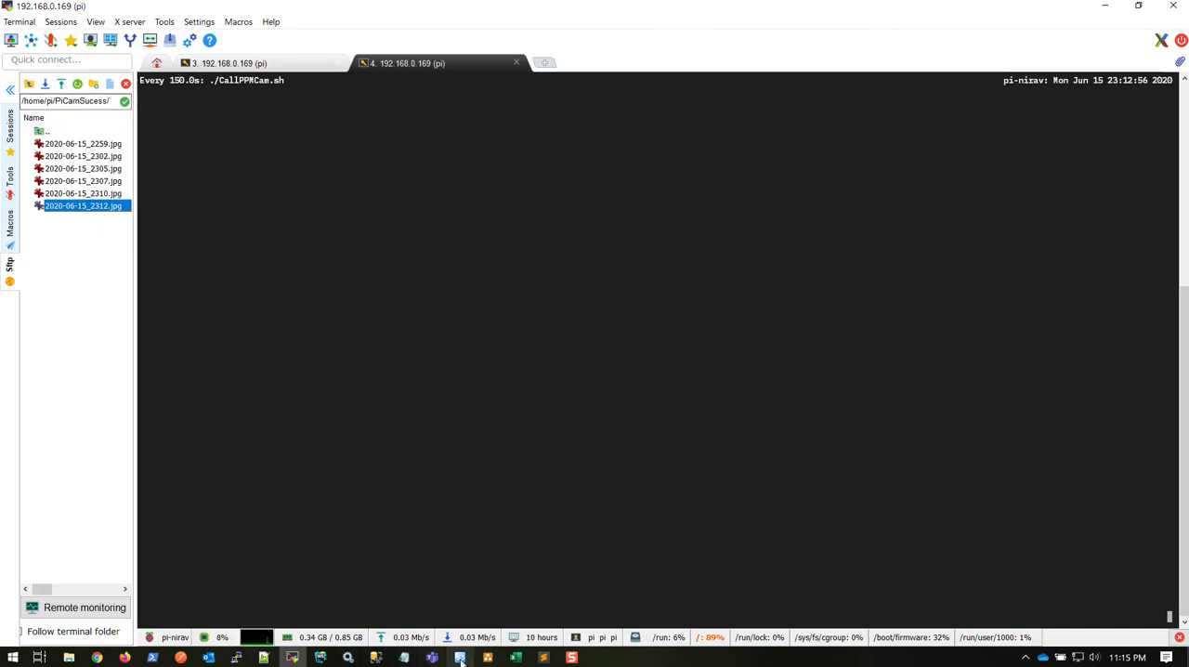
Move on to S3 Browser once 2020-06-15_2312.jpg is confirmed as the newest image.
{"action": "left_click", "coordinate": [460, 655]}
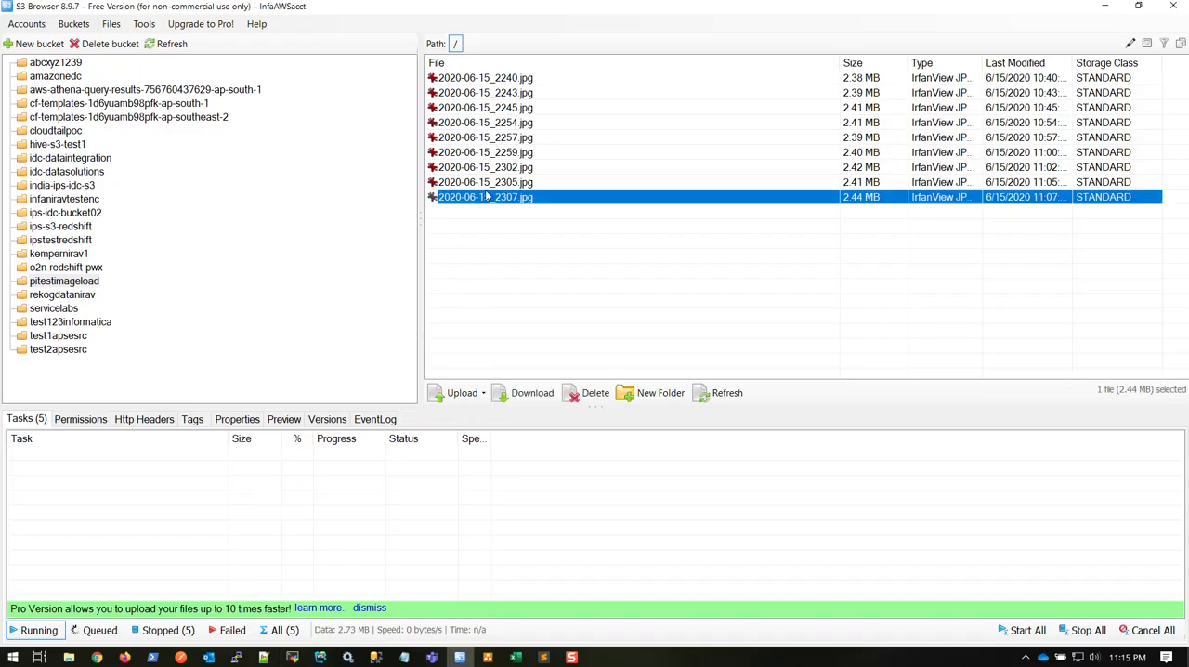
Delete the nine older bucket JPGs, then select 2020-06-15_2312.jpg.
{"action": "left_click", "coordinate": [594, 393]}
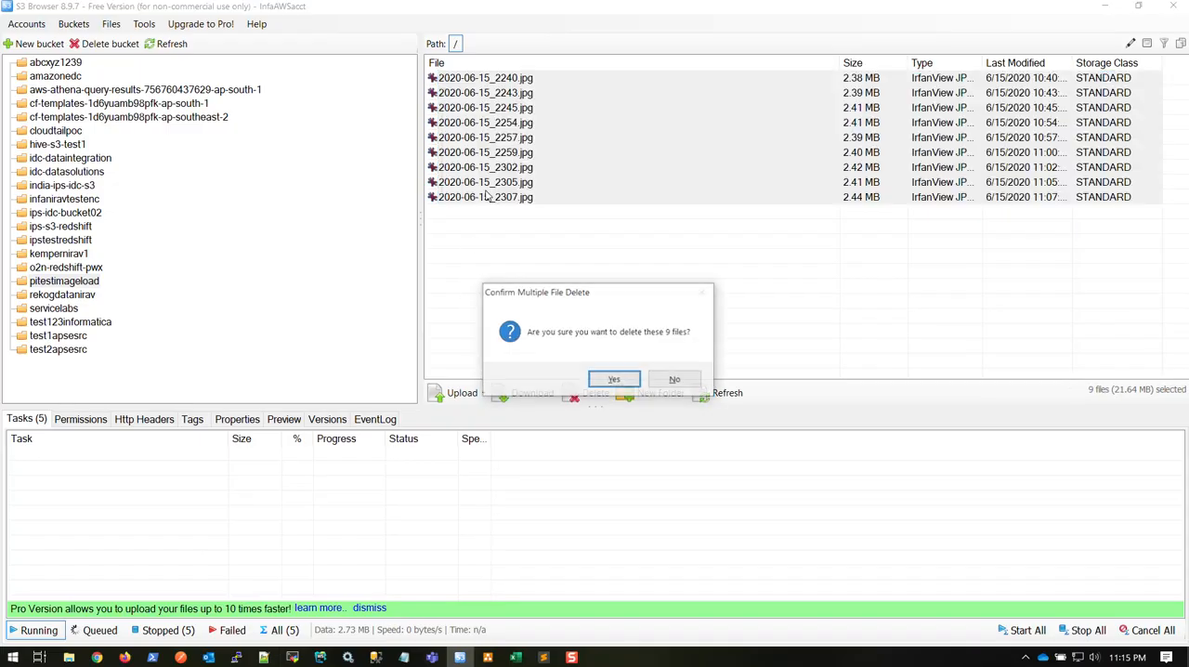
{"action": "left_click", "coordinate": [613, 379]}
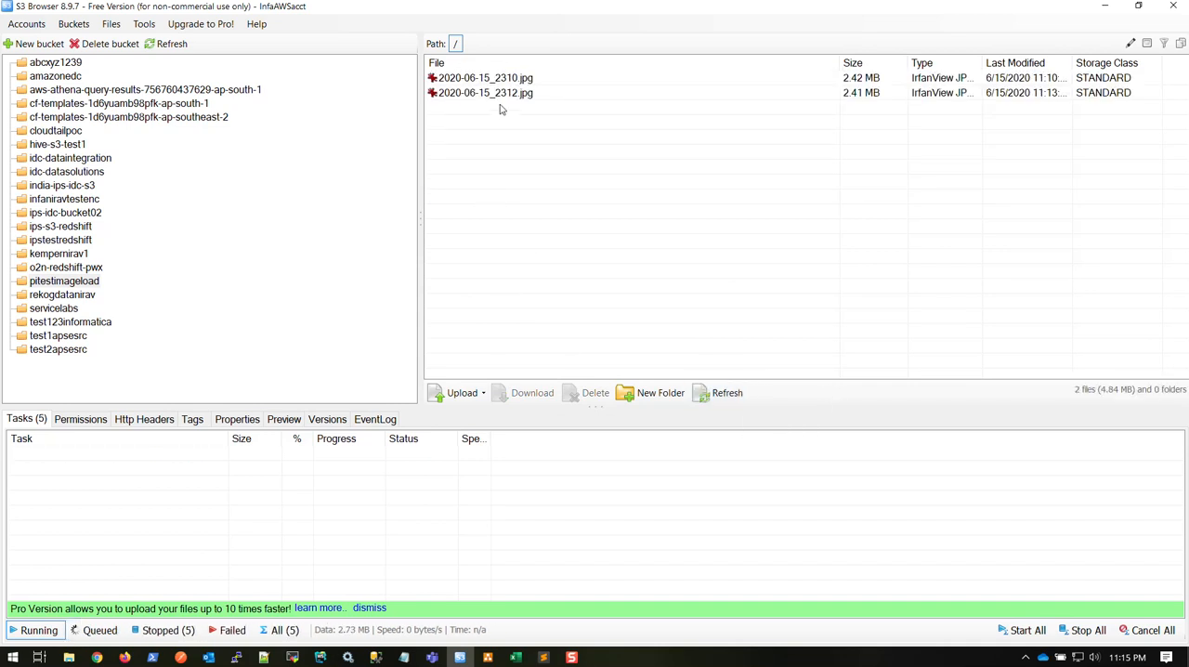
{"action": "left_click", "coordinate": [485, 91]}
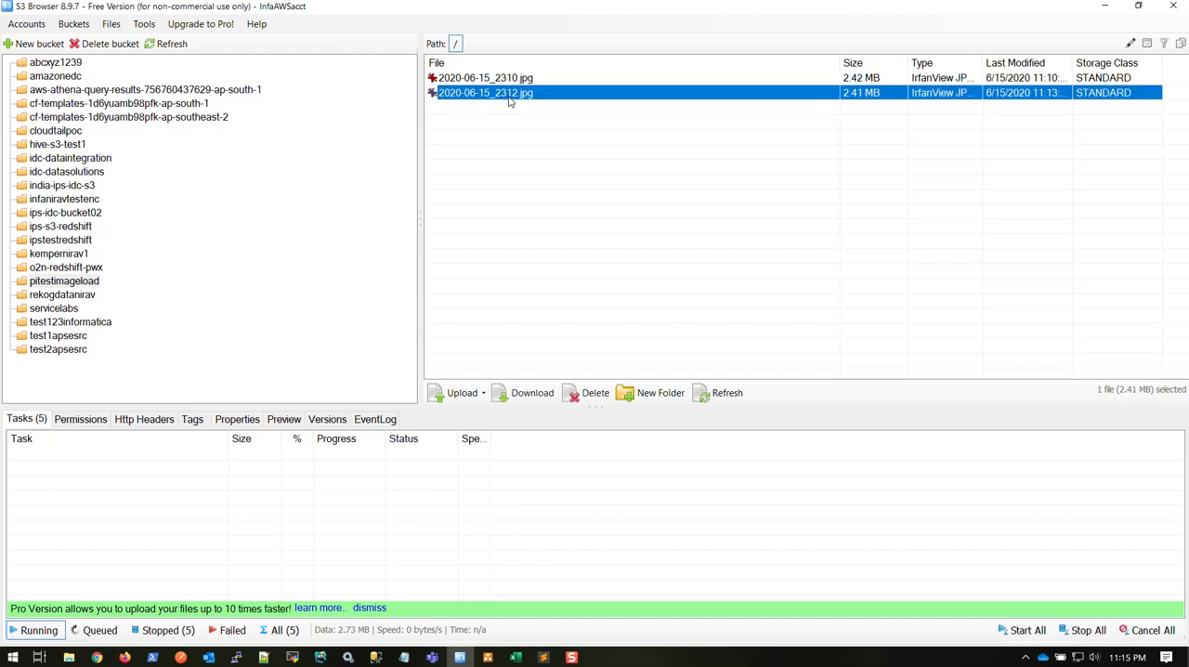
{"action": "mouse_move", "coordinate": [582, 271]}
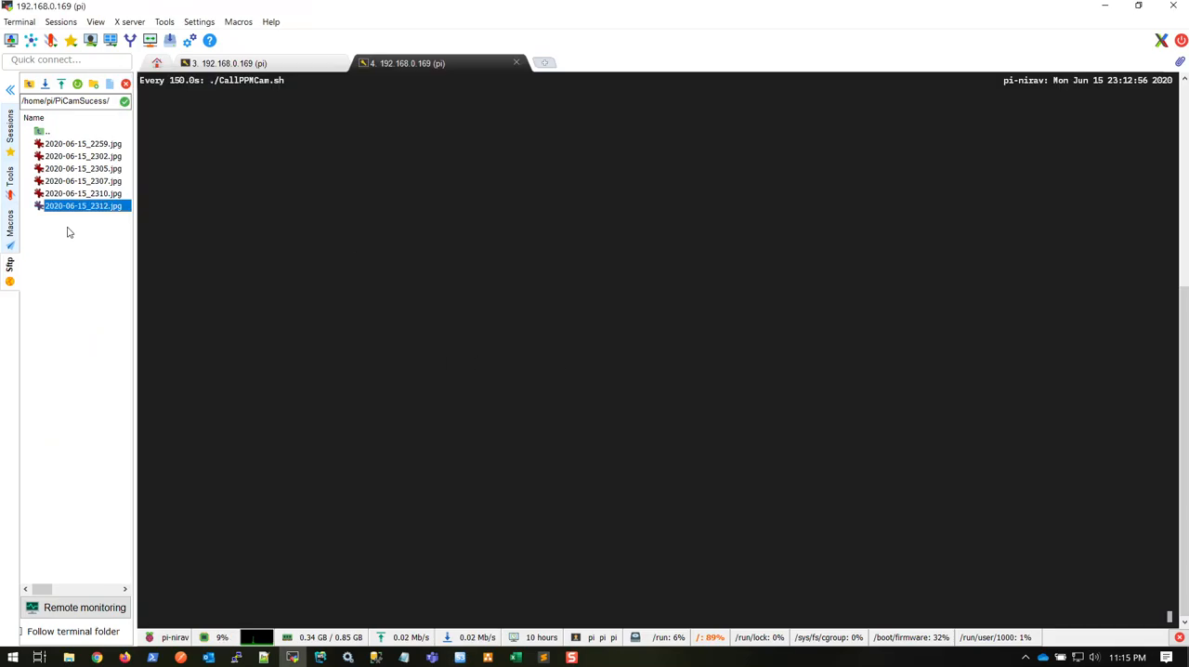
{"action": "mouse_move", "coordinate": [83, 82]}
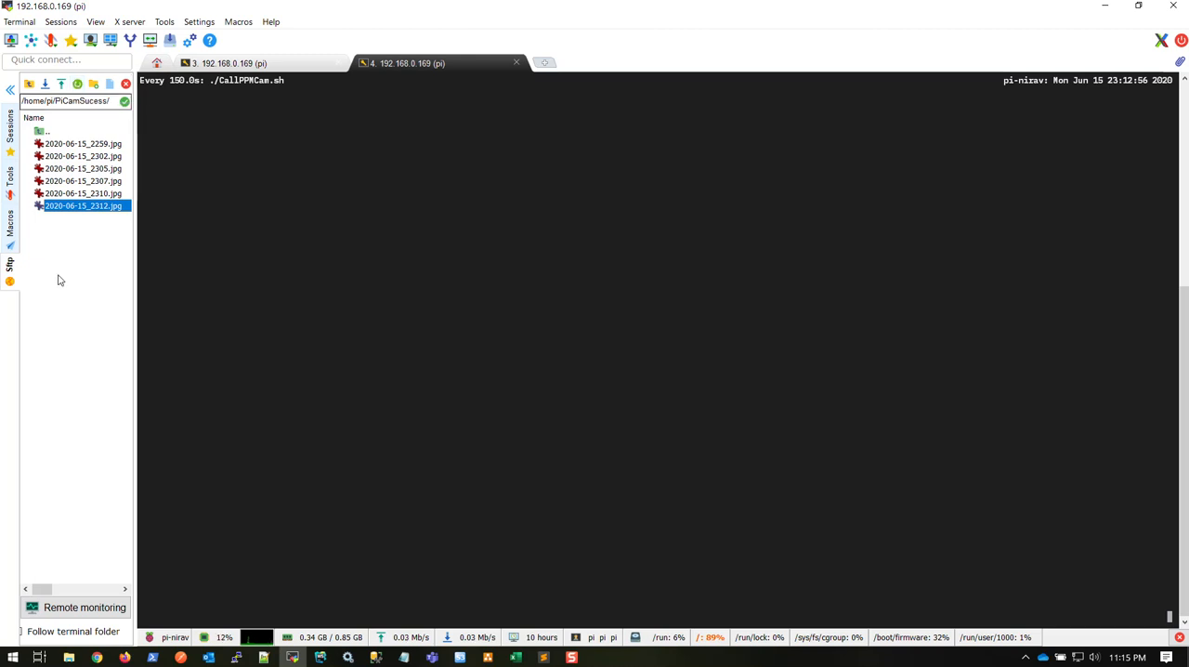
{"action": "mouse_move", "coordinate": [74, 225]}
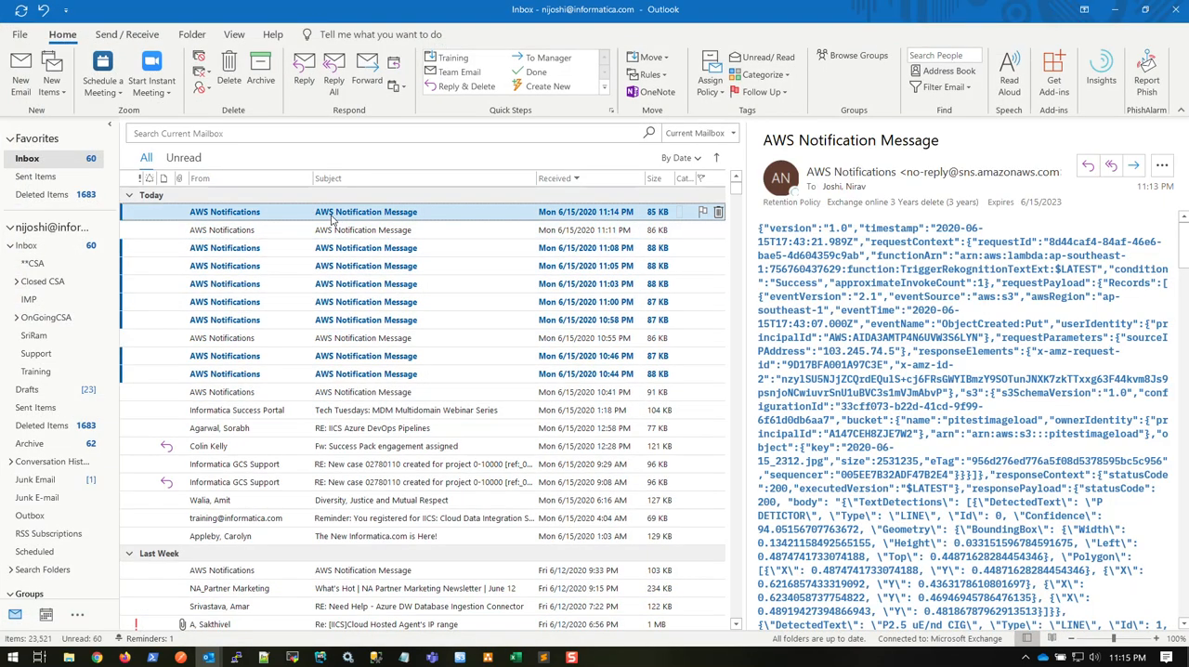
Open the latest AWS Notification Message to read its Rekognition JSON body.
{"action": "double_click", "coordinate": [365, 210]}
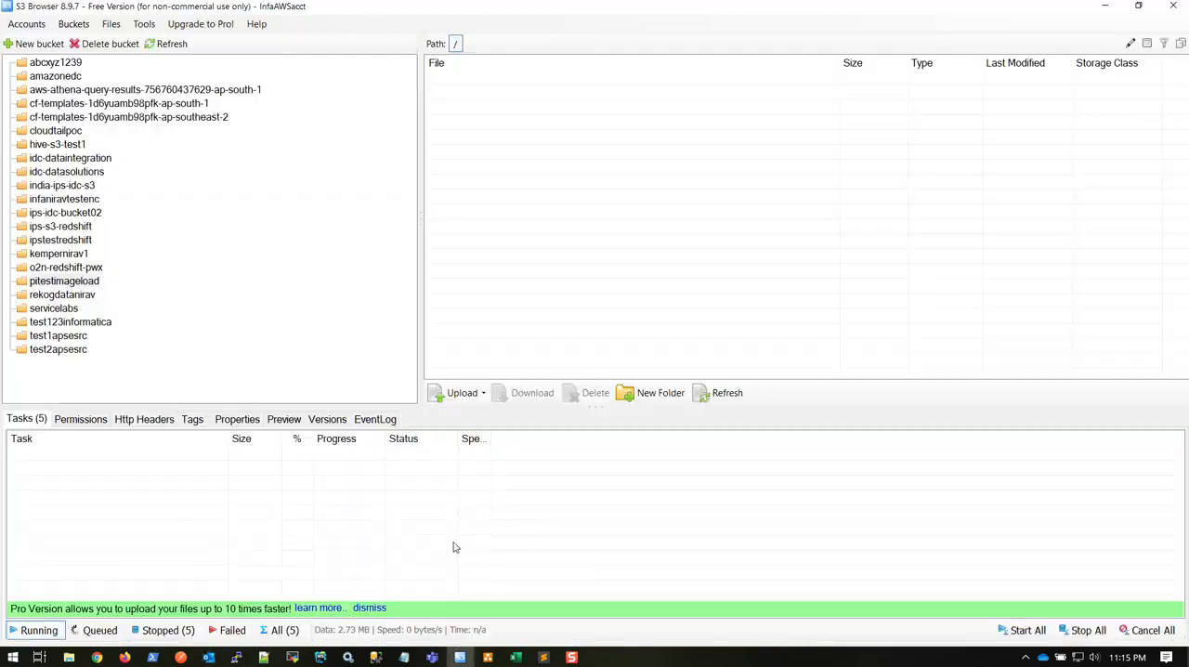
{"action": "mouse_move", "coordinate": [447, 508]}
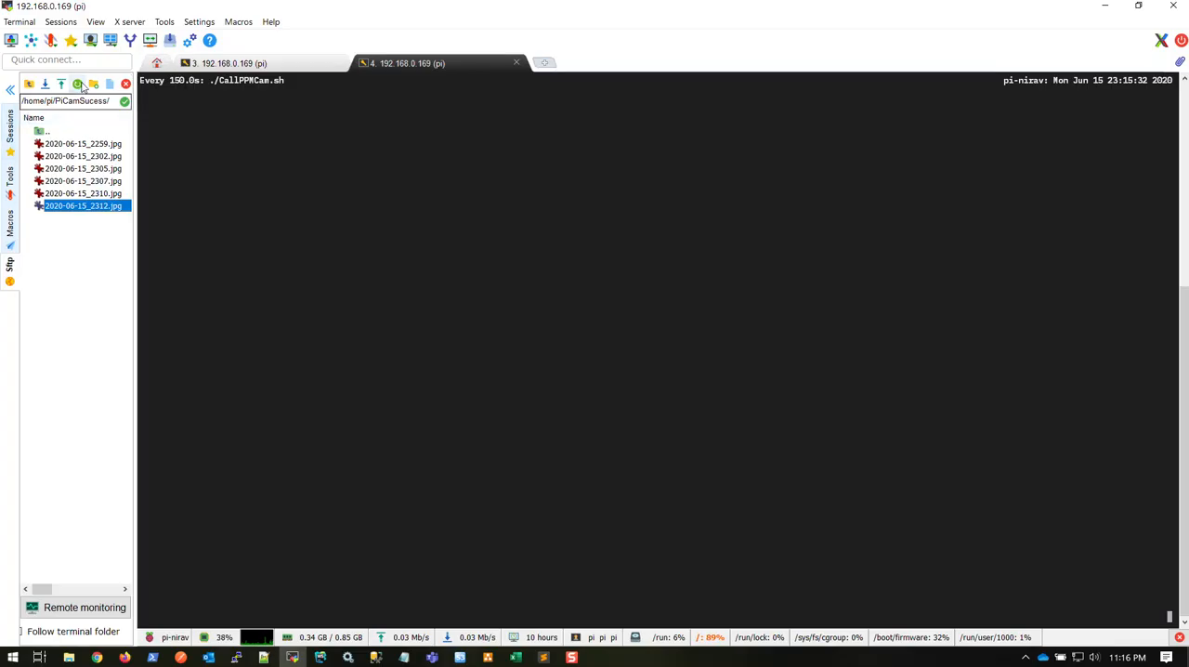
Open 2020-06-15_2315.jpg from the Pi's SFTP file list in IrfanView.
{"action": "double_click", "coordinate": [76, 205]}
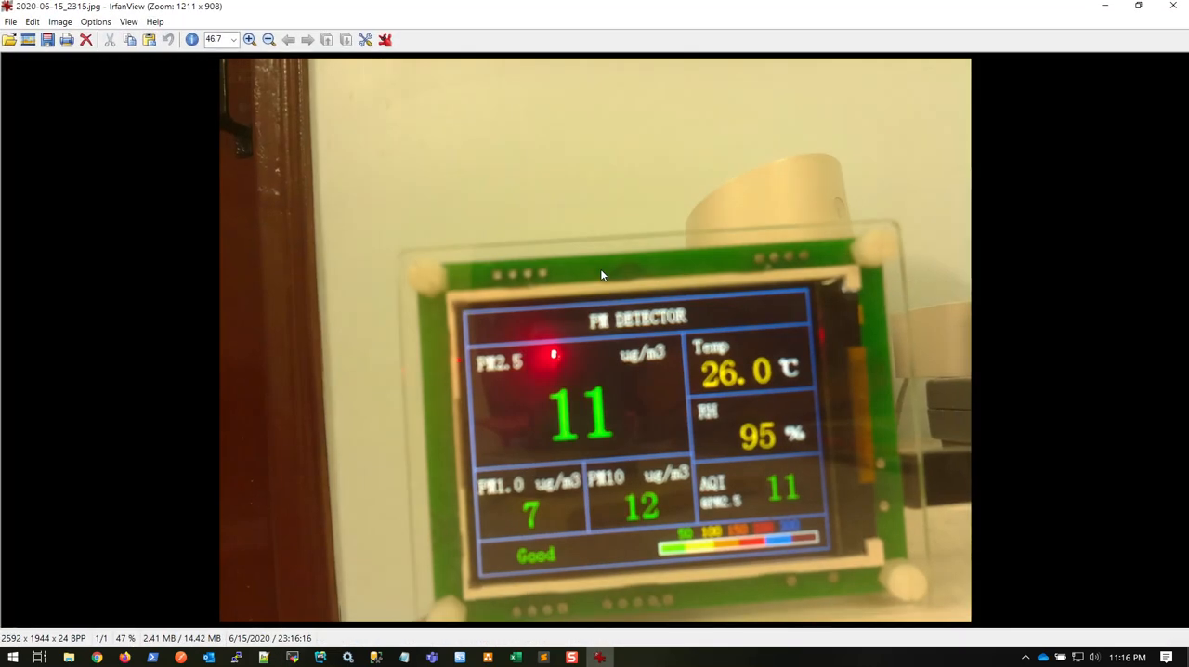
Mark the PM2.5 reading of 11 on image 2020-06-15_2315.jpg.
{"action": "left_click_drag", "start_coordinate": [732, 411], "coordinate": [805, 462]}
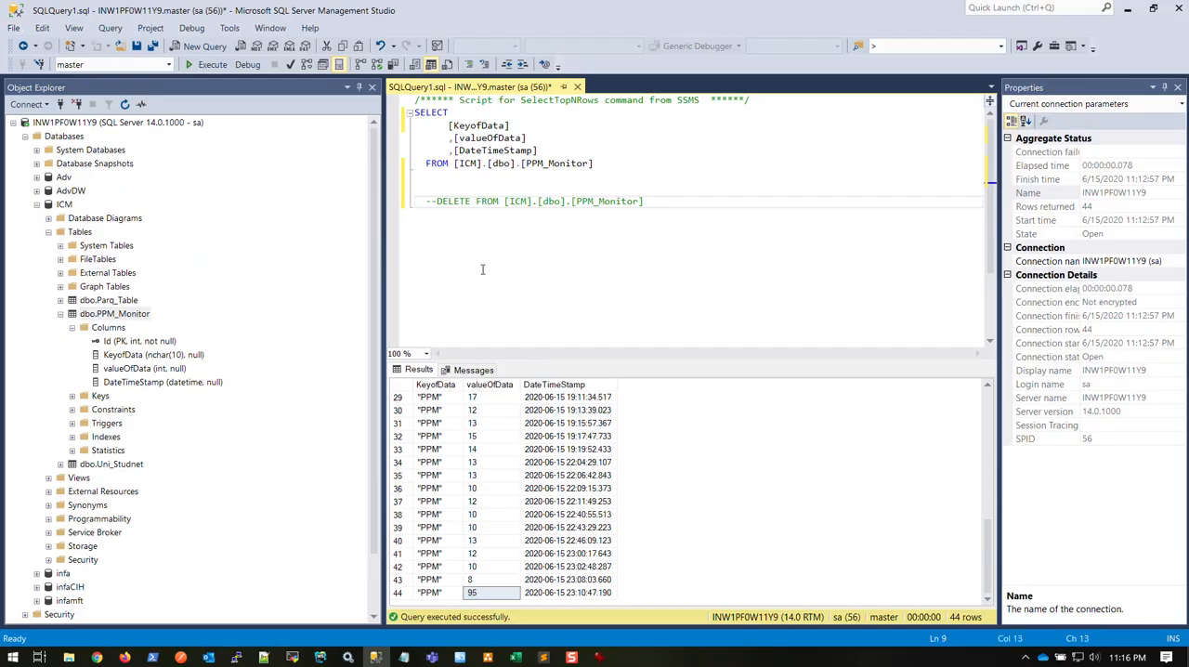
Rerun the PPM_Monitor SELECT and select row 46's new value of 11.
{"action": "left_click", "coordinate": [194, 65]}
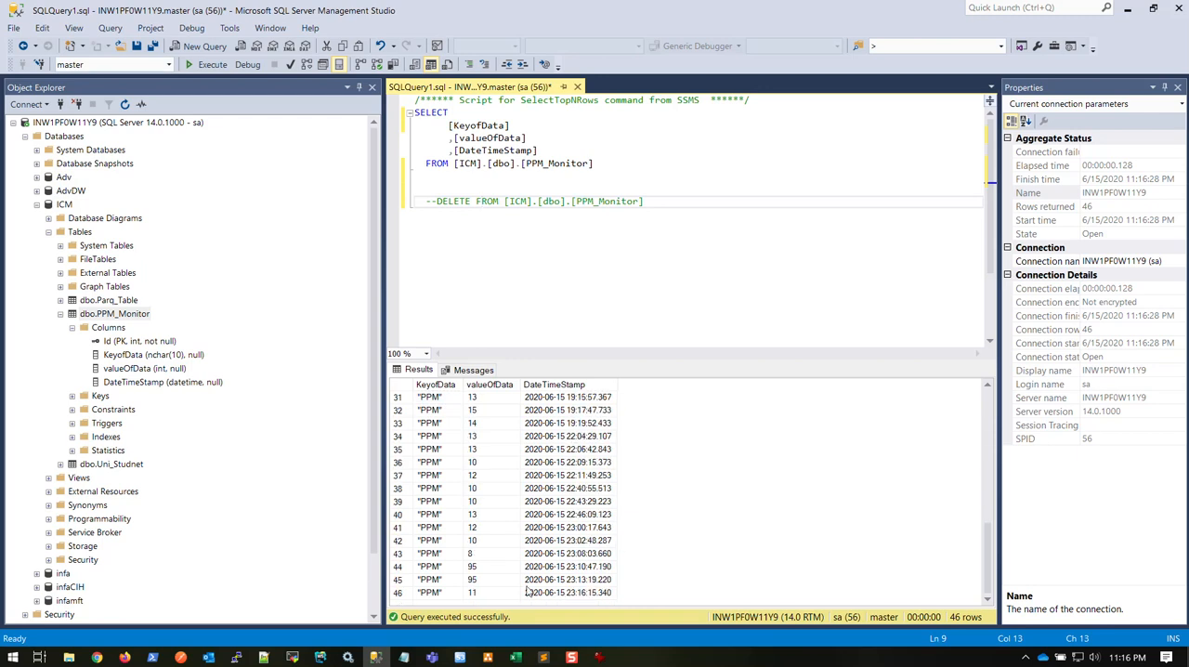
{"action": "left_click", "coordinate": [479, 593]}
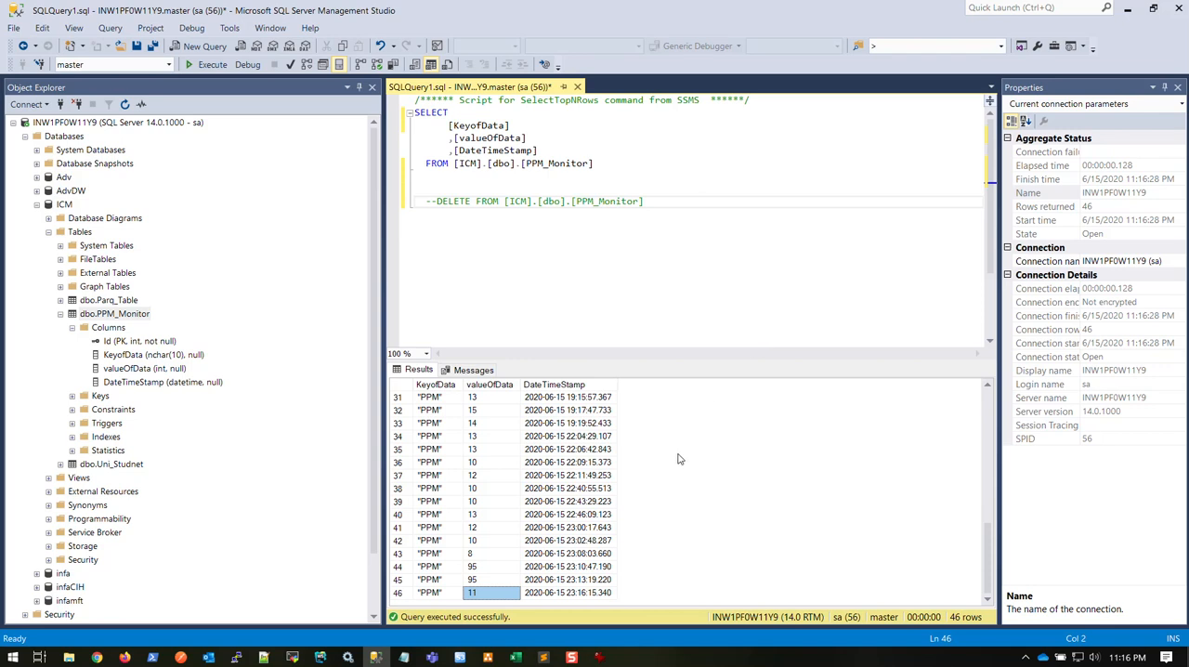
{"action": "mouse_move", "coordinate": [650, 520]}
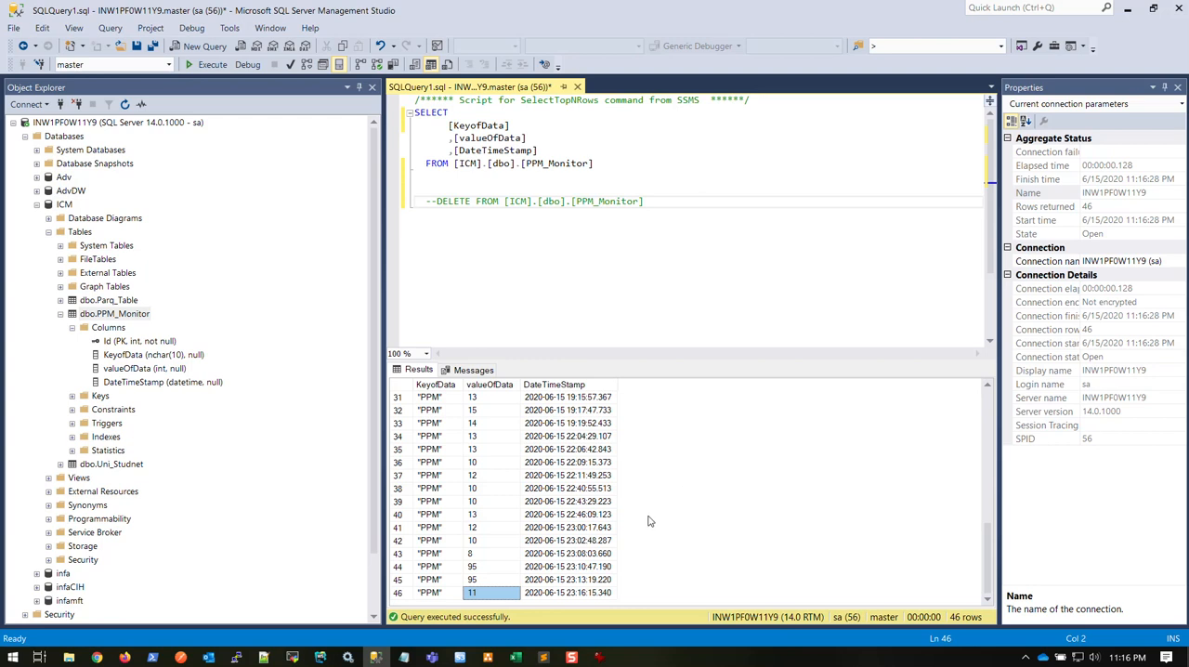
{"action": "mouse_move", "coordinate": [650, 558]}
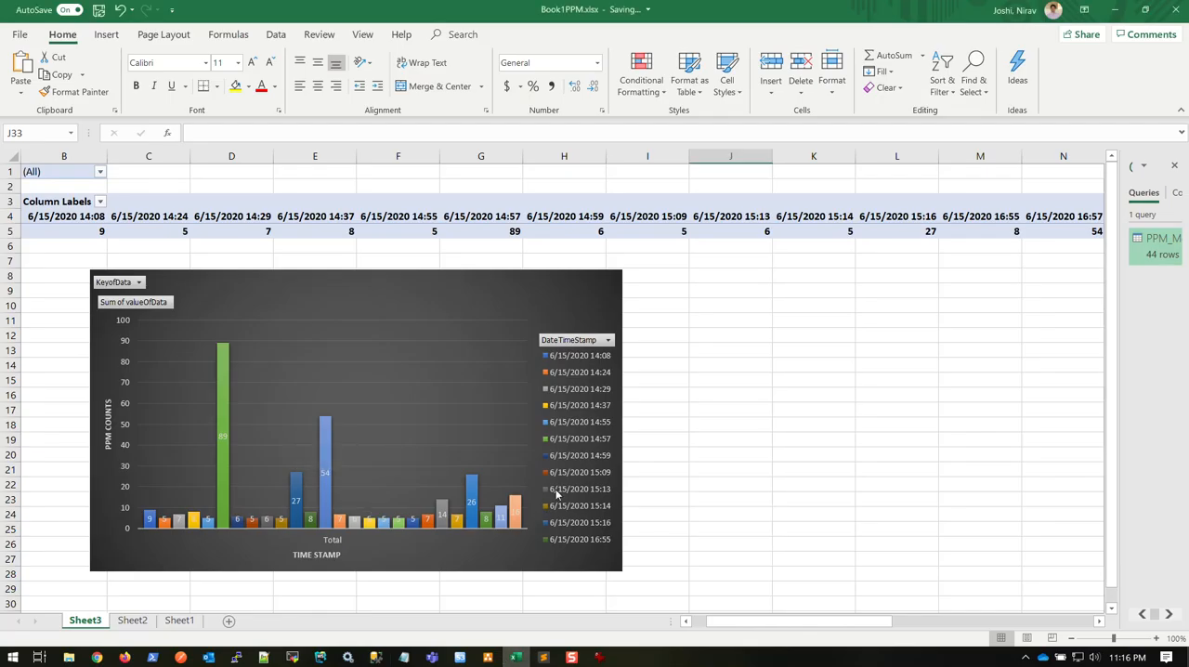
{"action": "mouse_move", "coordinate": [545, 461]}
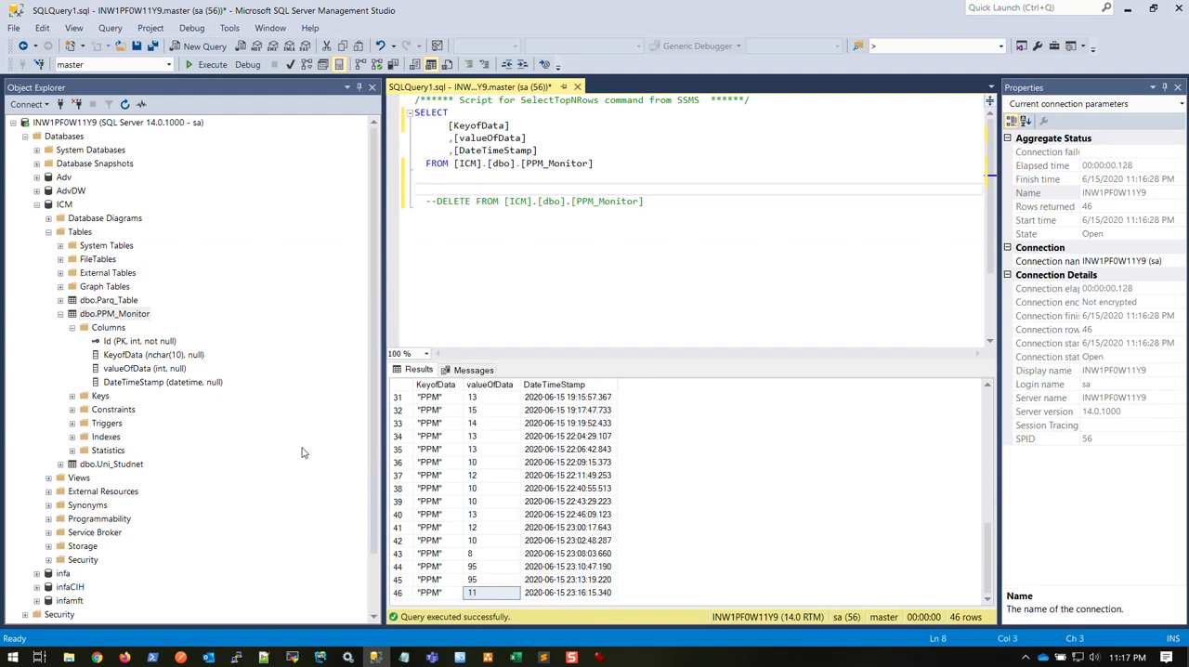
{"action": "mouse_move", "coordinate": [186, 483]}
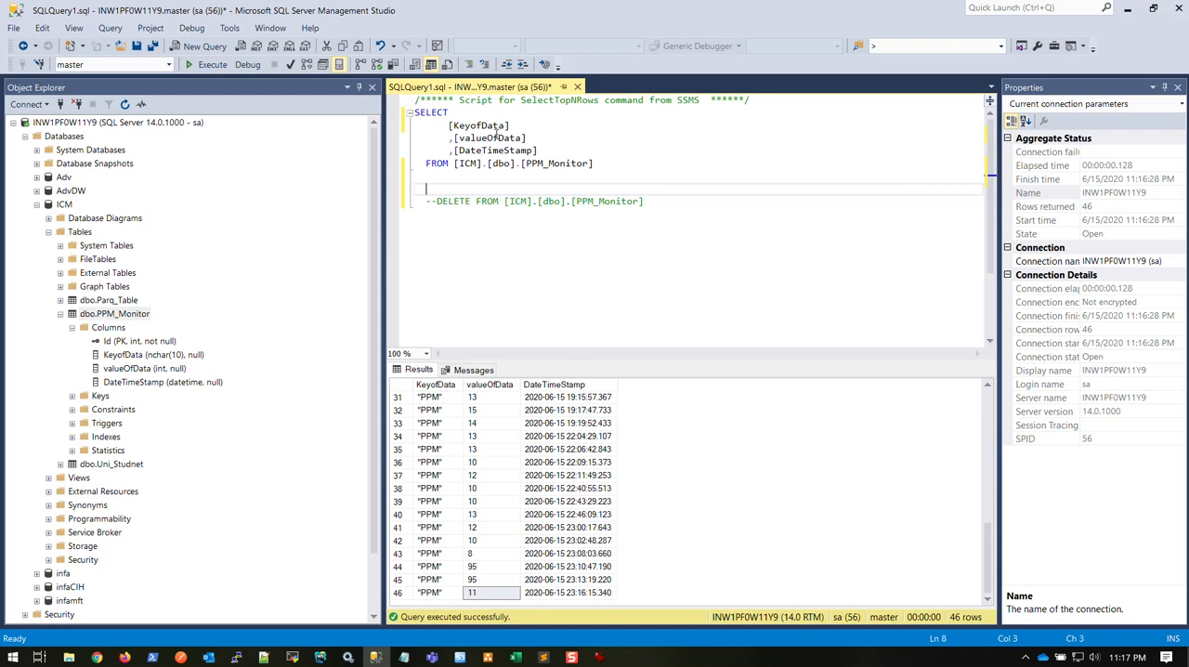
{"action": "mouse_move", "coordinate": [473, 126]}
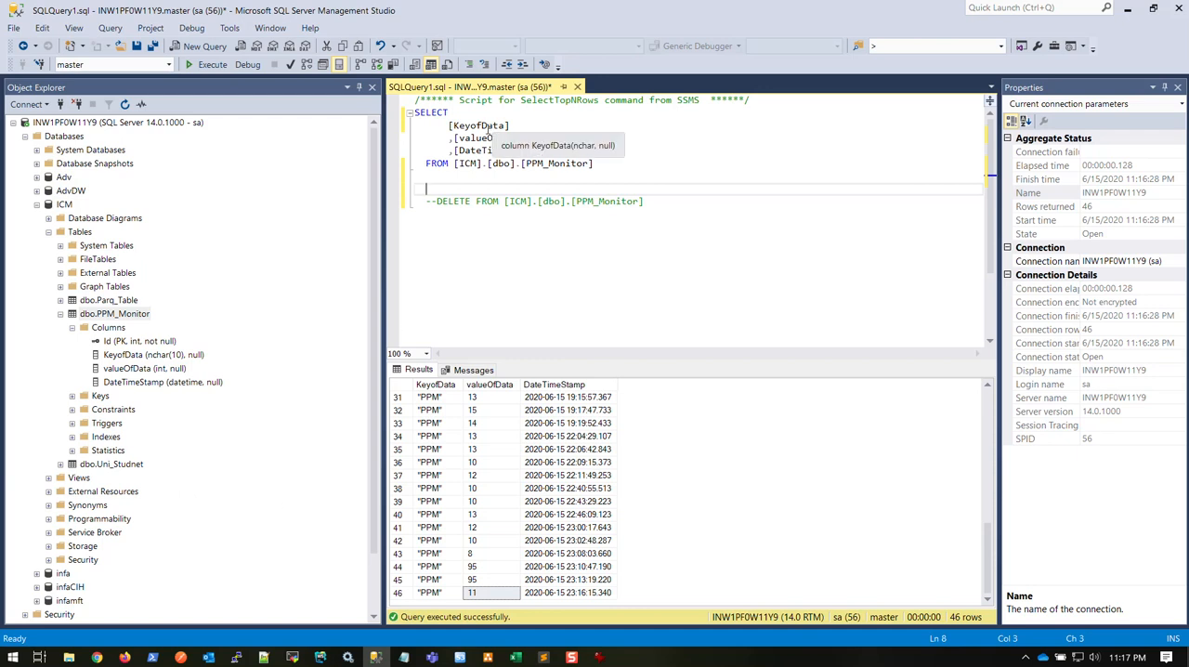